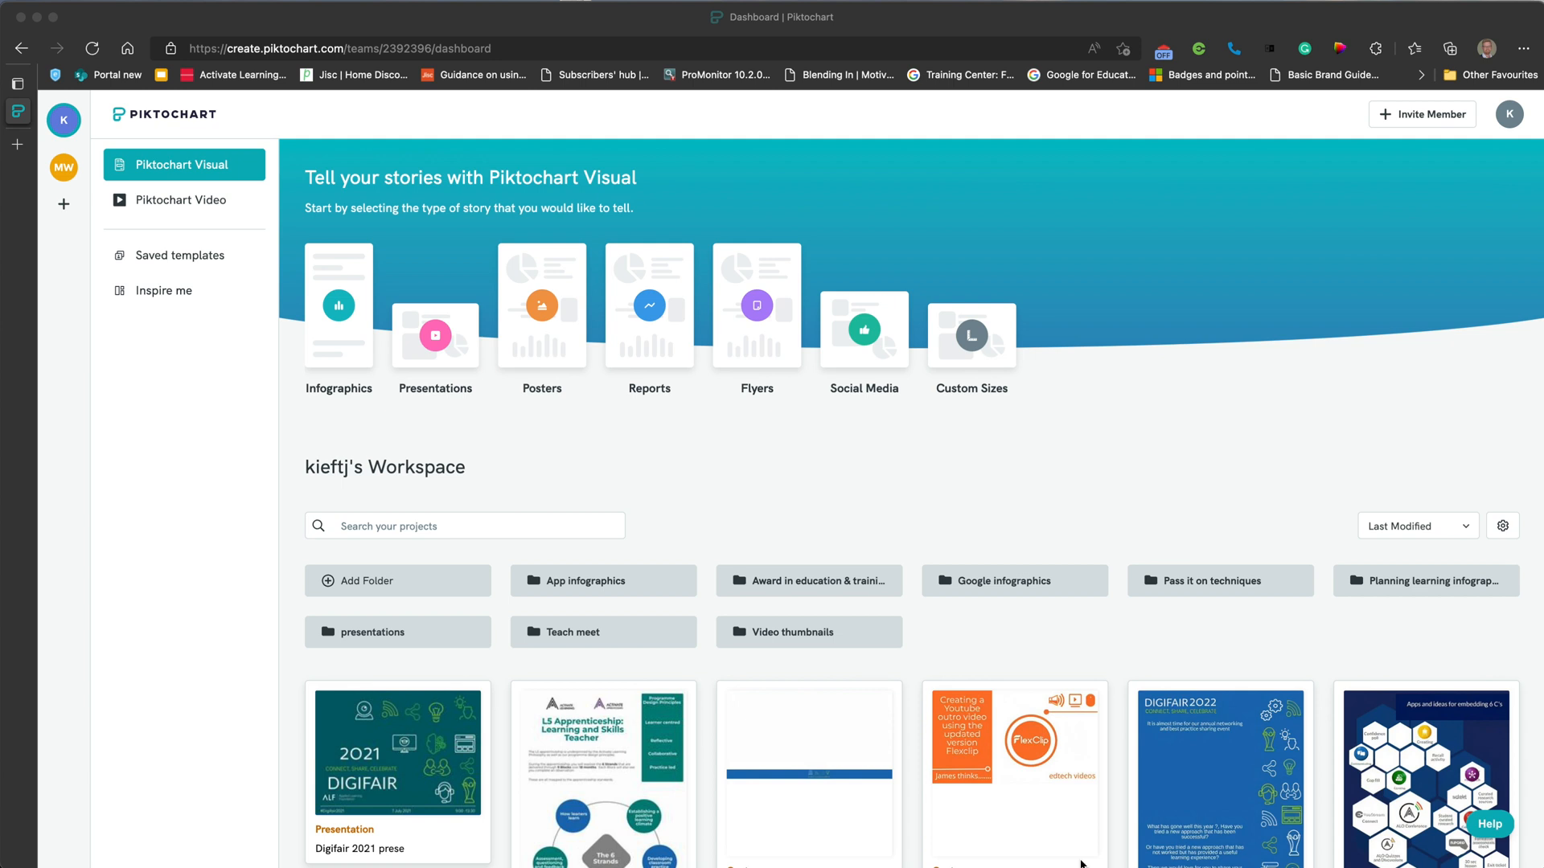
mouse_move(652, 519)
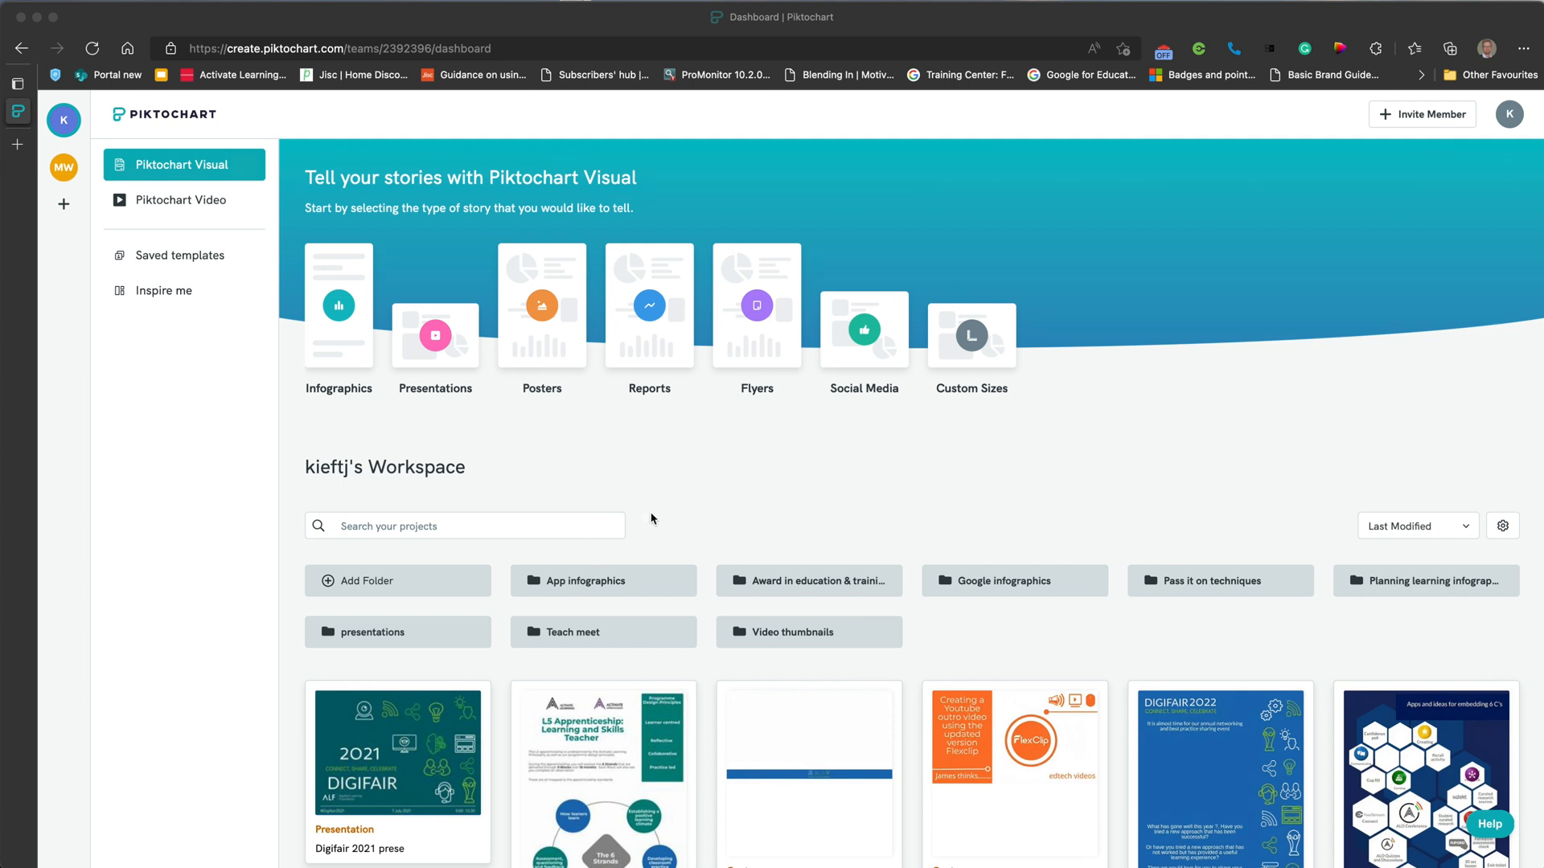
Scroll the Piktochart dashboard down to reach the App infographics folder.
scroll(down, 3)
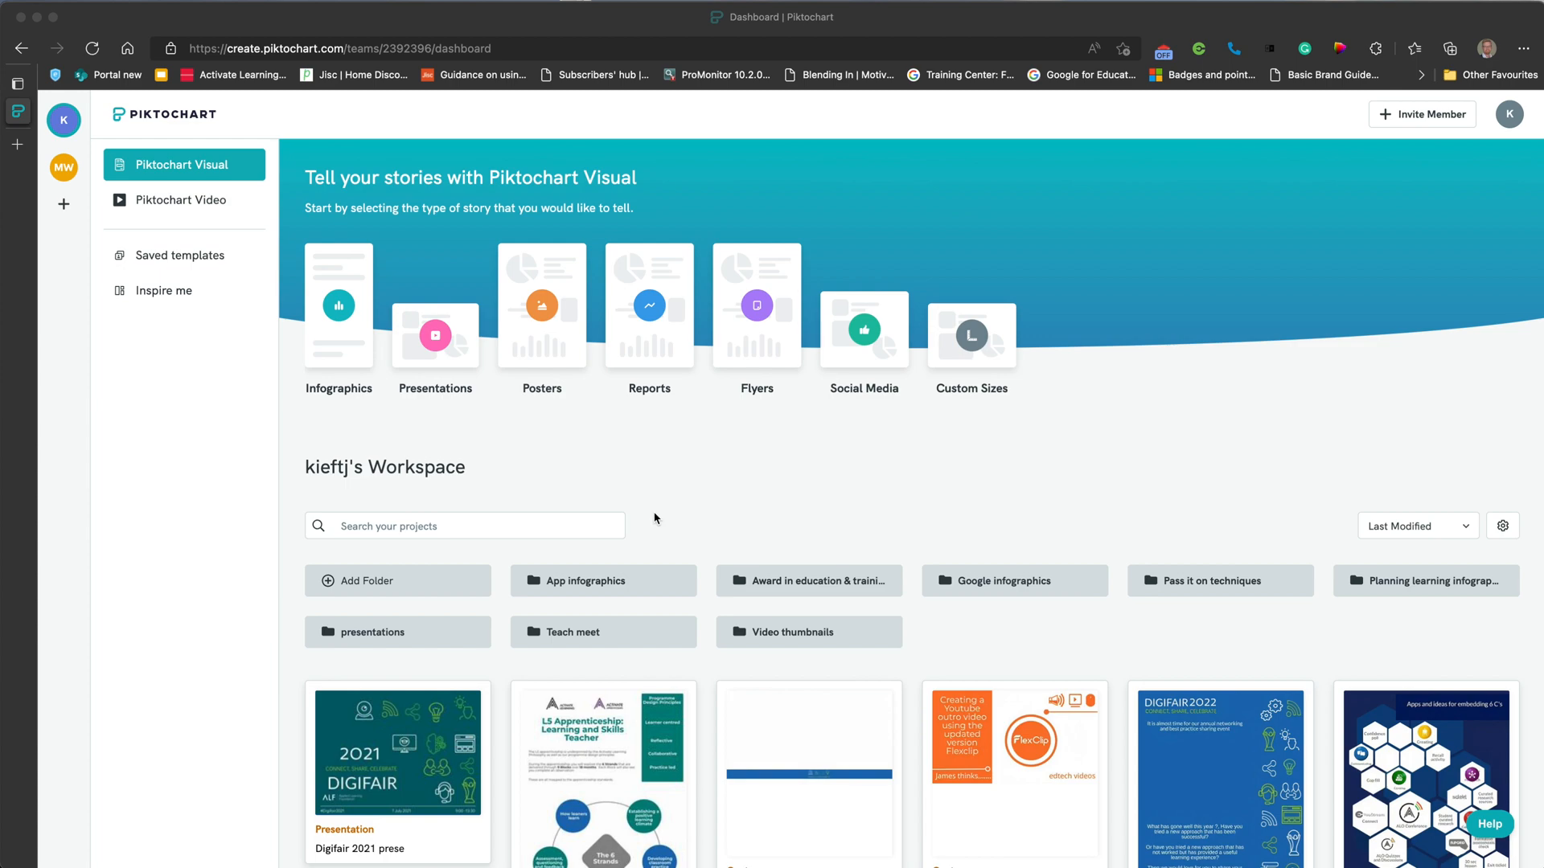
scroll(down, 3)
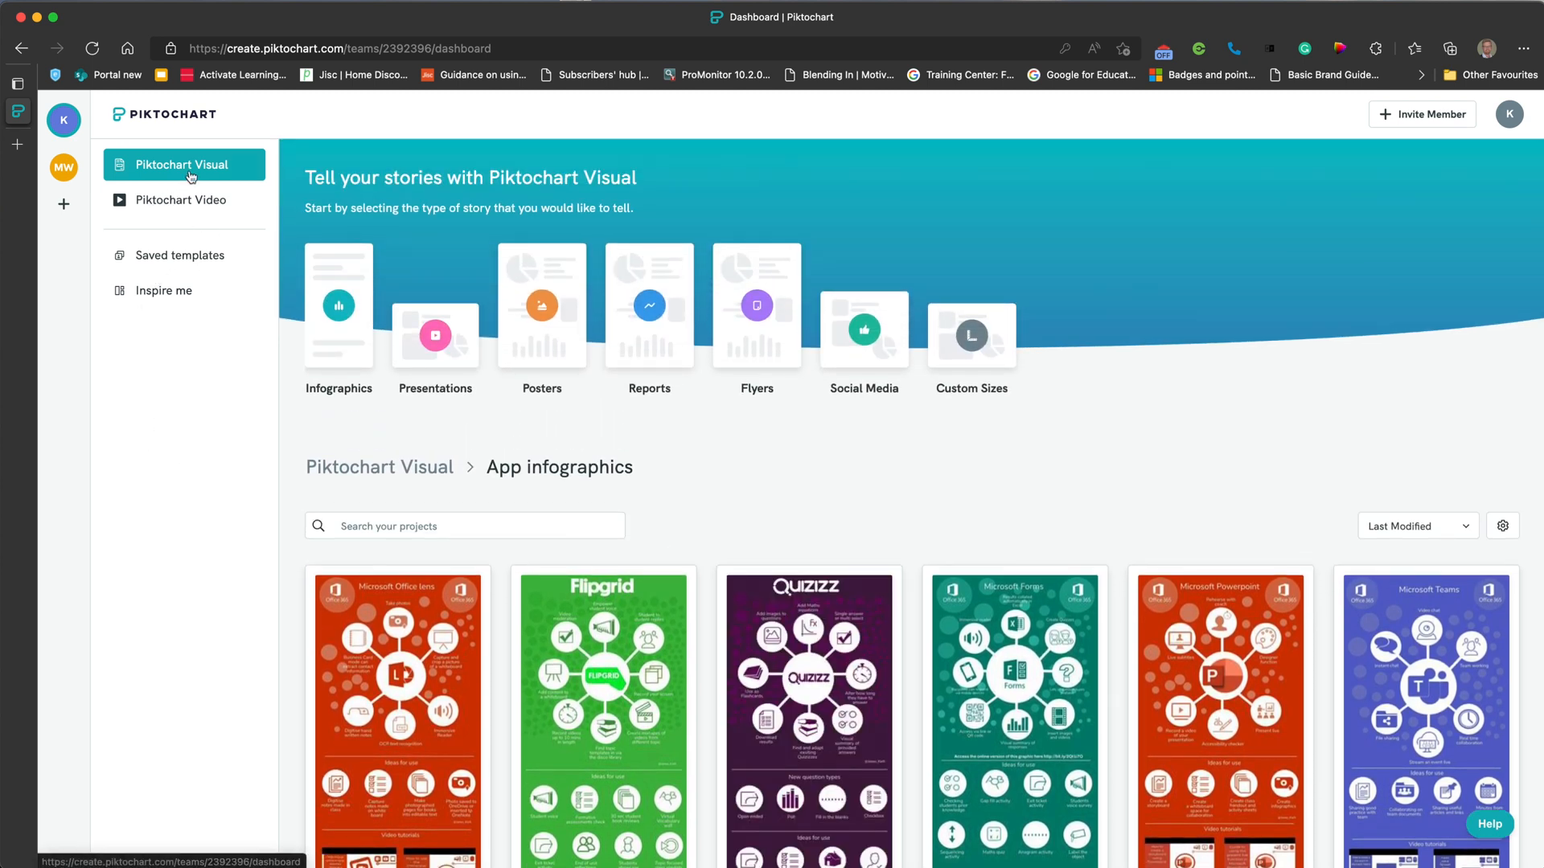
mouse_move(164, 186)
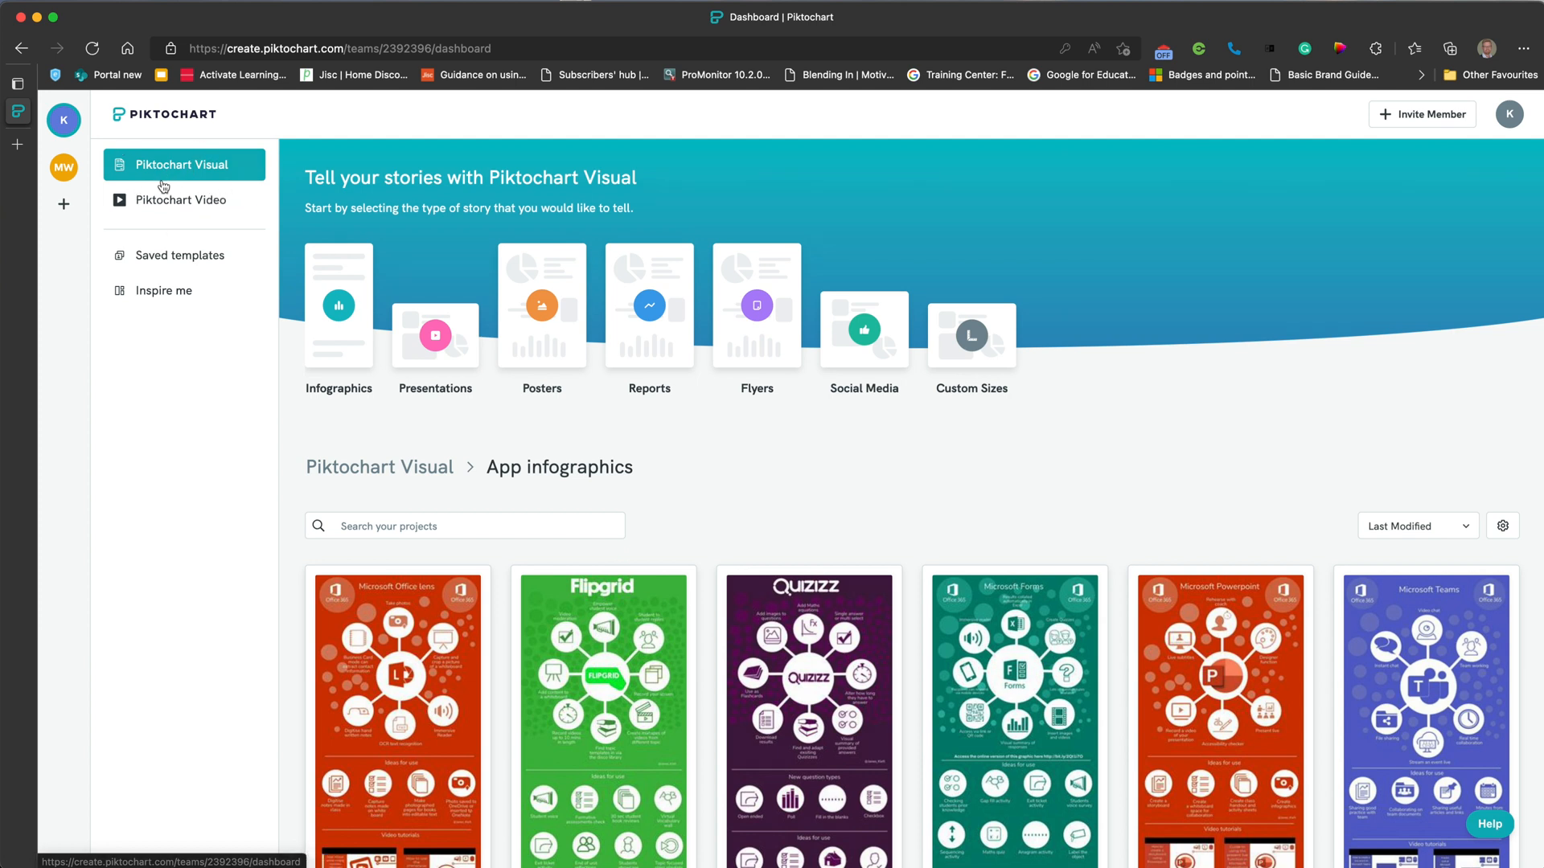
Switch to the Piktochart Video dashboard and start a new recording.
click(181, 205)
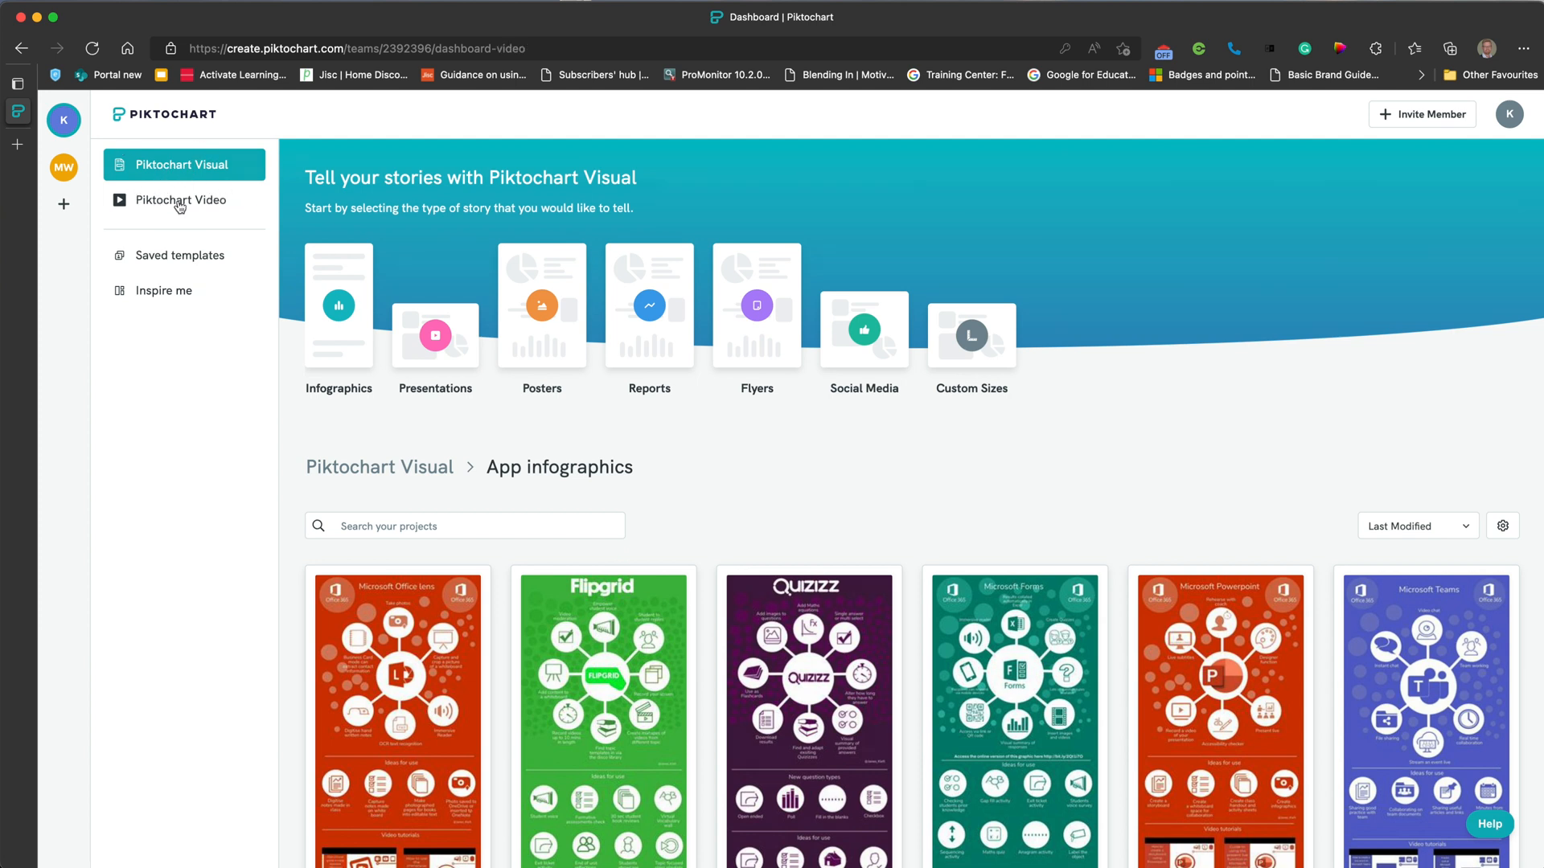
click(181, 200)
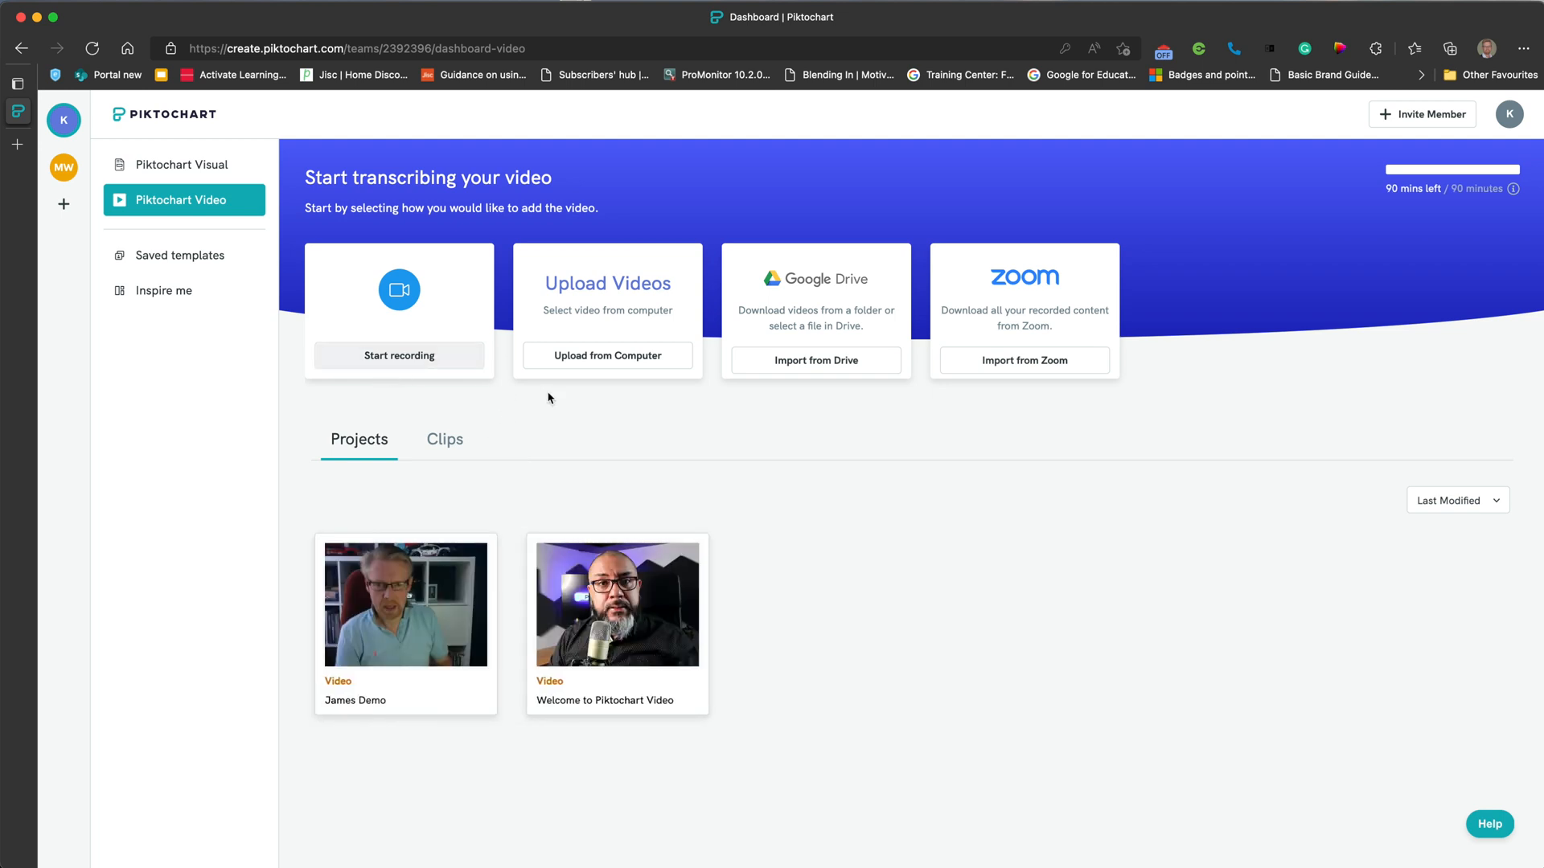
mouse_move(813, 363)
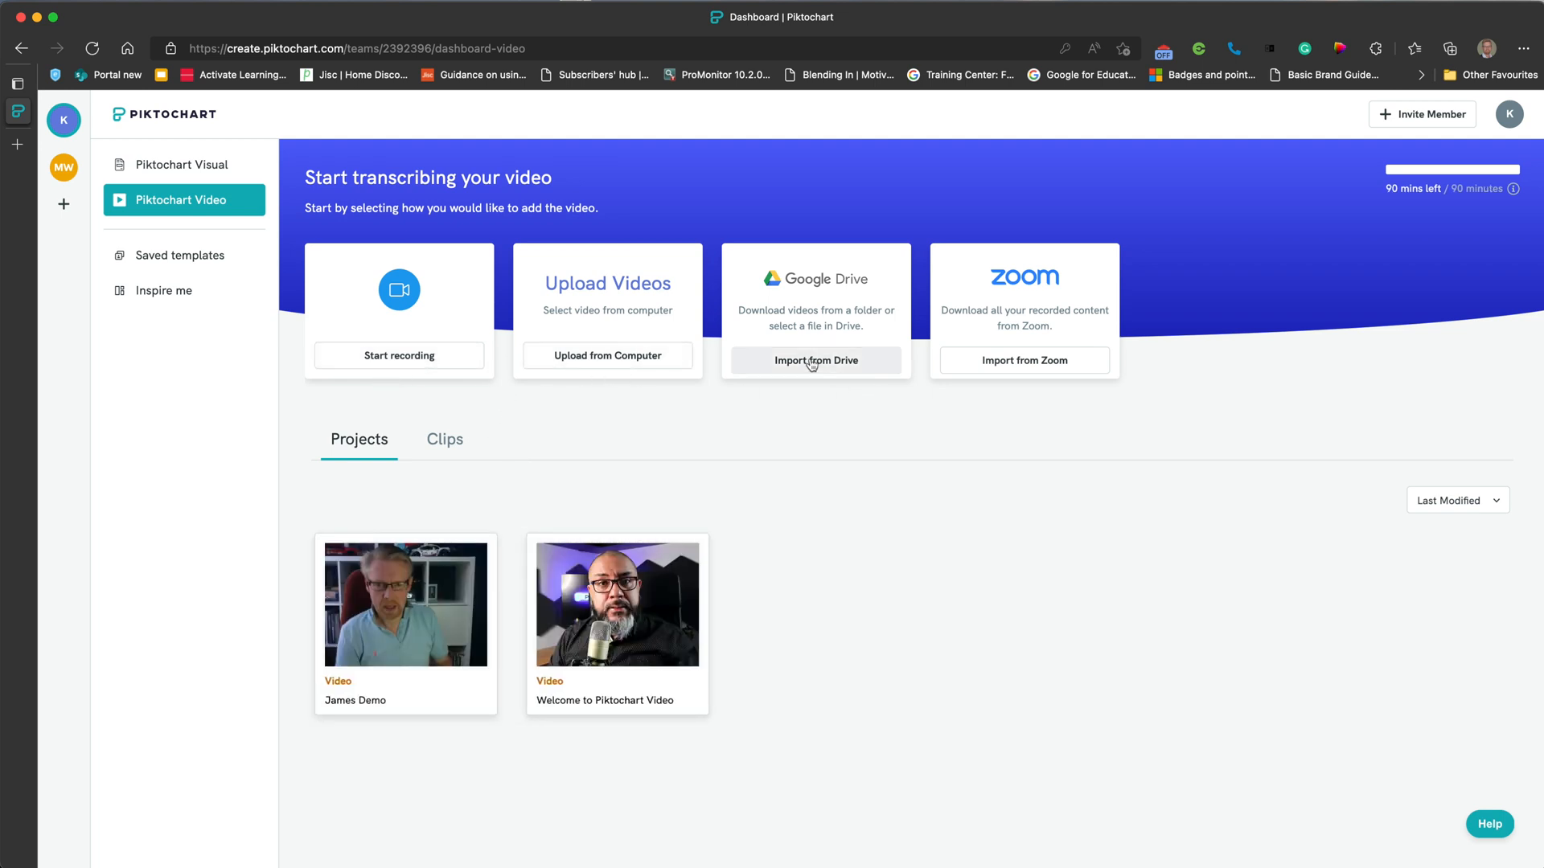
mouse_move(1023, 371)
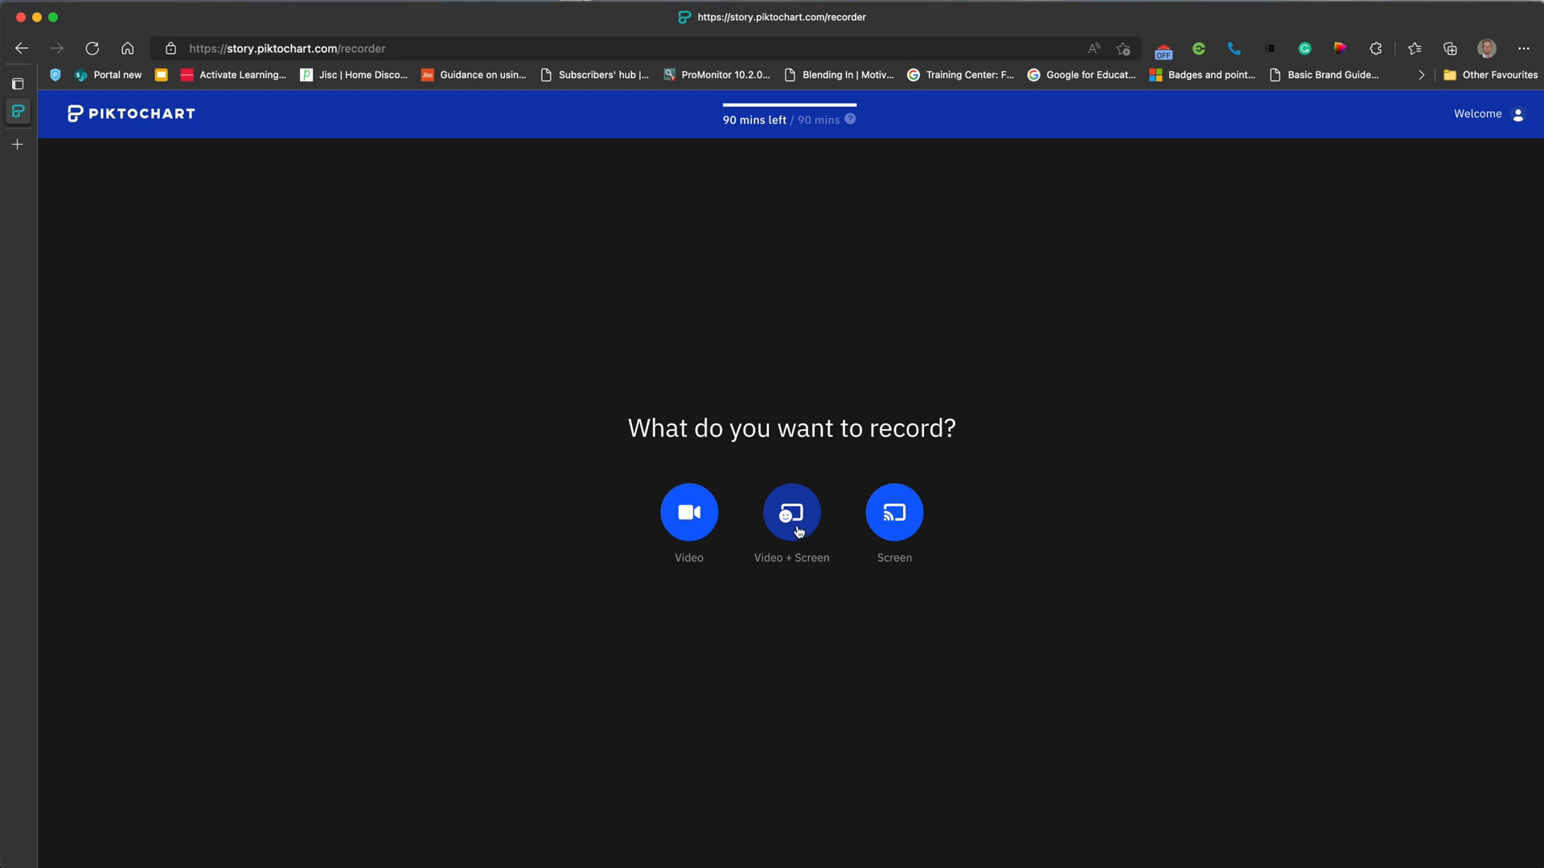
Try Video + Screen, check the Window share options, then cancel to use the webcam-only recorder.
click(792, 512)
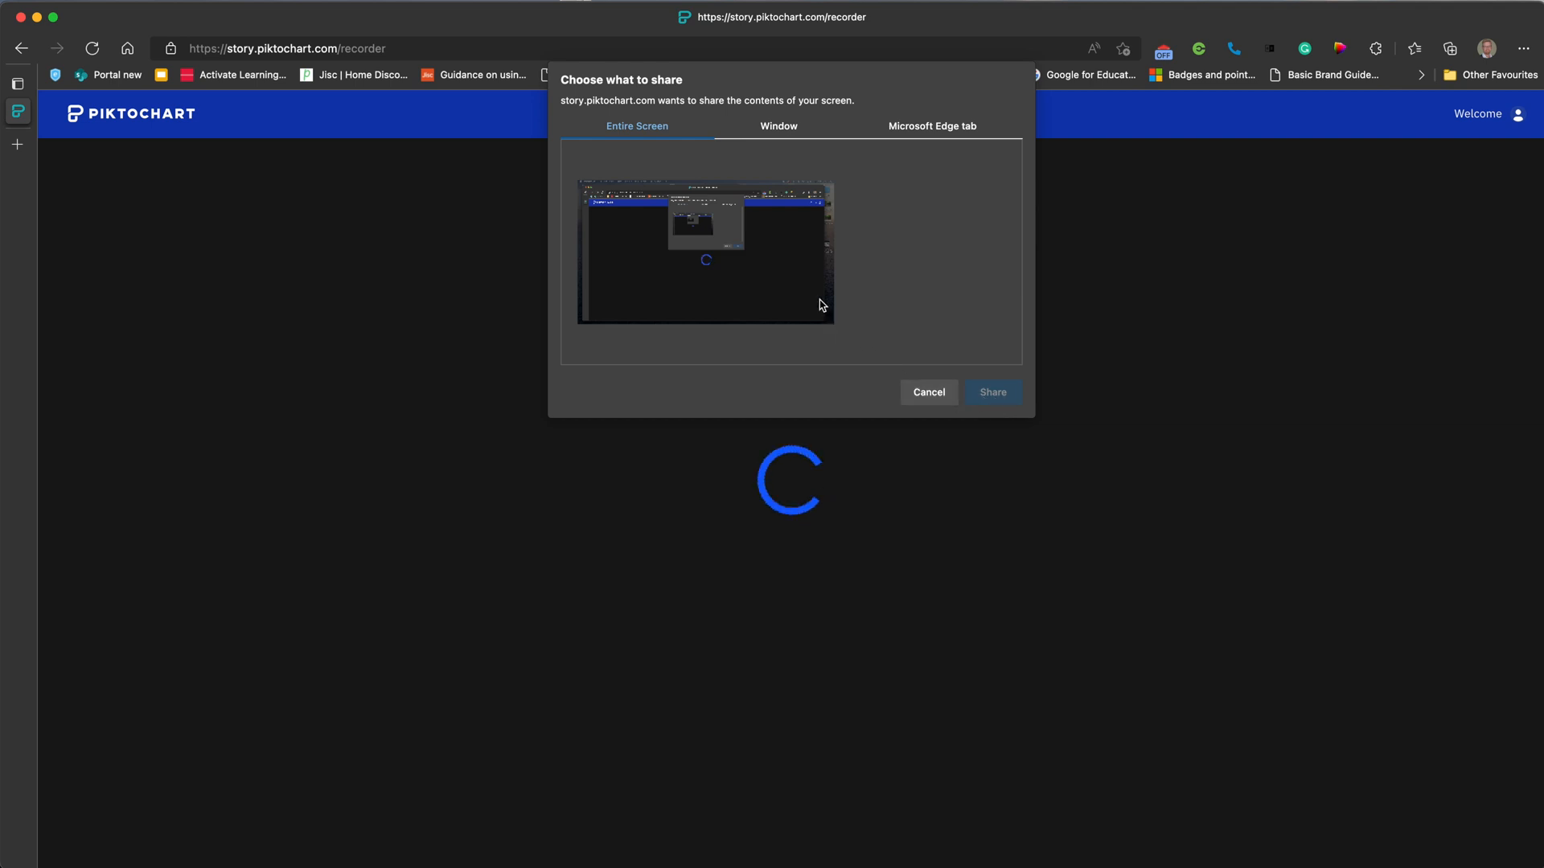
click(778, 126)
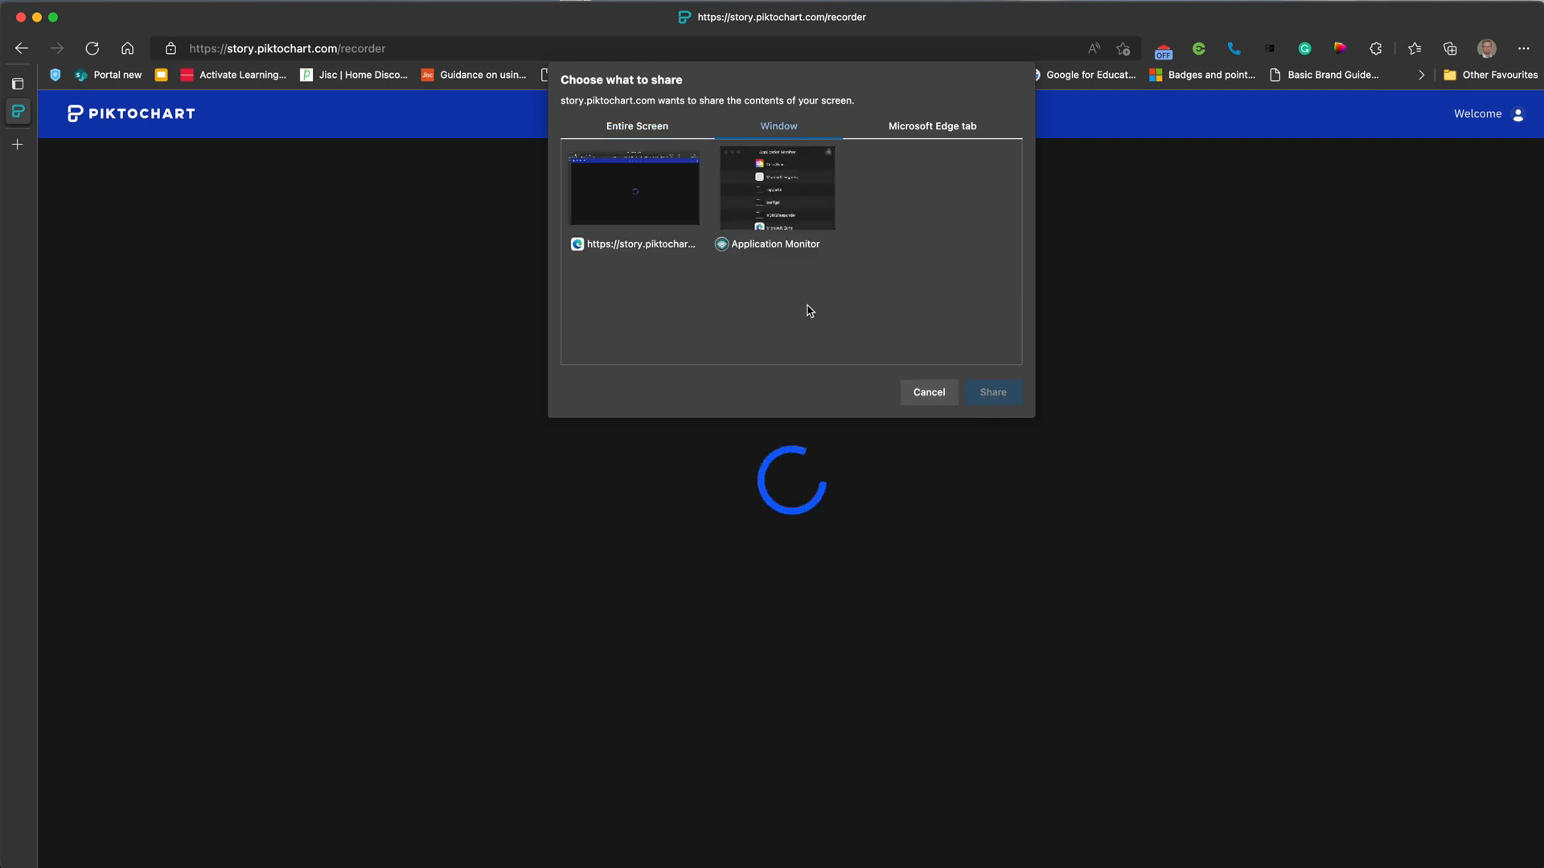
click(932, 126)
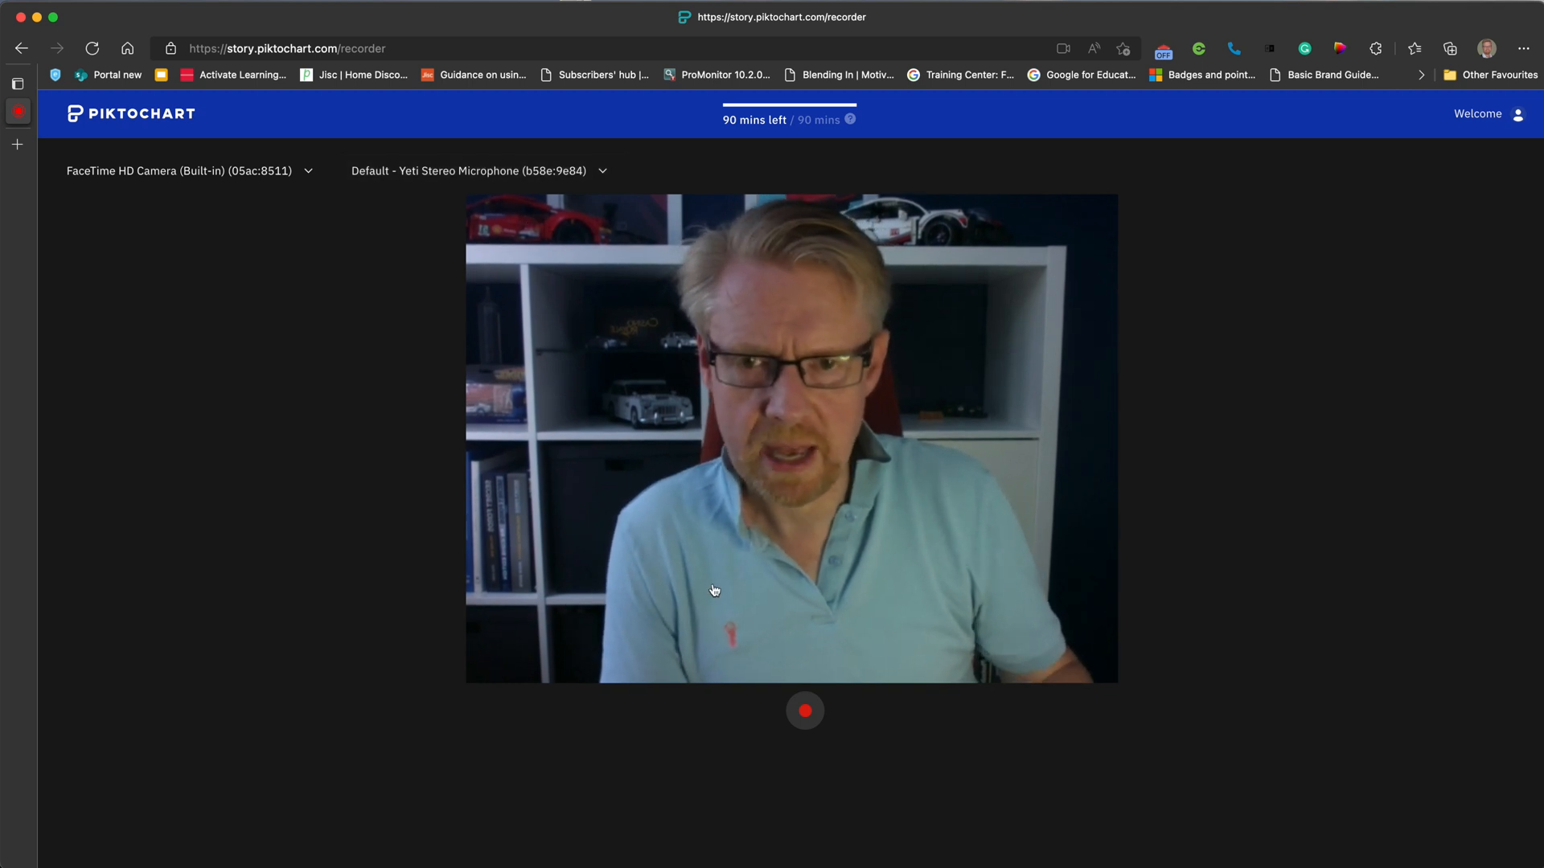
Record a 28-second webcam clip and play it back for review.
click(804, 711)
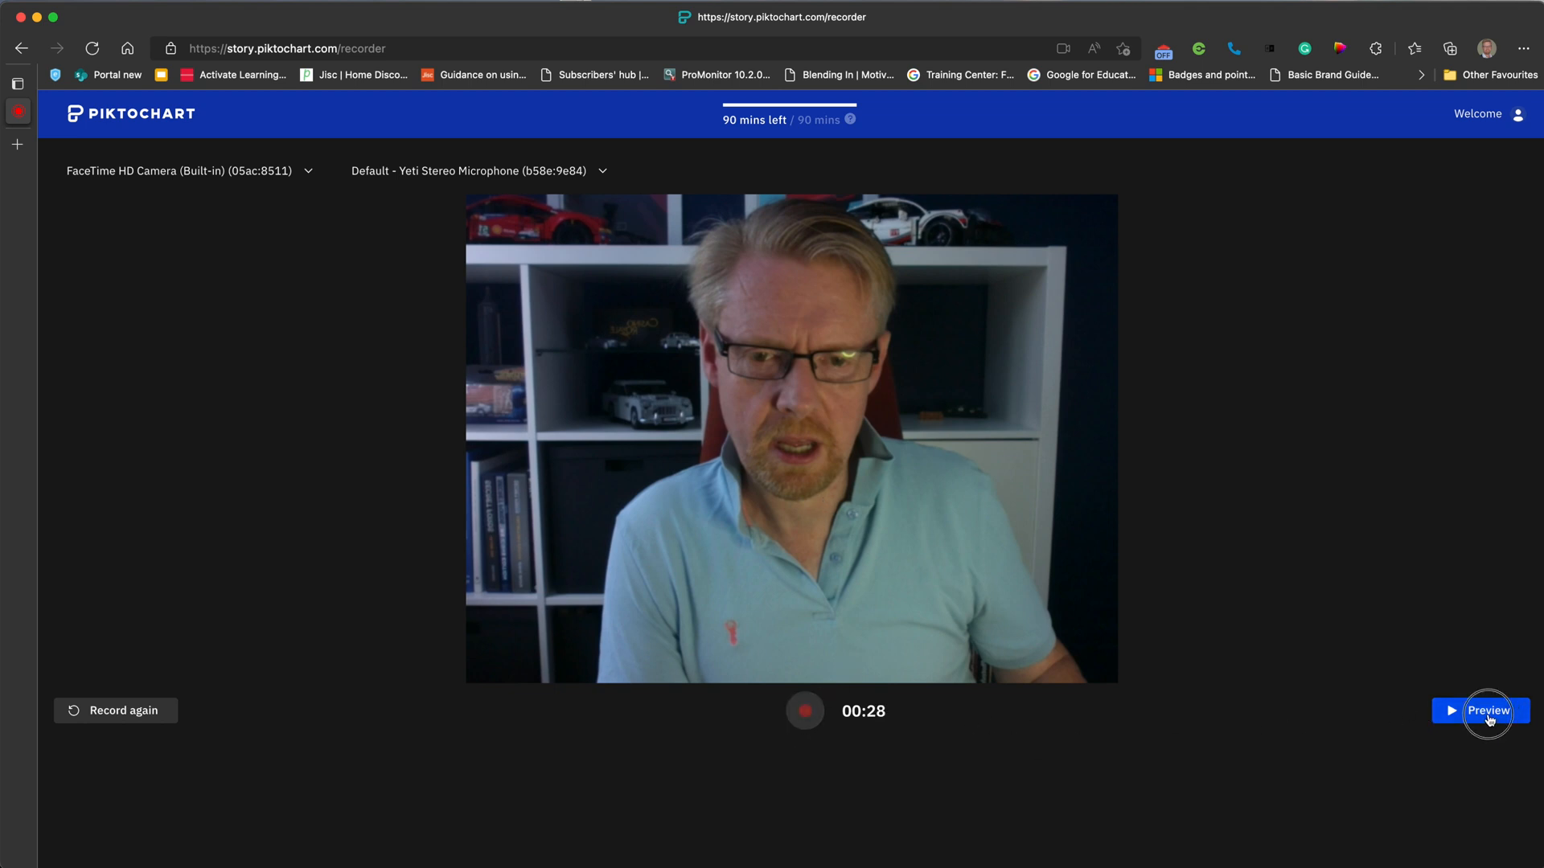
click(1488, 711)
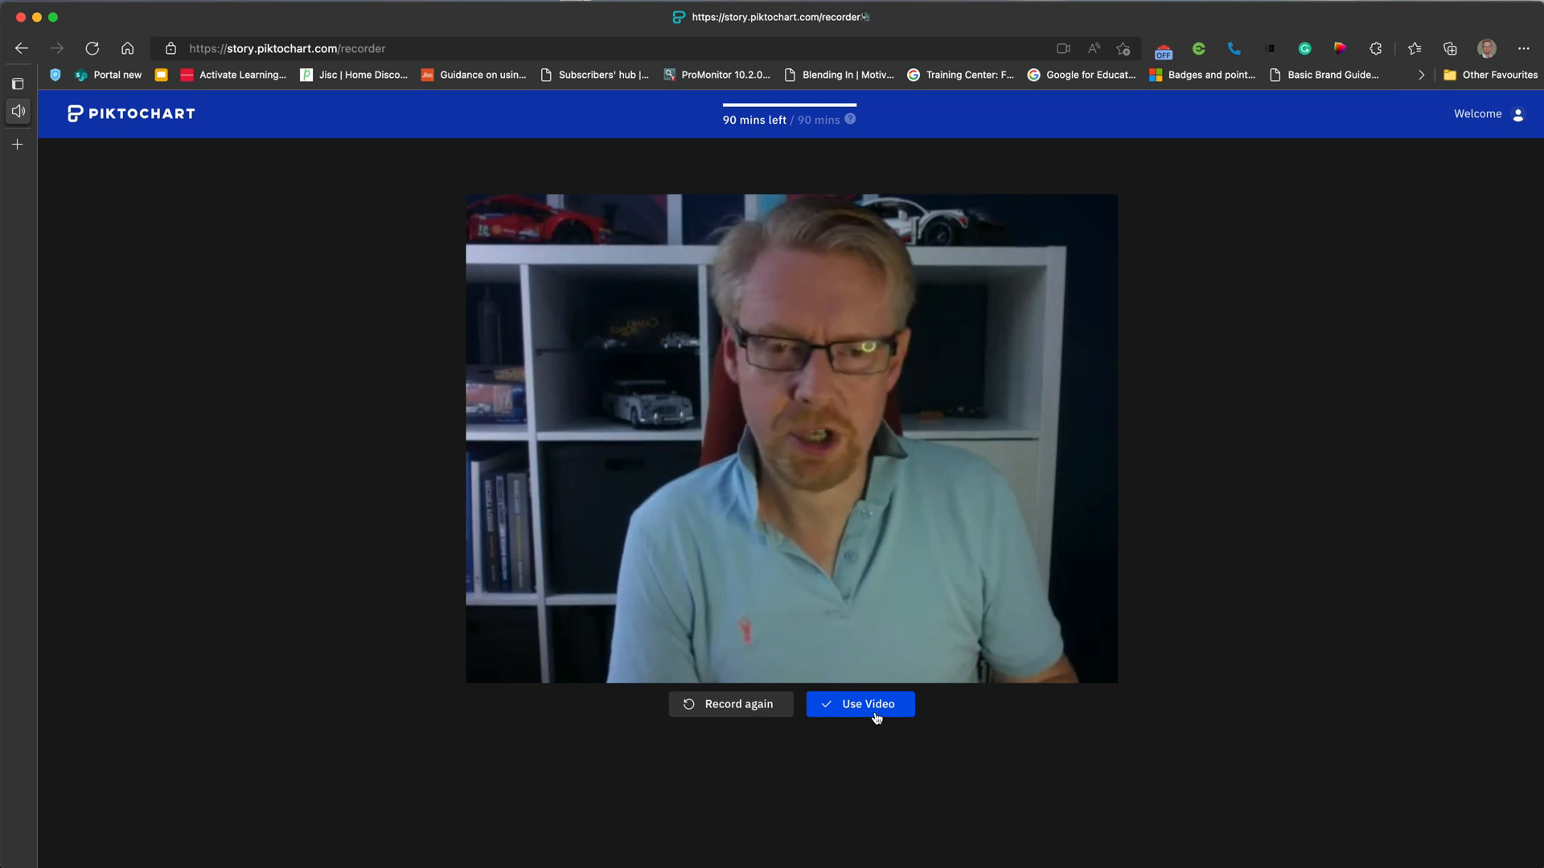
mouse_move(891, 744)
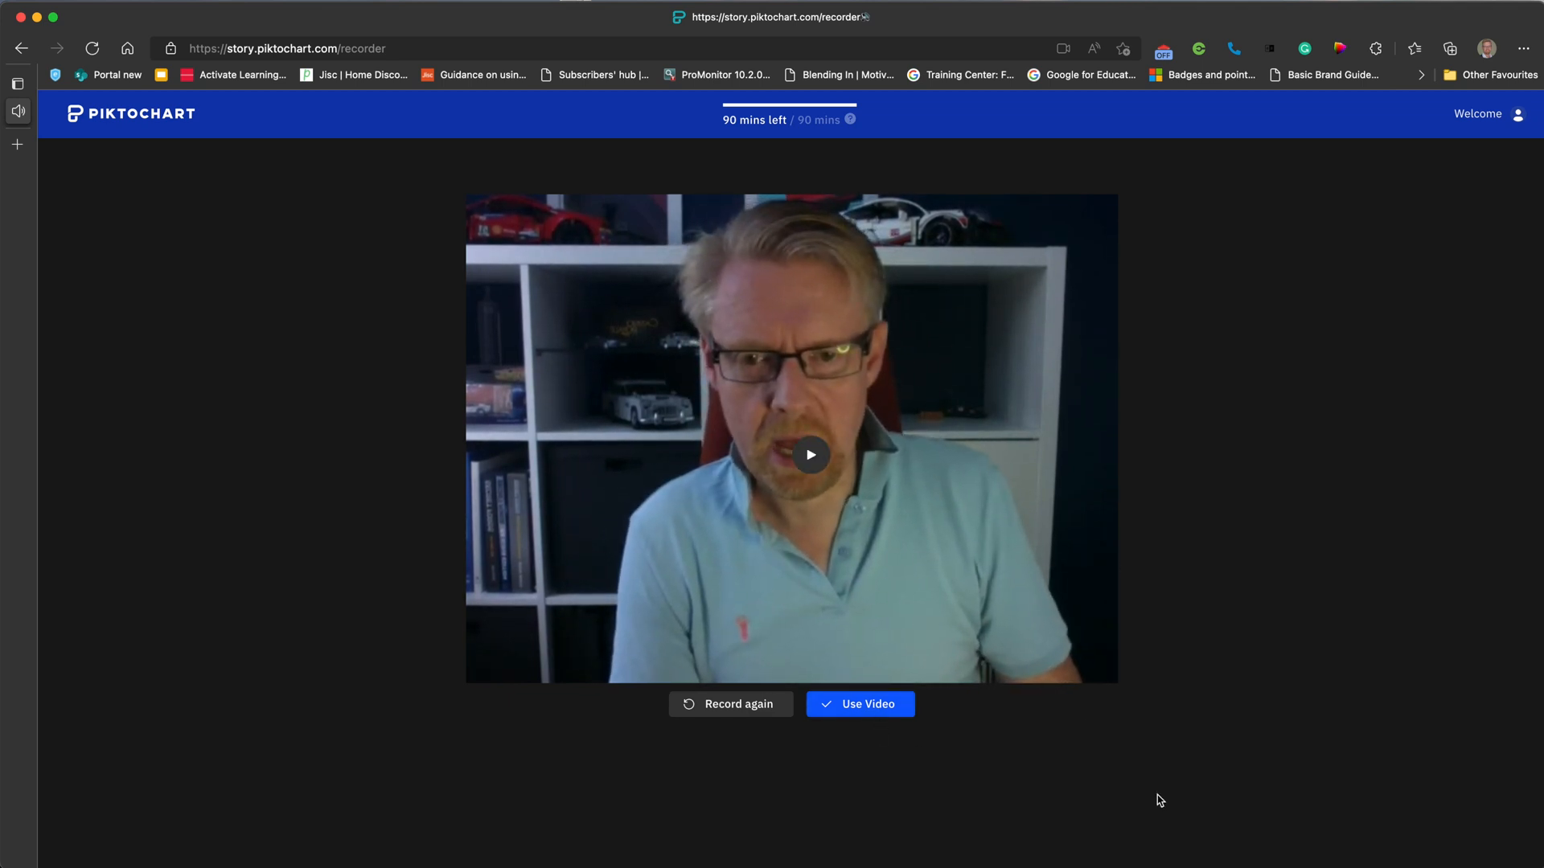
mouse_move(870, 722)
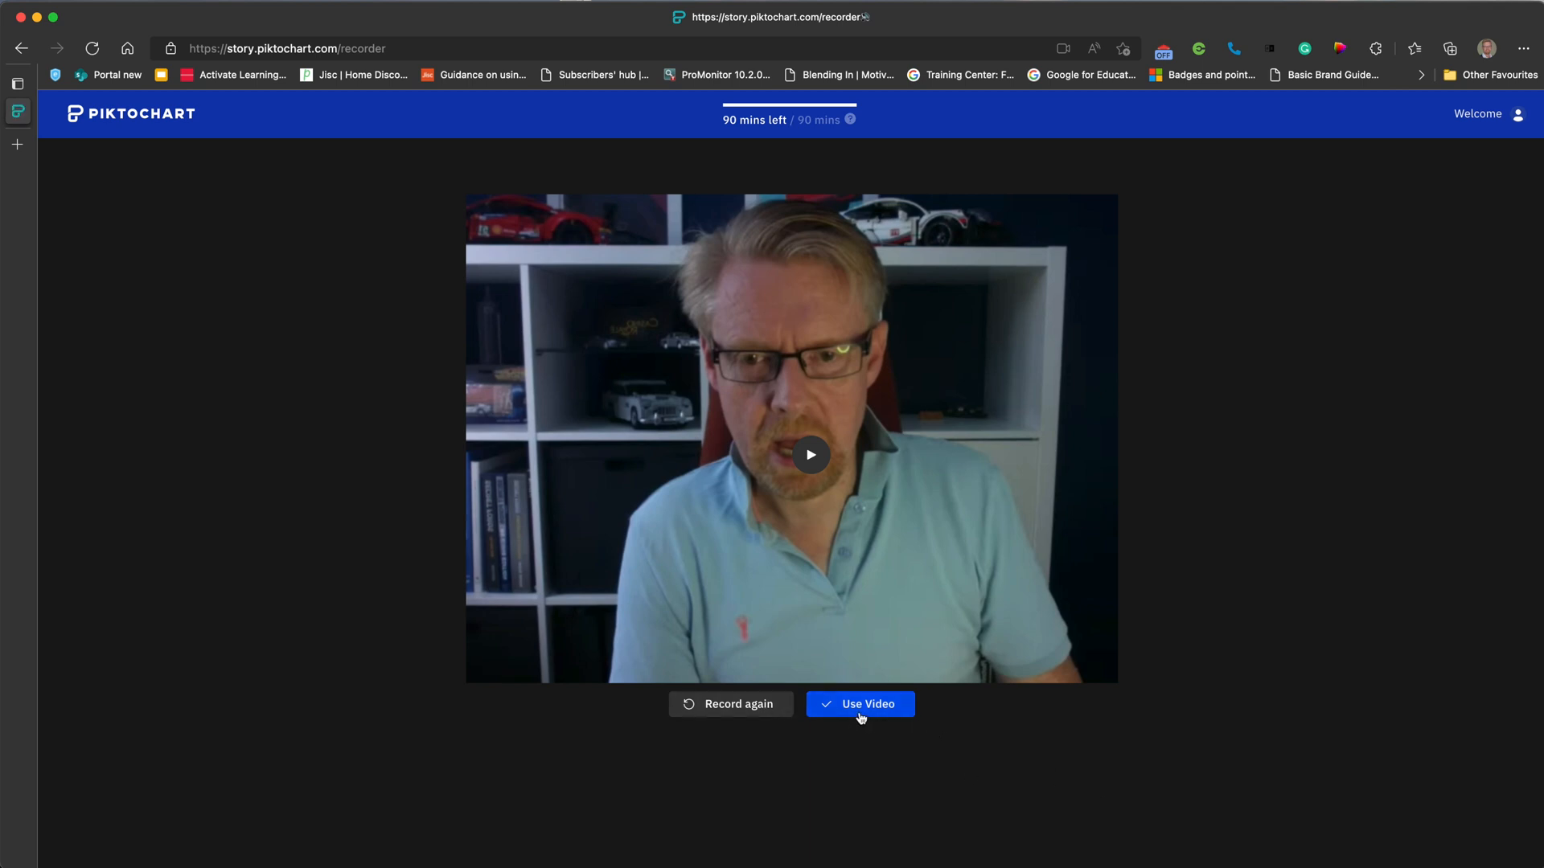
Use the recording with English as its language, creating a project with transcript and captions.
click(861, 704)
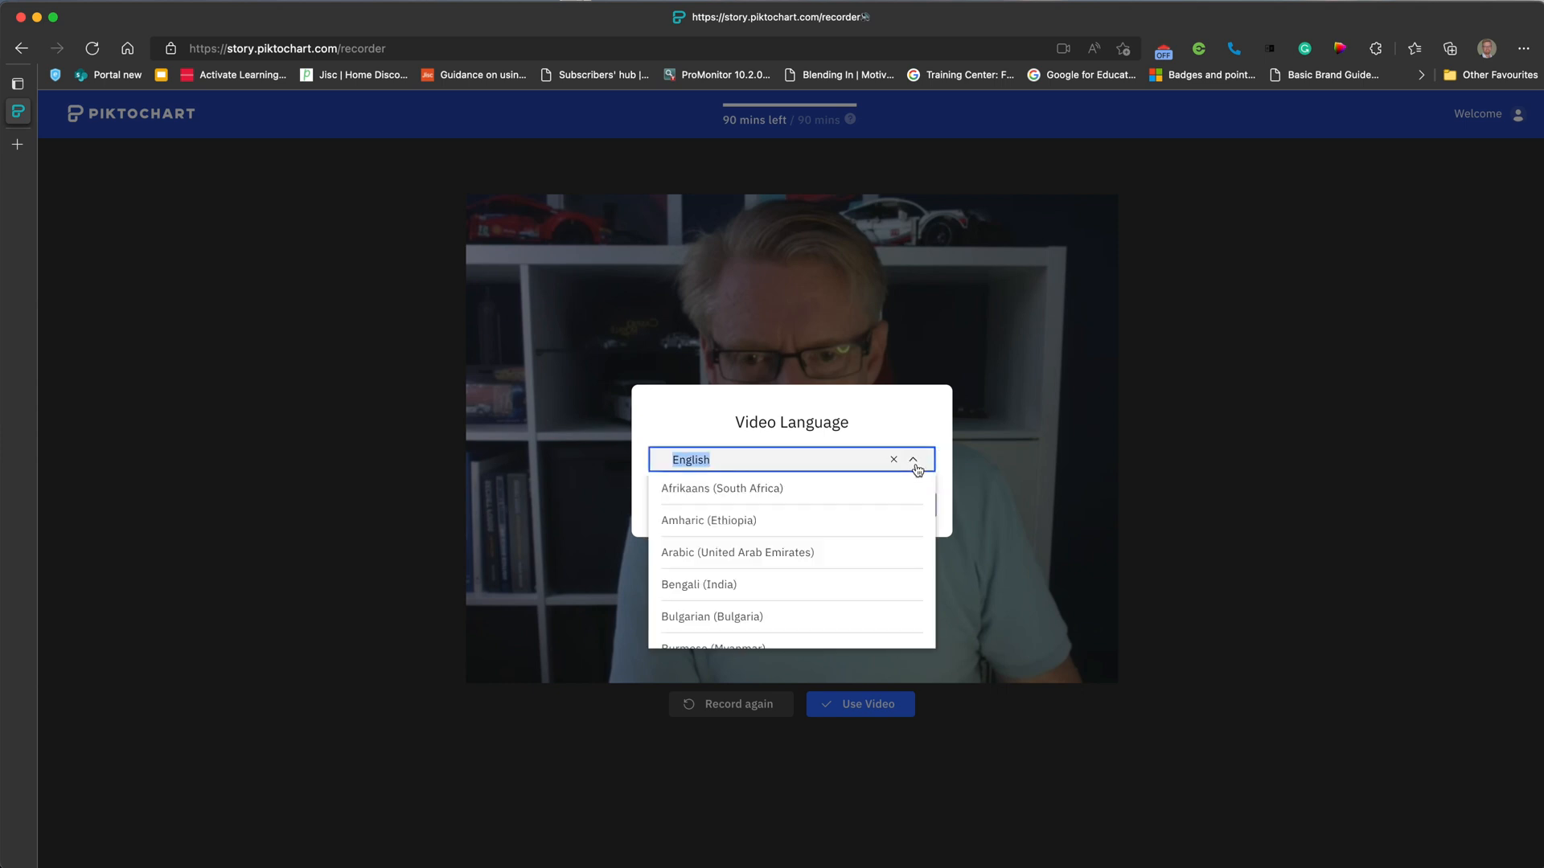
click(859, 704)
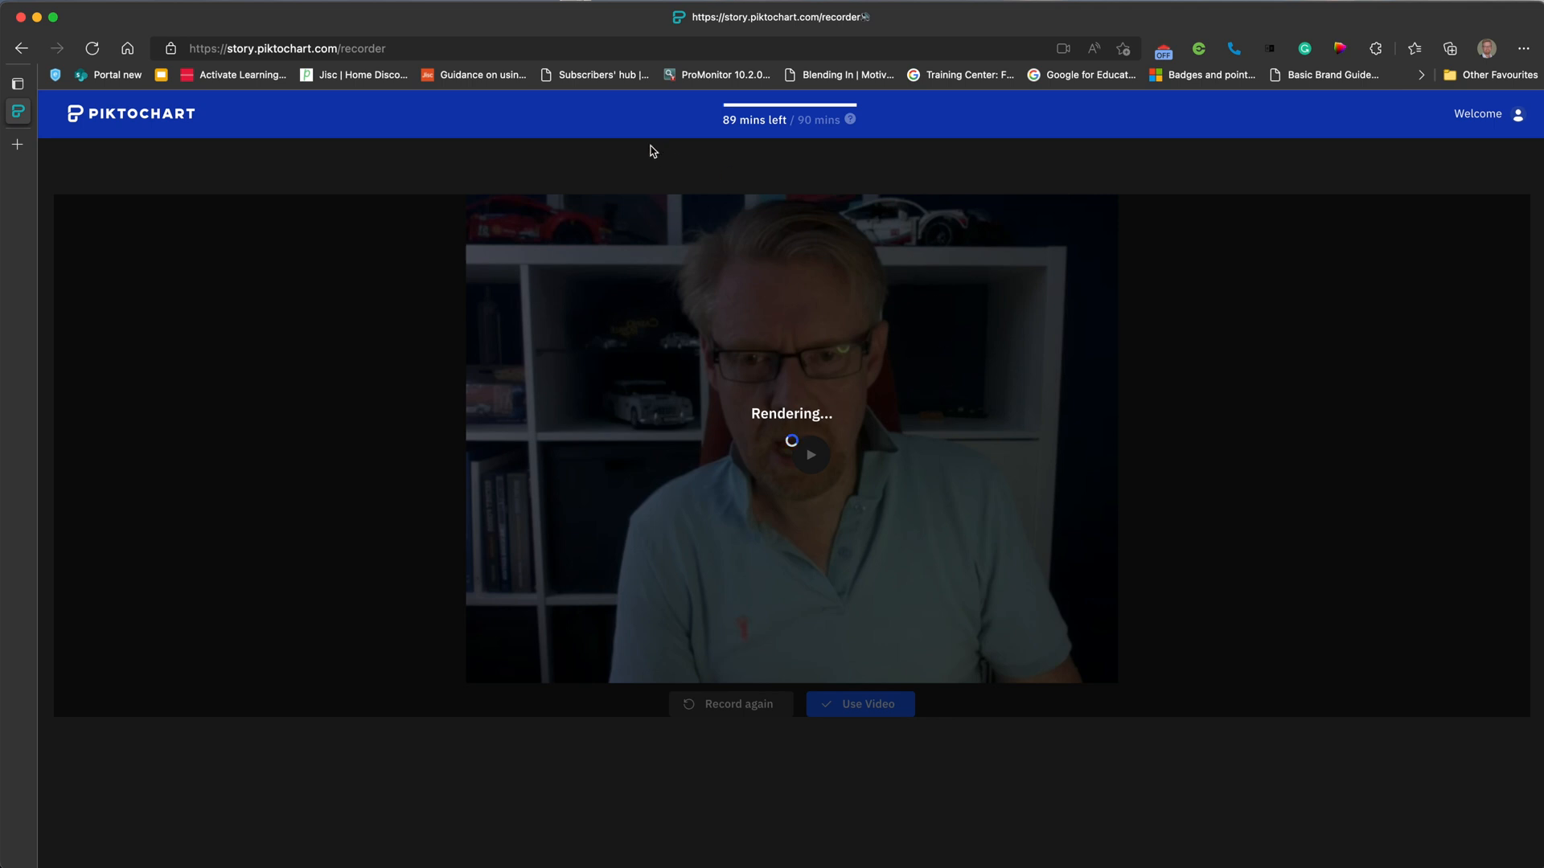
mouse_move(755, 141)
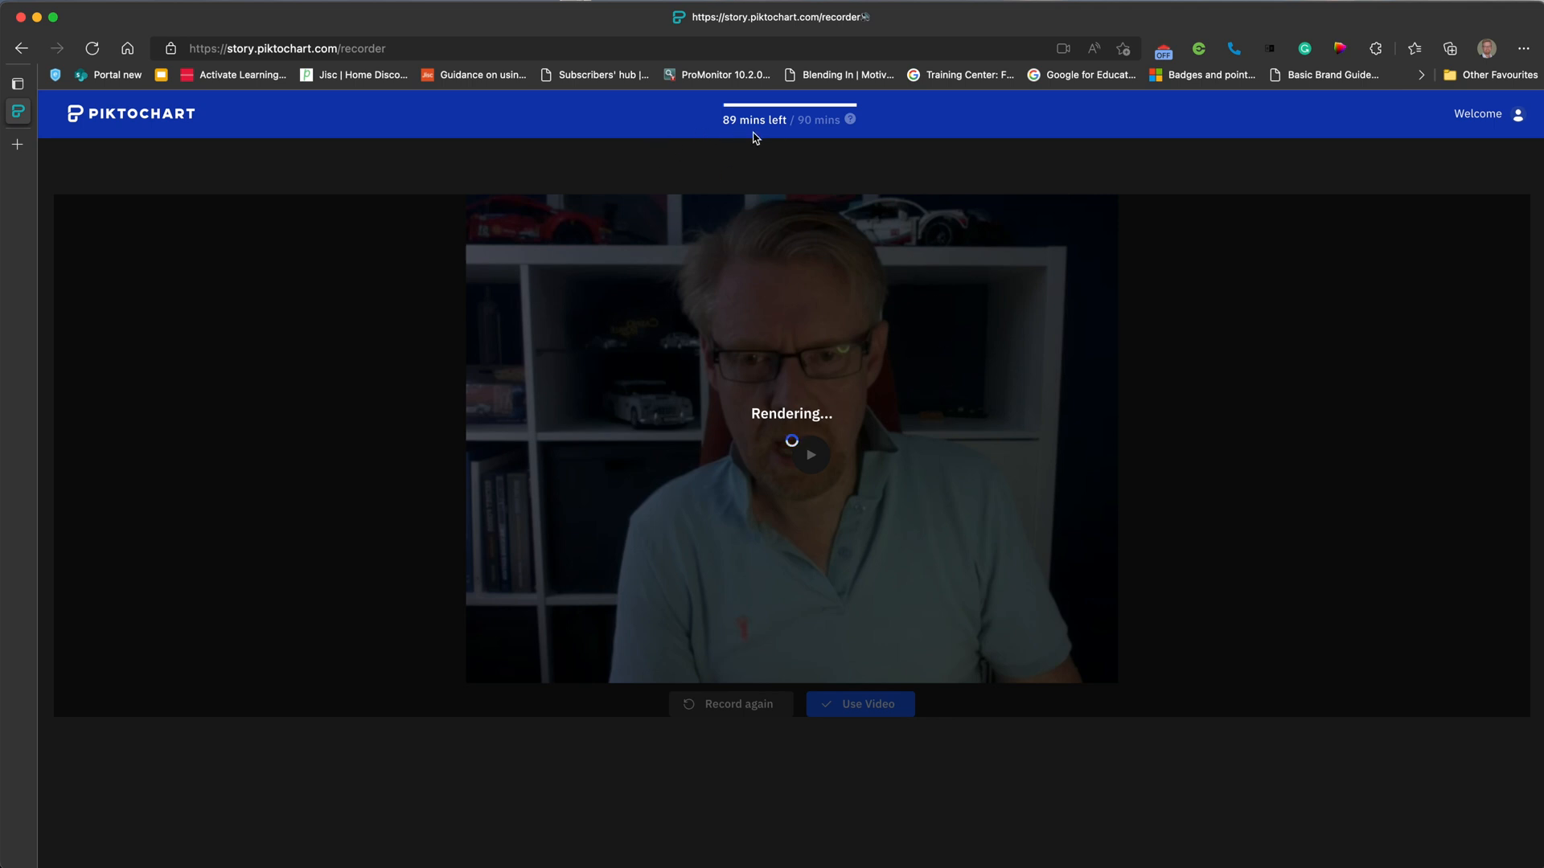
click(860, 705)
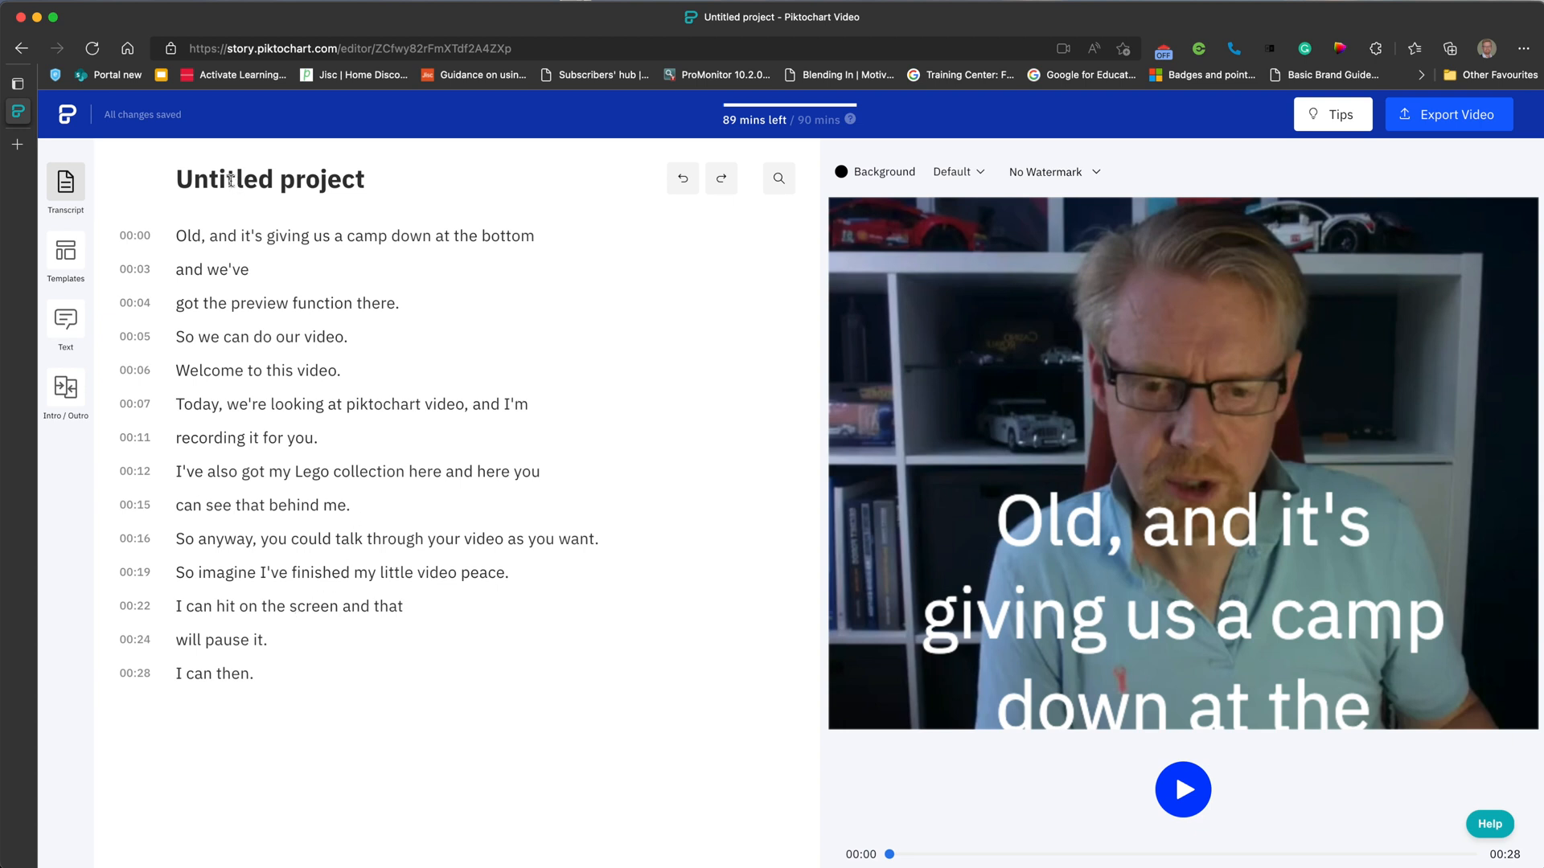
double_click(230, 179)
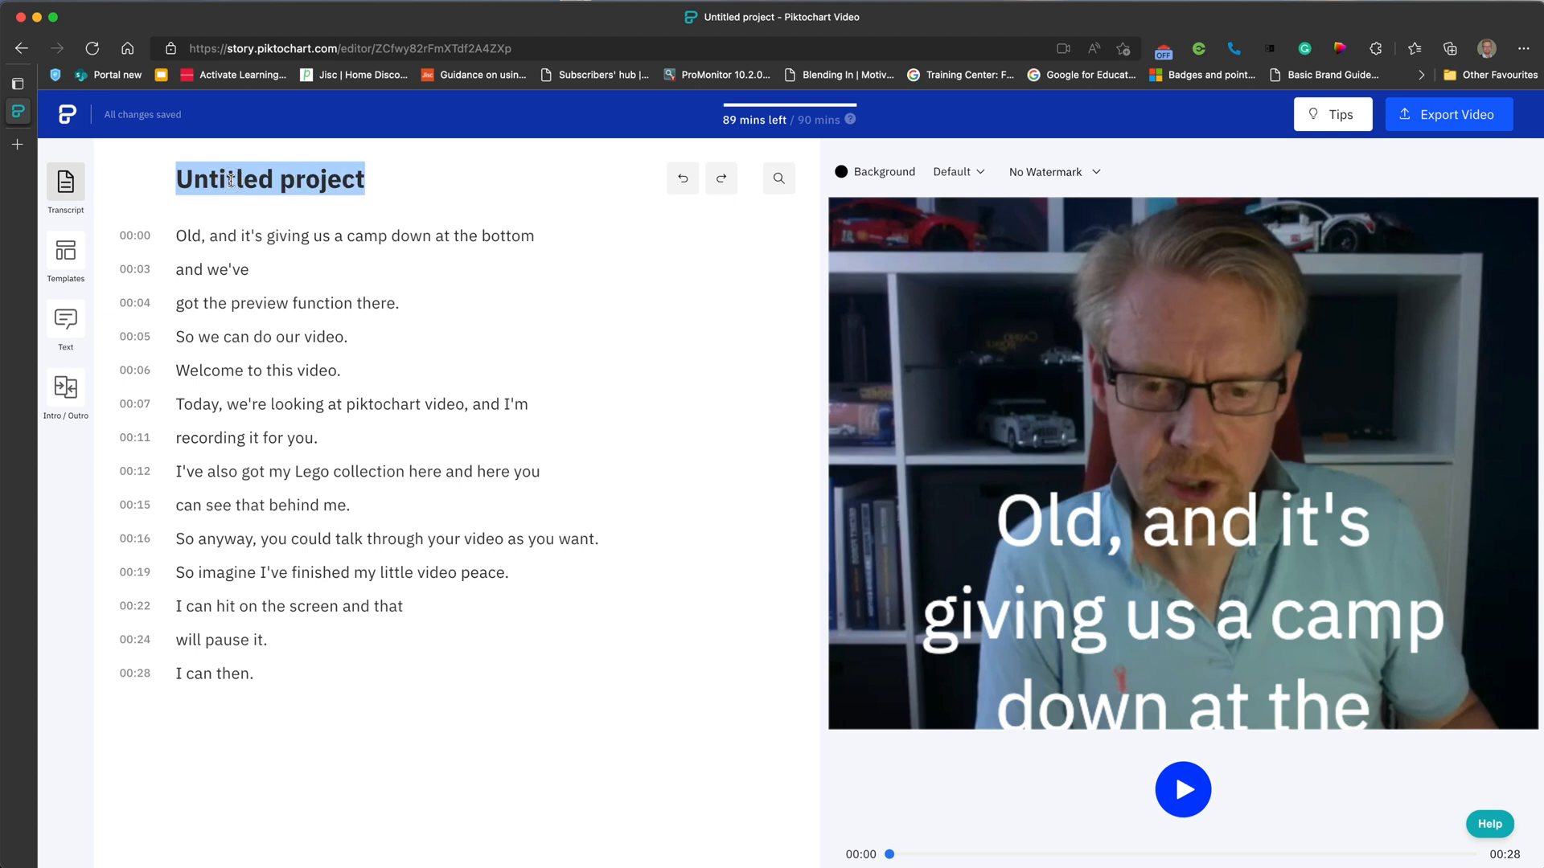
text(James 123)
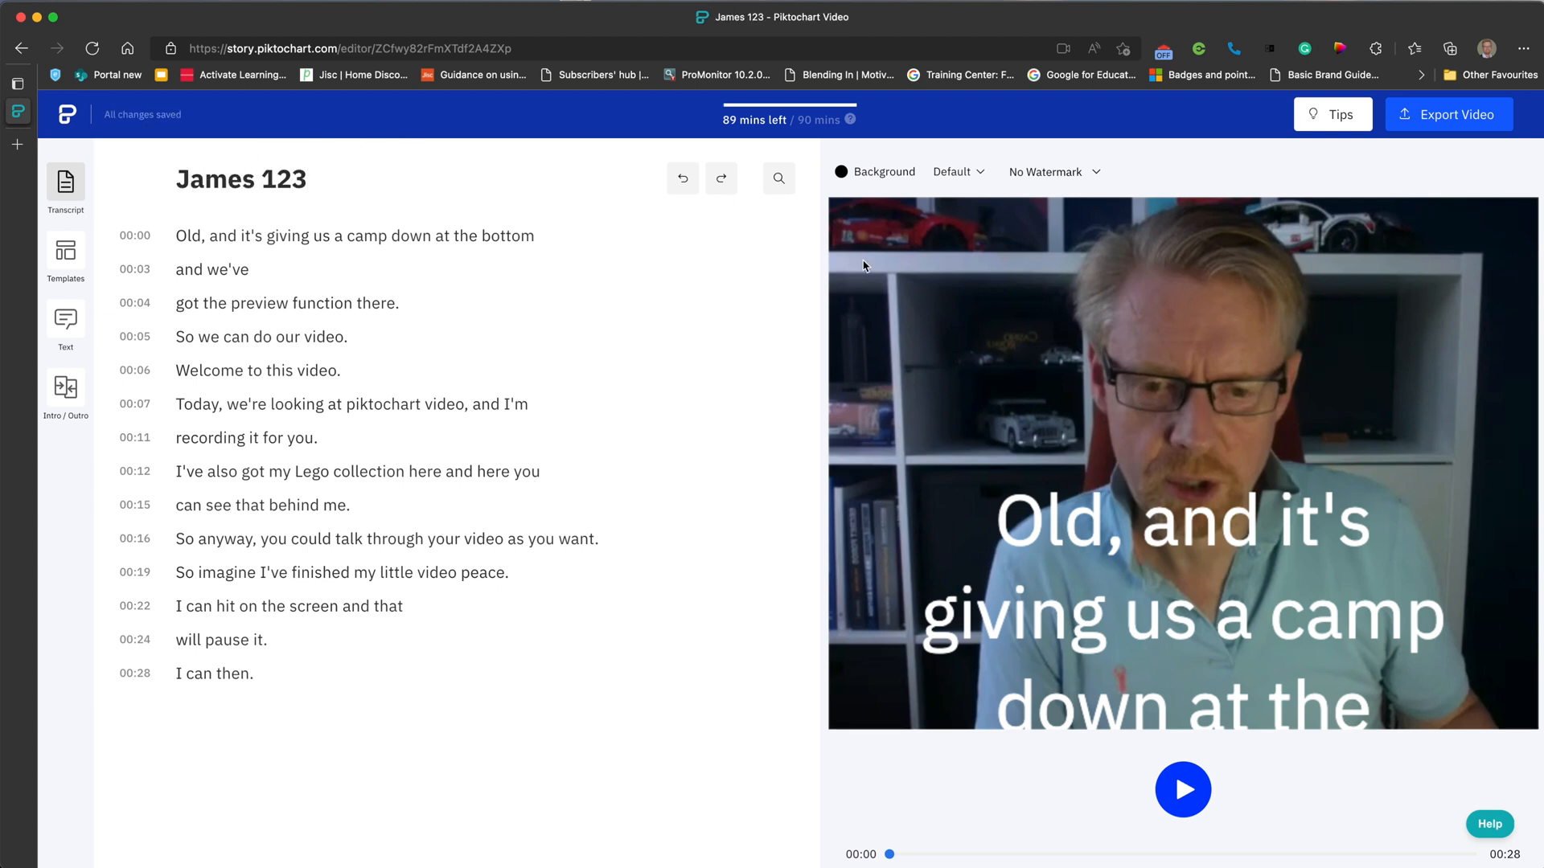
click(1092, 171)
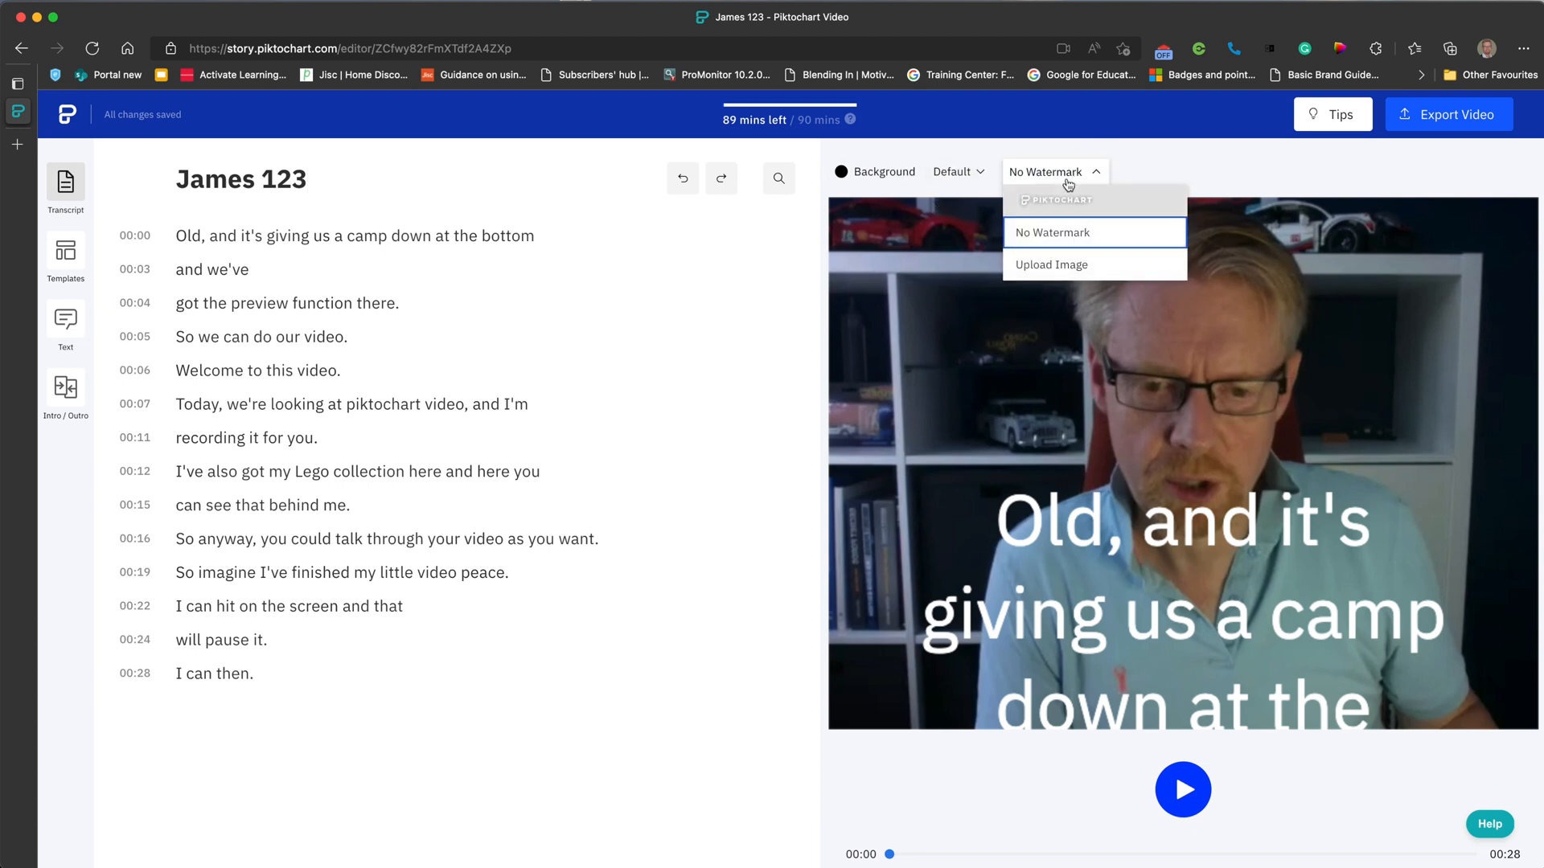
click(951, 172)
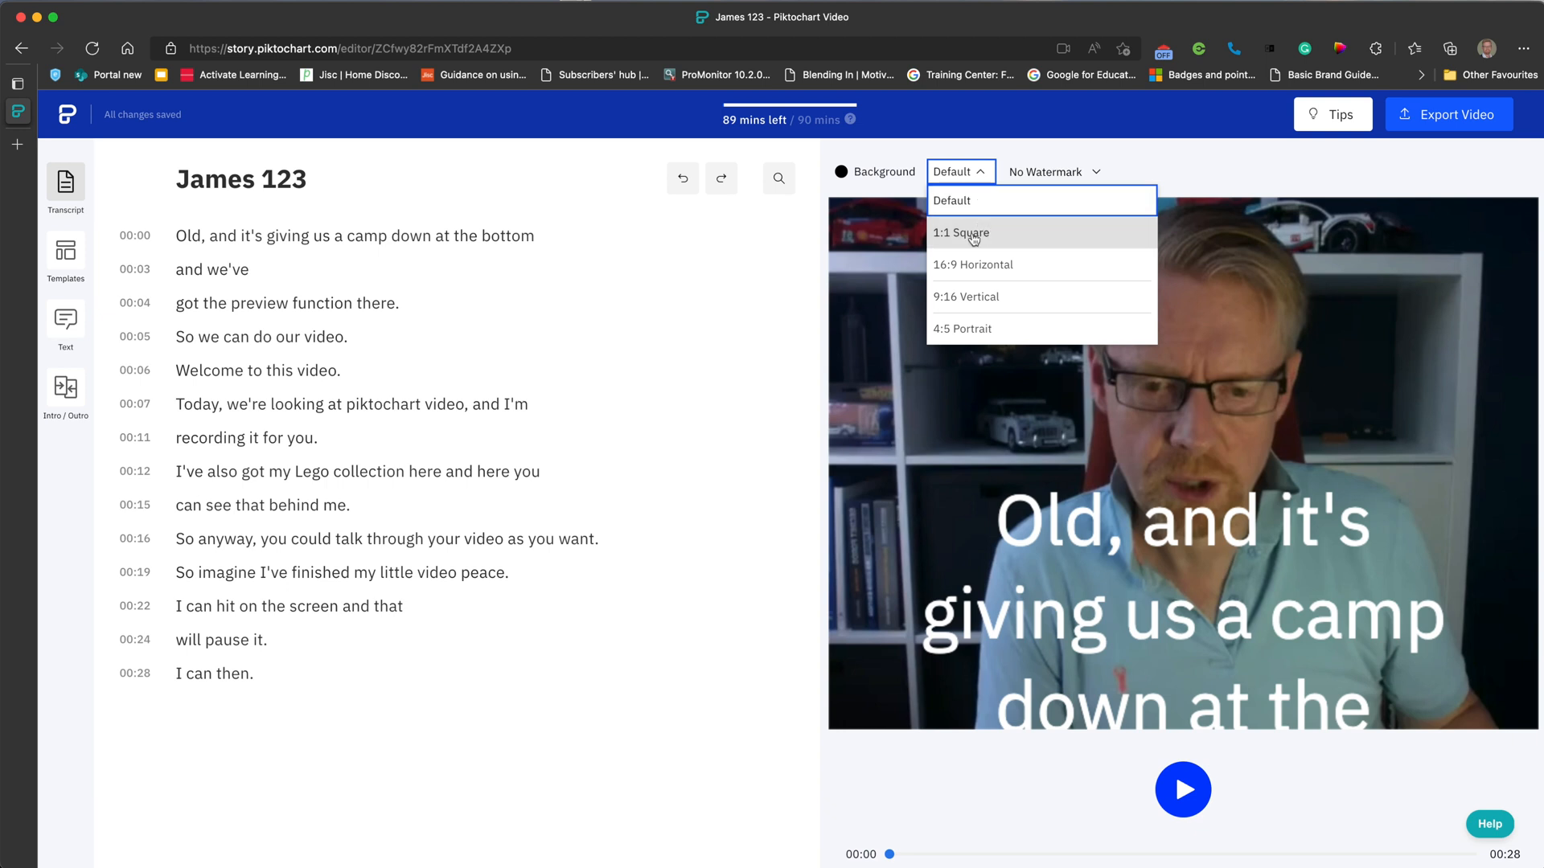
click(961, 234)
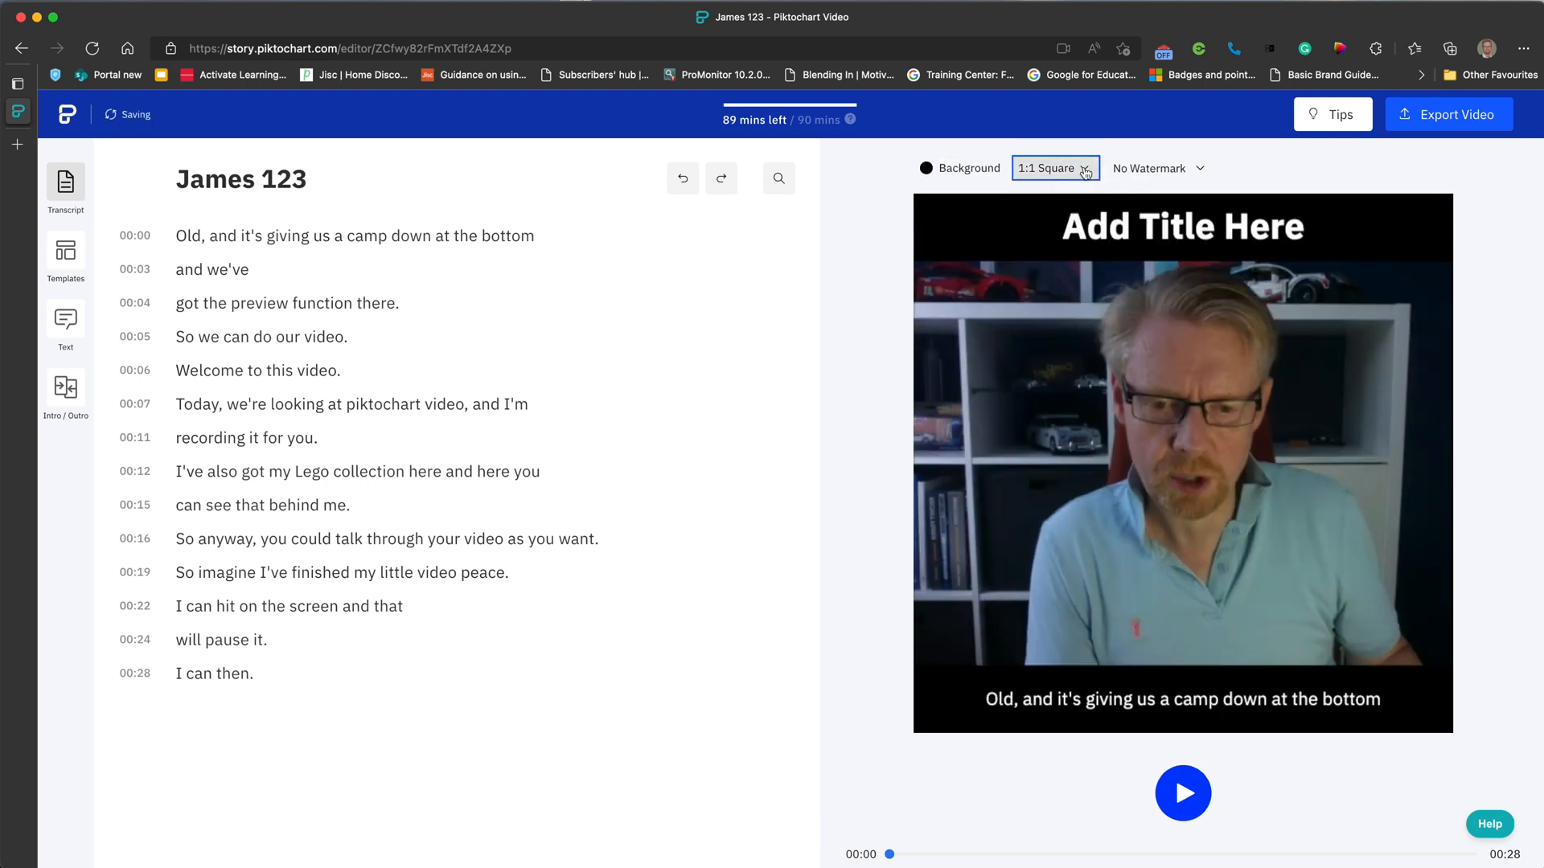
click(1056, 168)
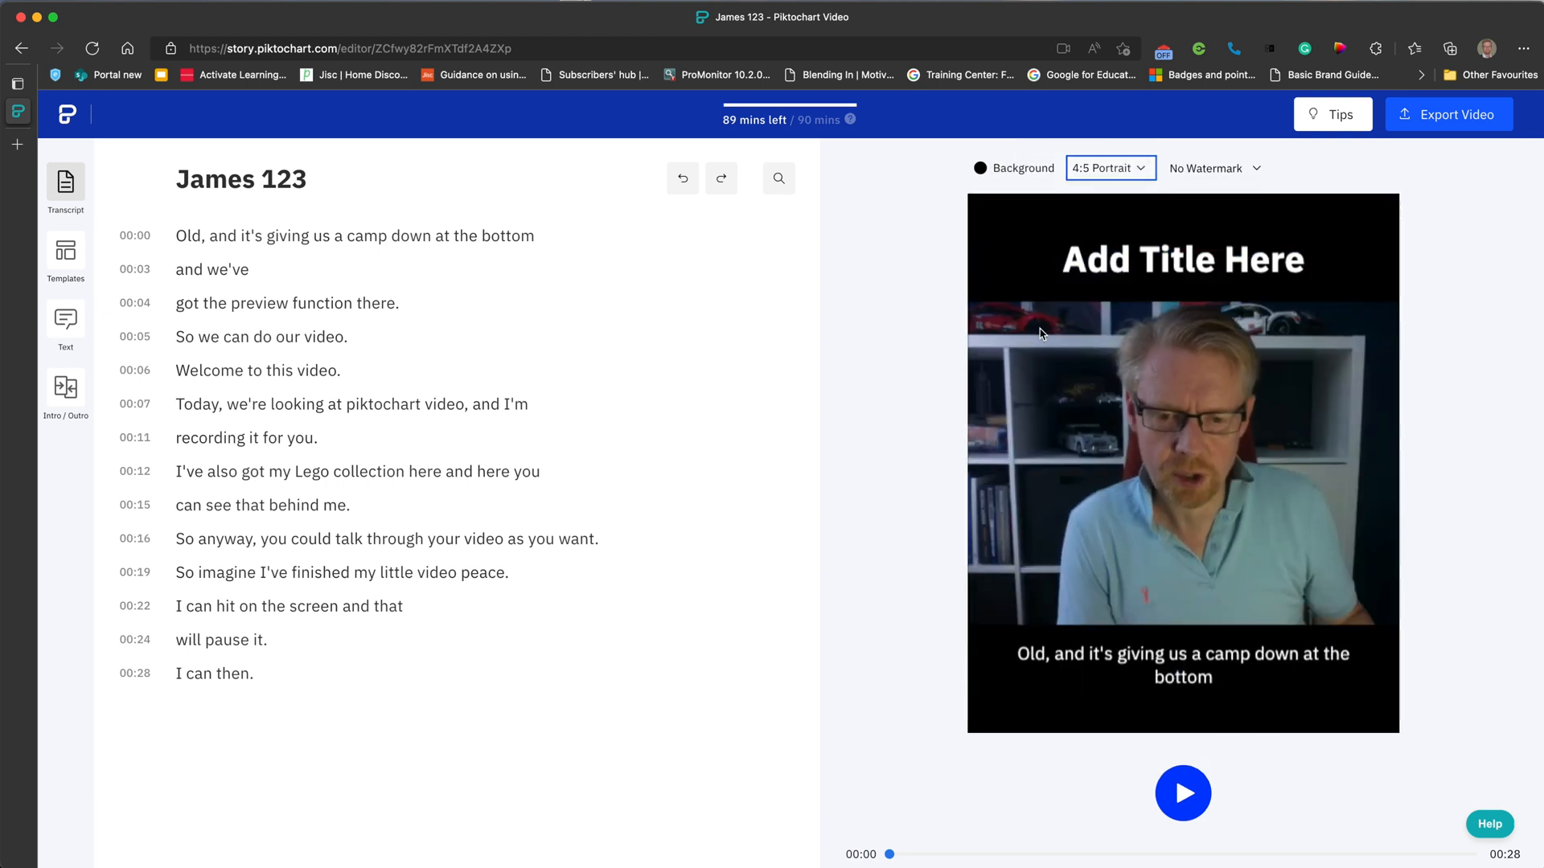
click(1111, 168)
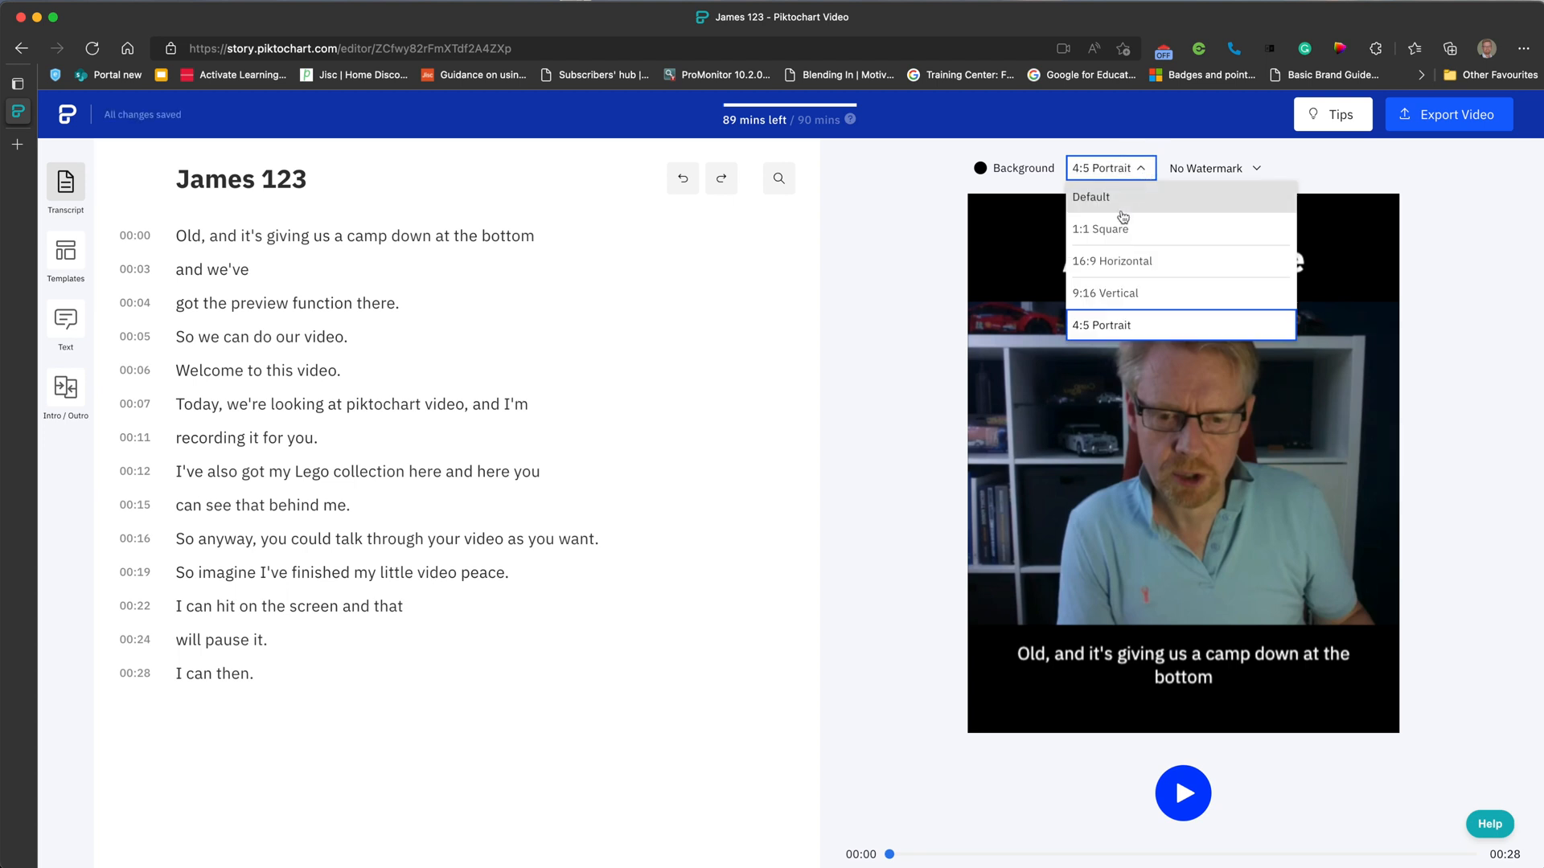
mouse_move(1110, 267)
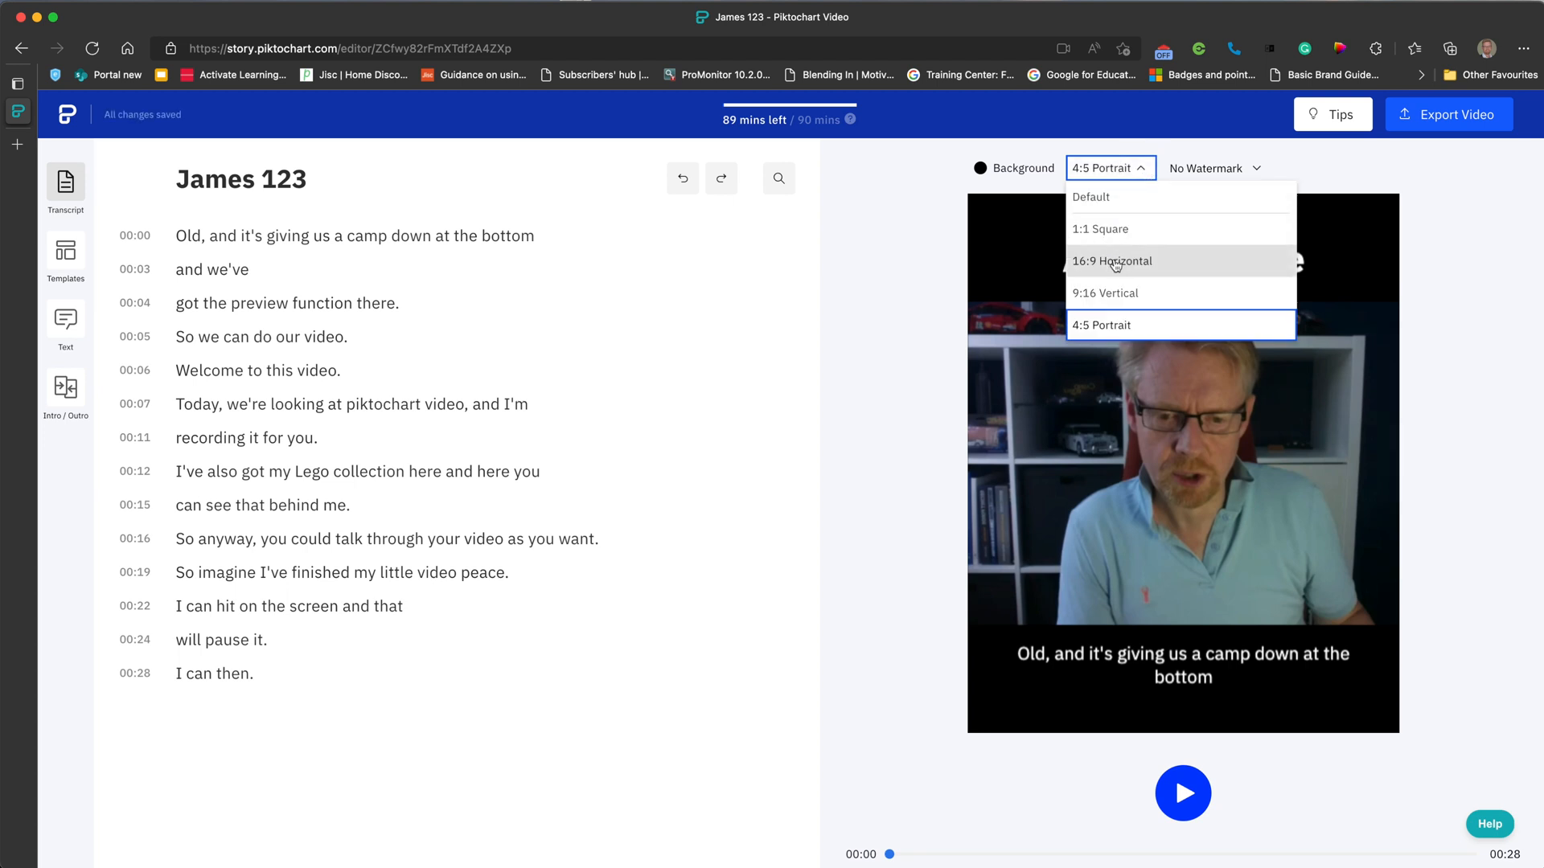
click(1106, 293)
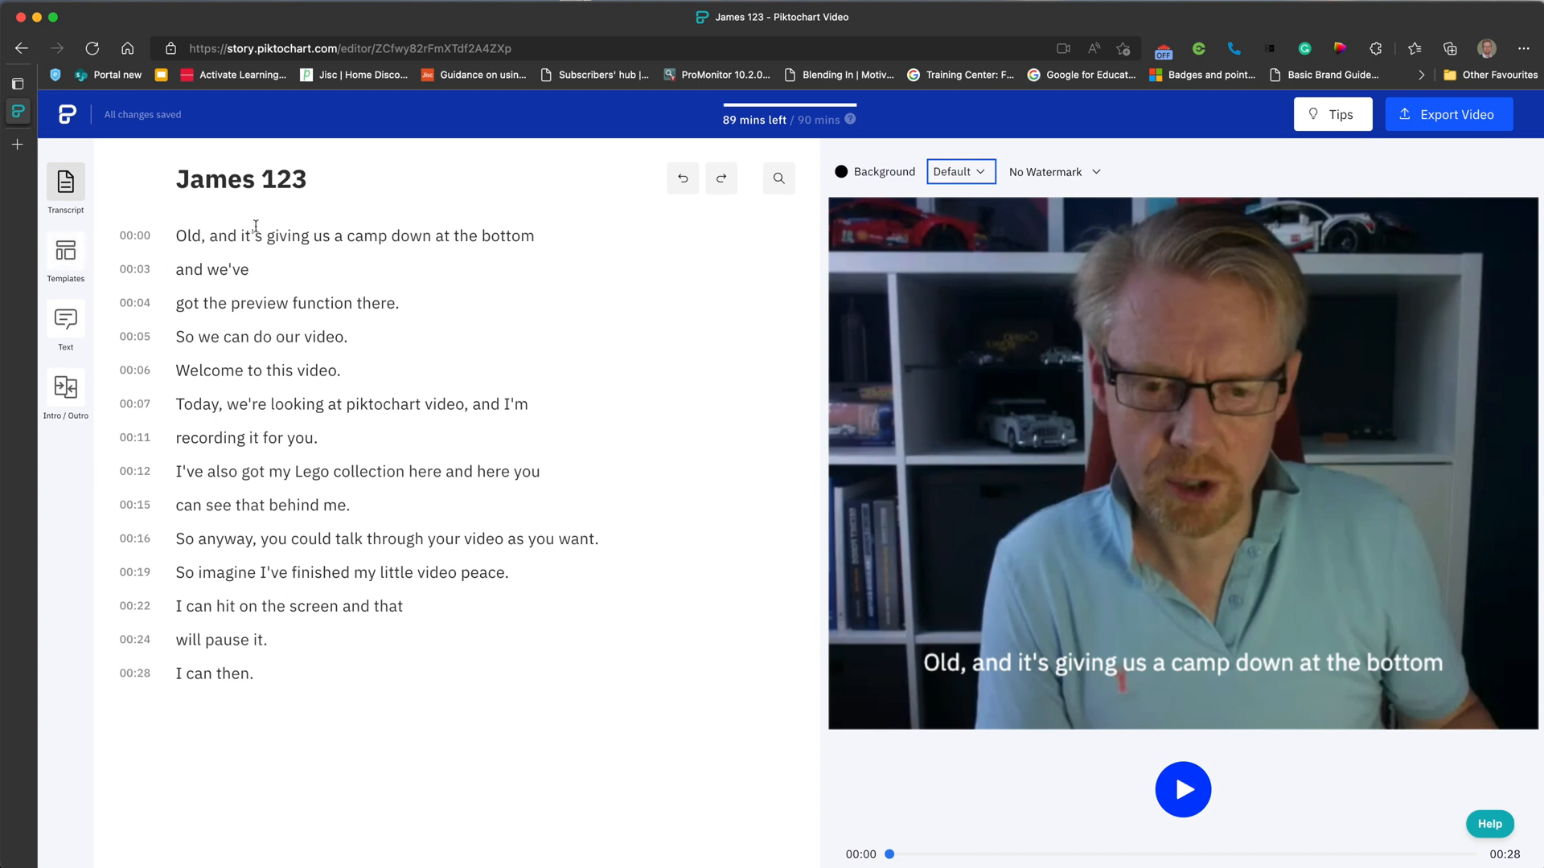
Correct 'piktochart' to 'Piktochart' in the 00:07 transcript line.
double_click(223, 235)
text(P)
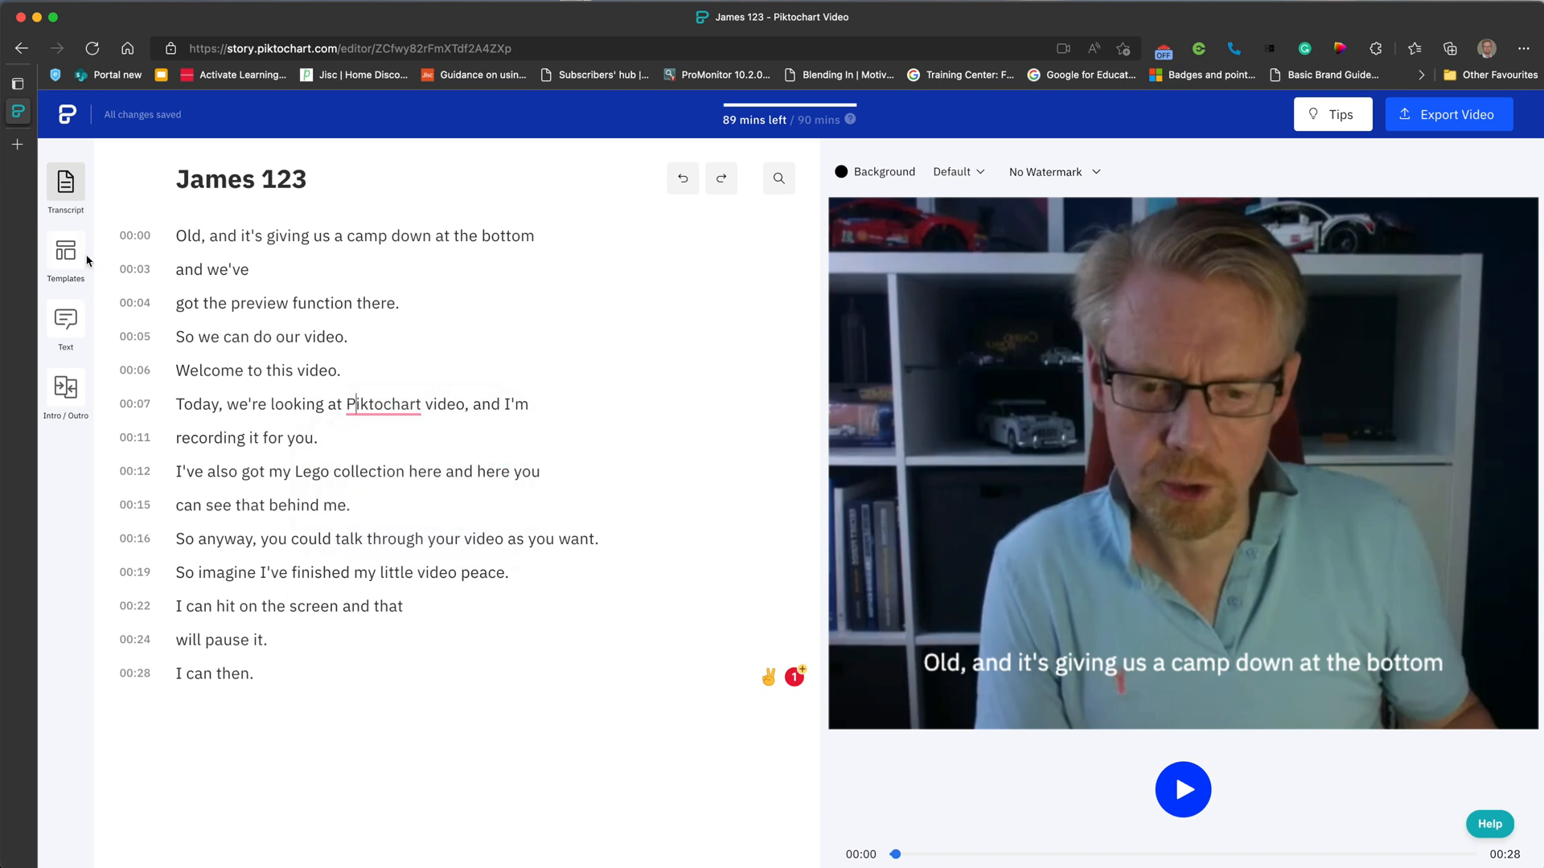
mouse_move(64, 211)
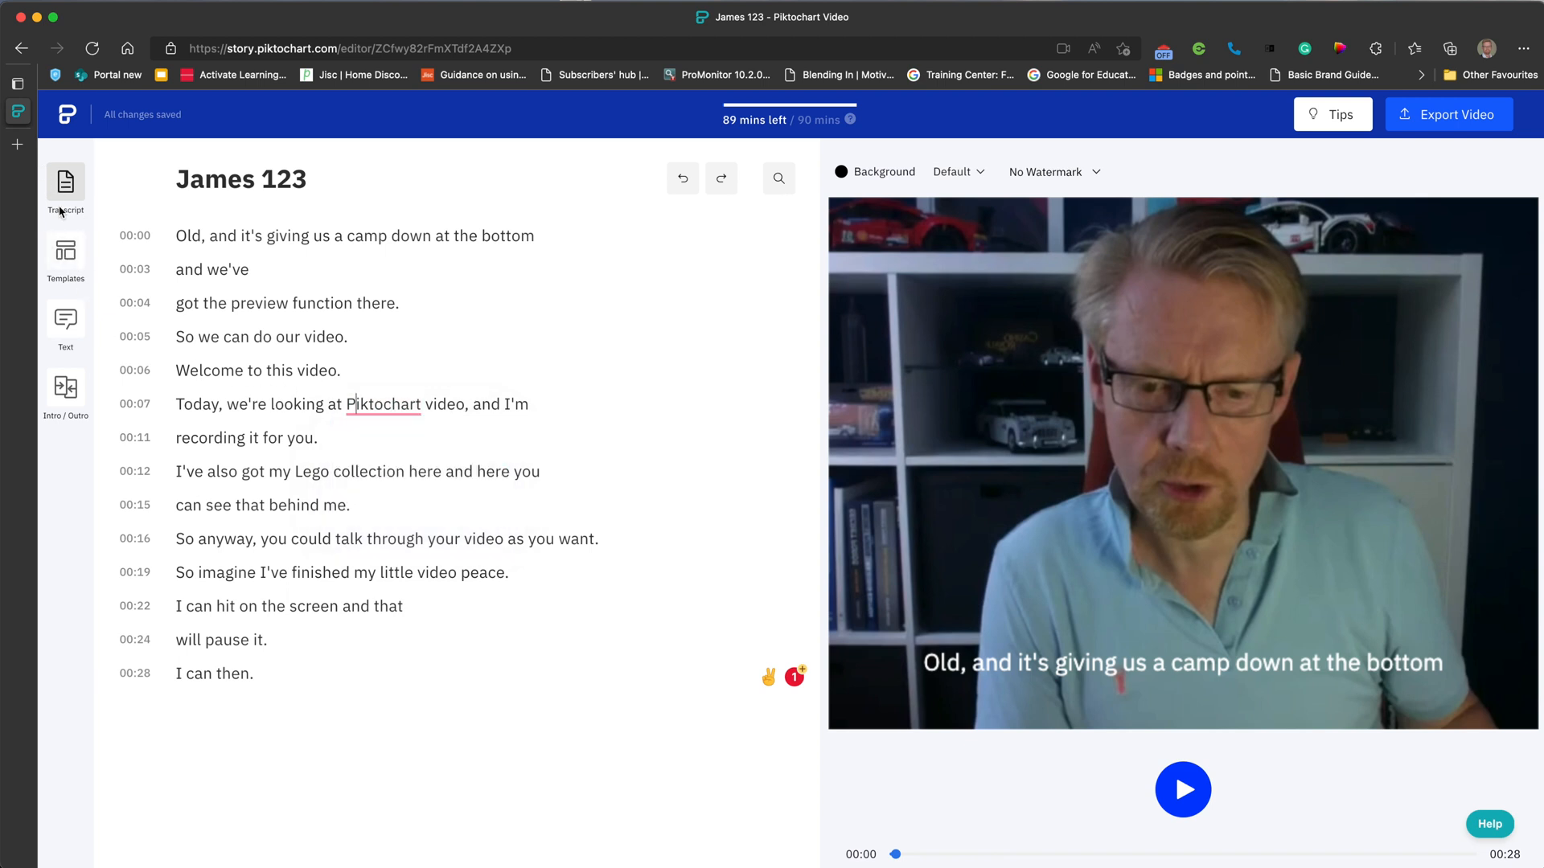
Choose the dark square template with the title under the video from the Templates gallery.
click(65, 251)
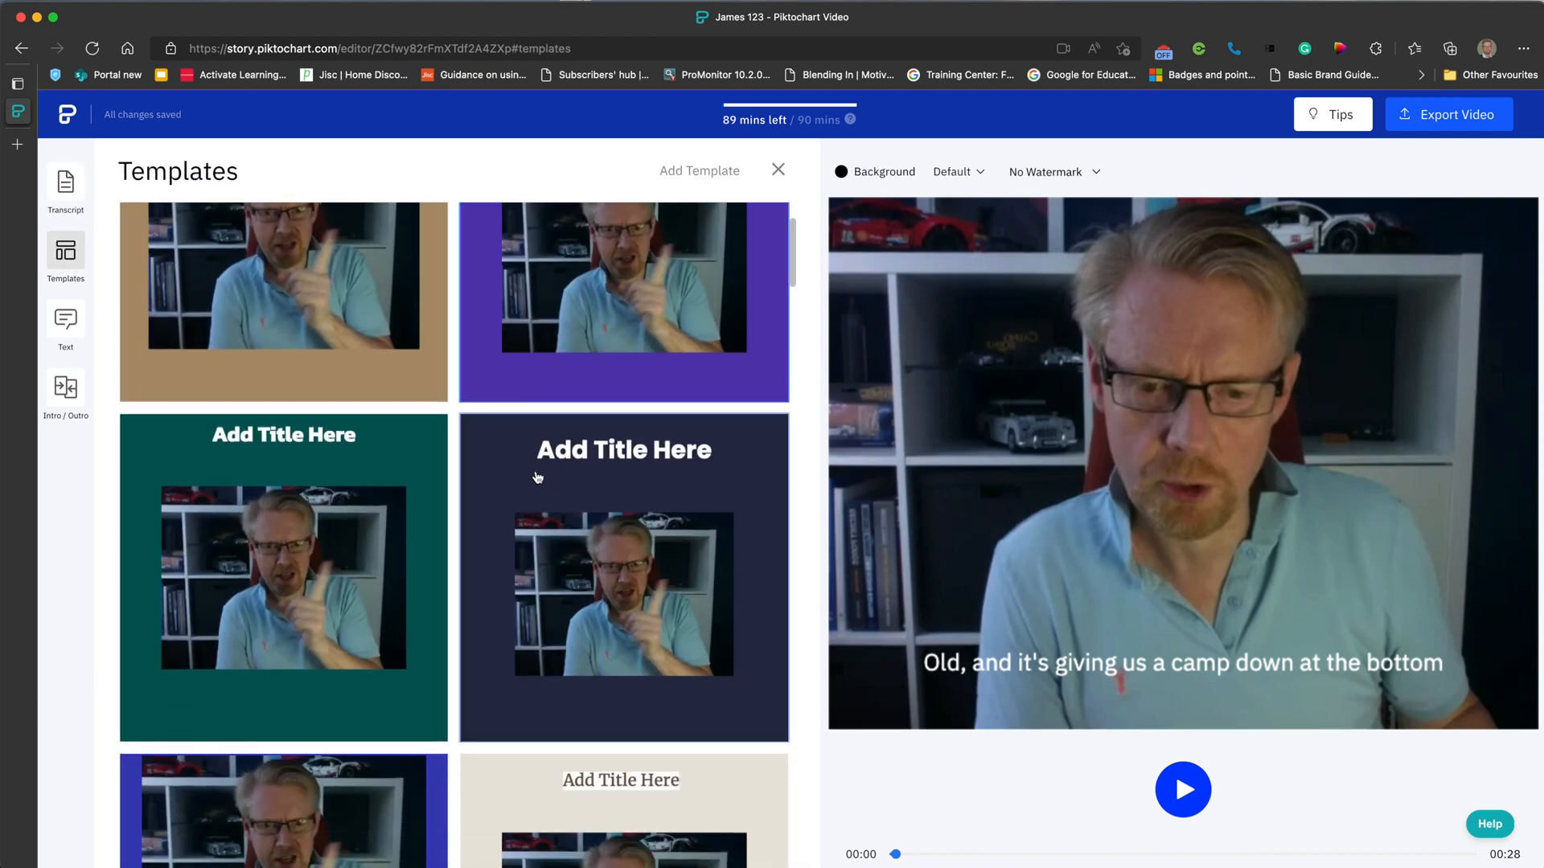
scroll(down, 3)
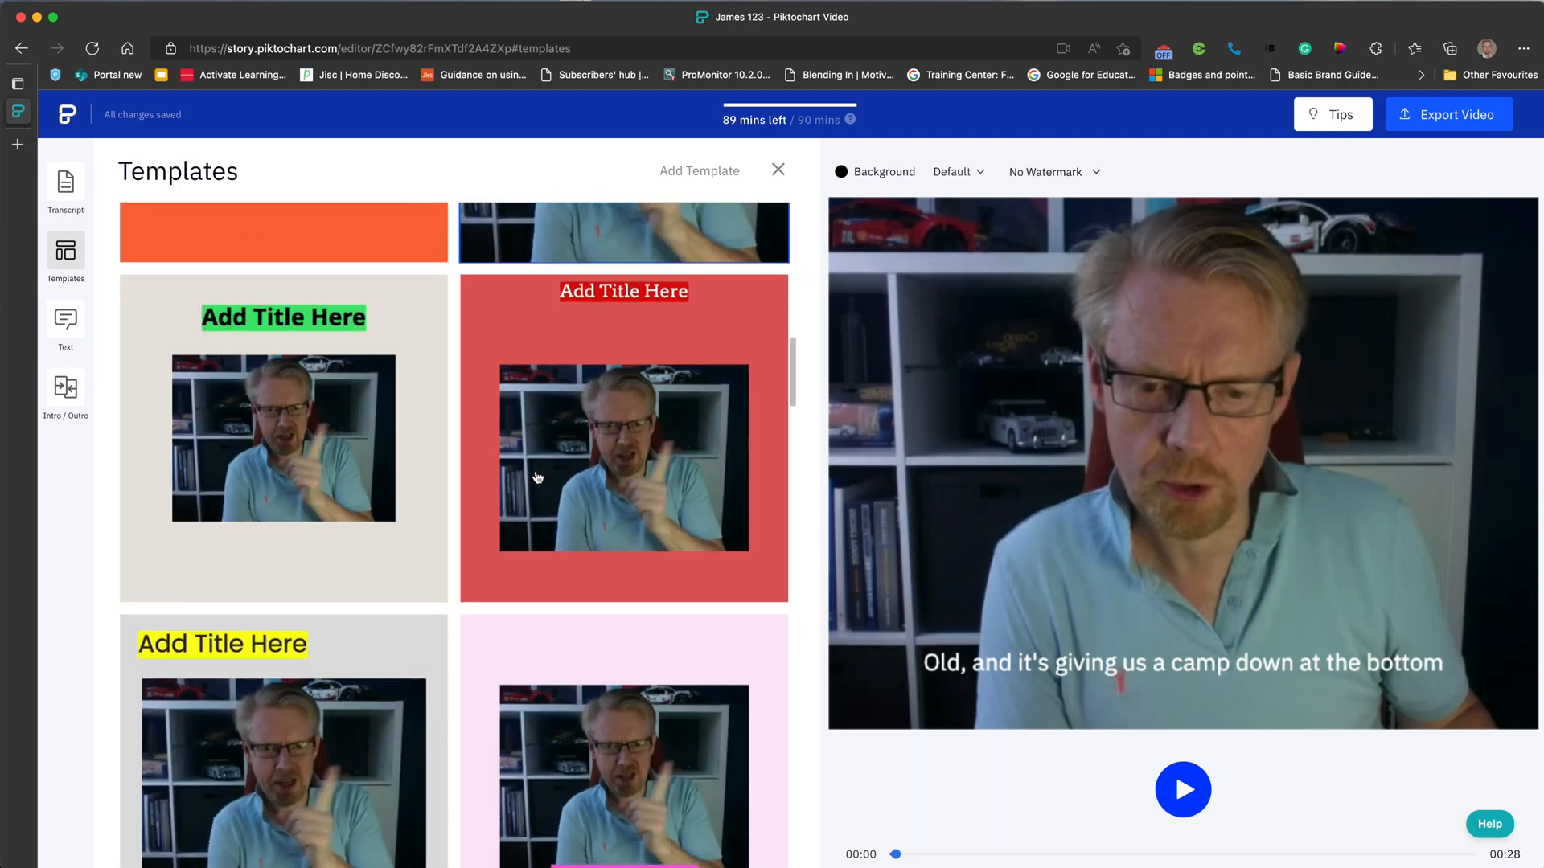
scroll(down, 3)
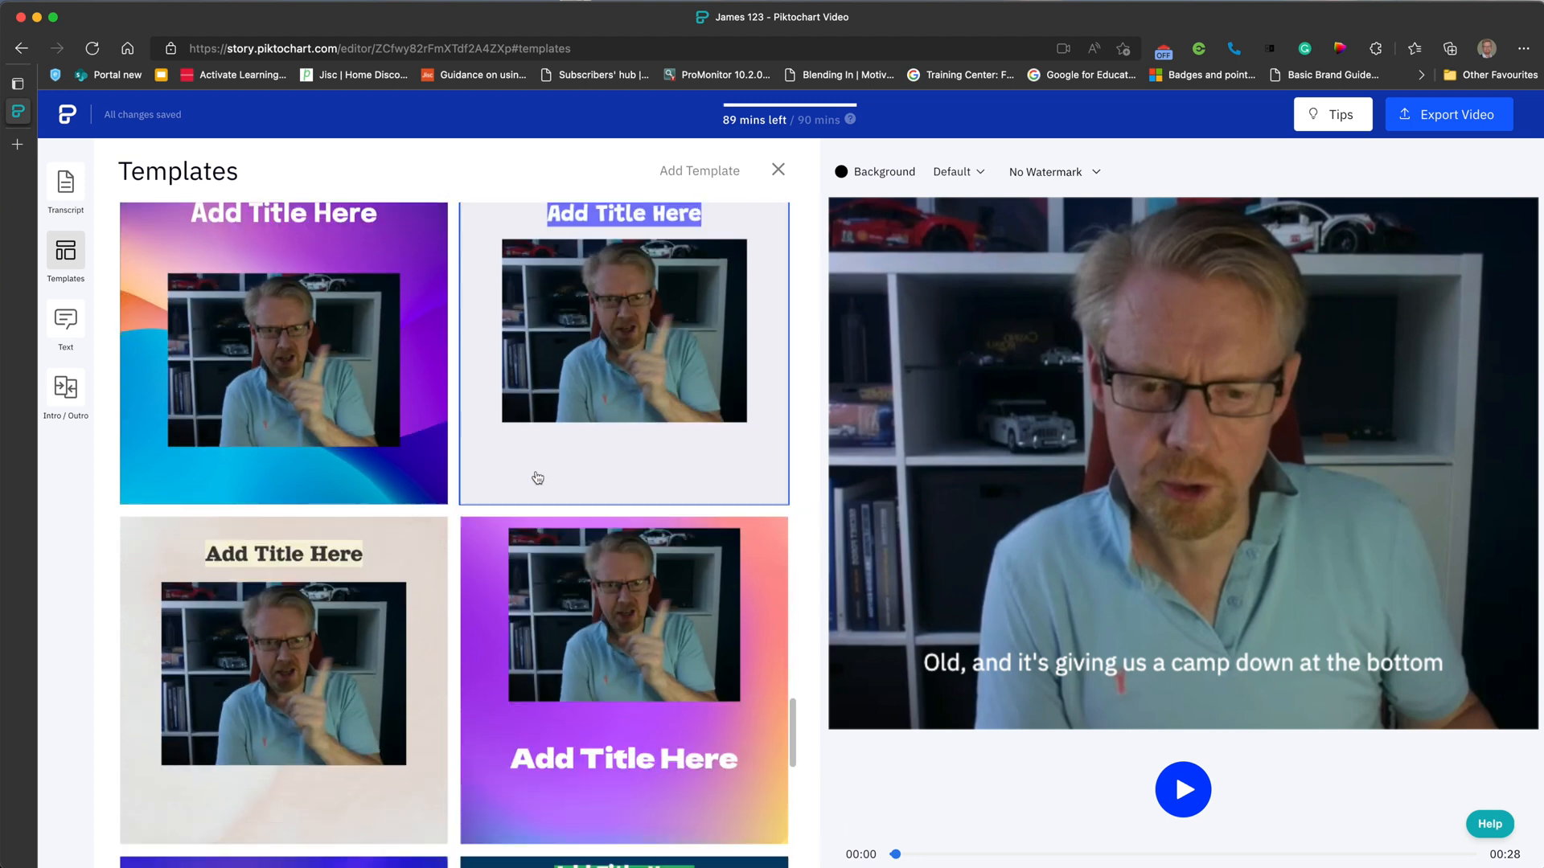
scroll(down, 3)
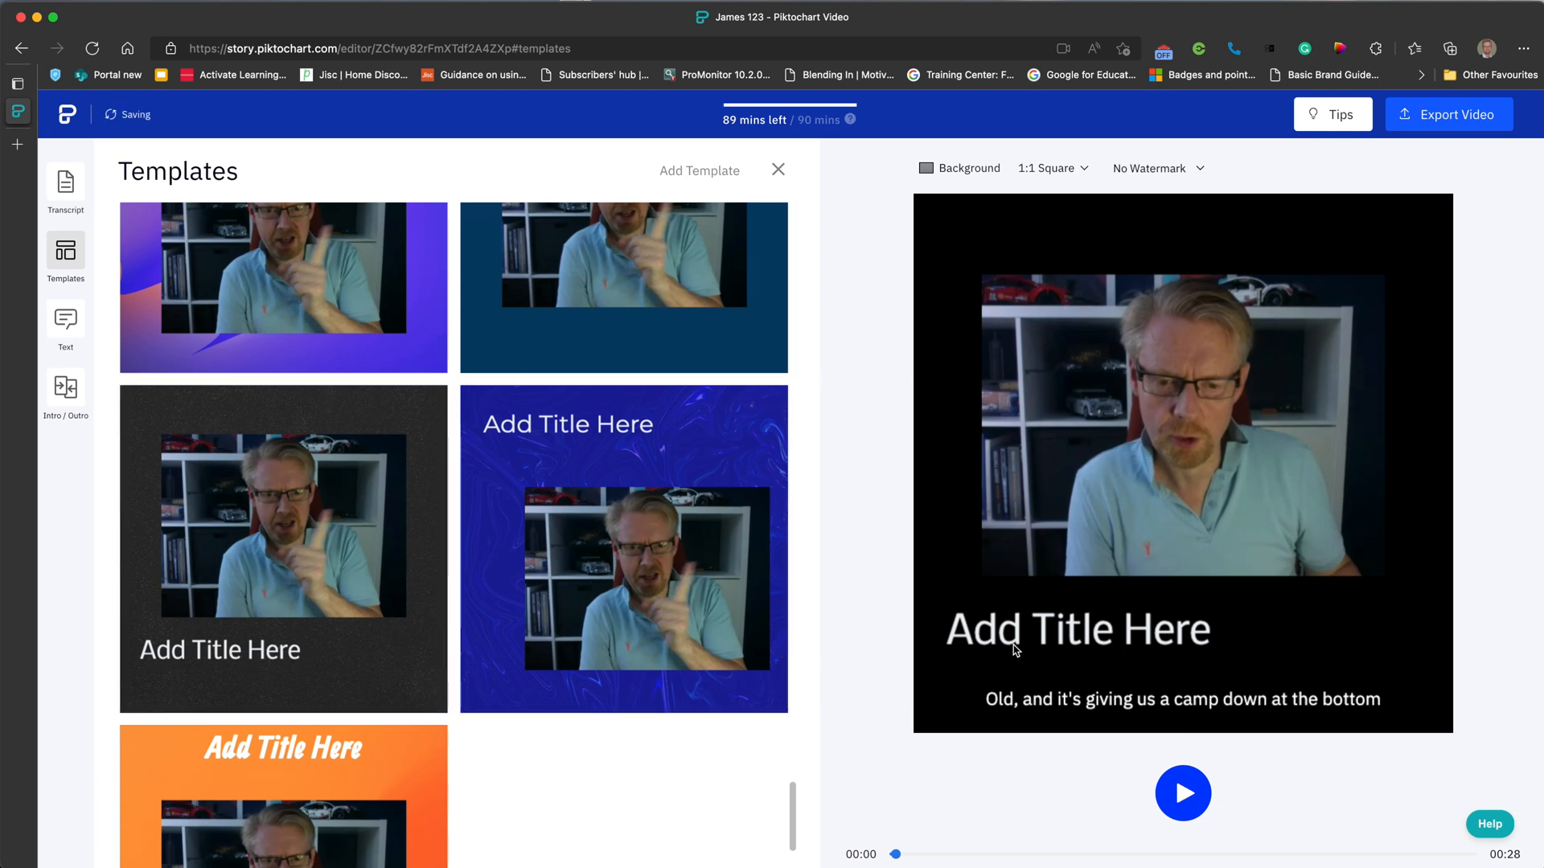
Replace the 'Add Title Here' placeholder with the title 'James Demo1'.
double_click(1078, 630)
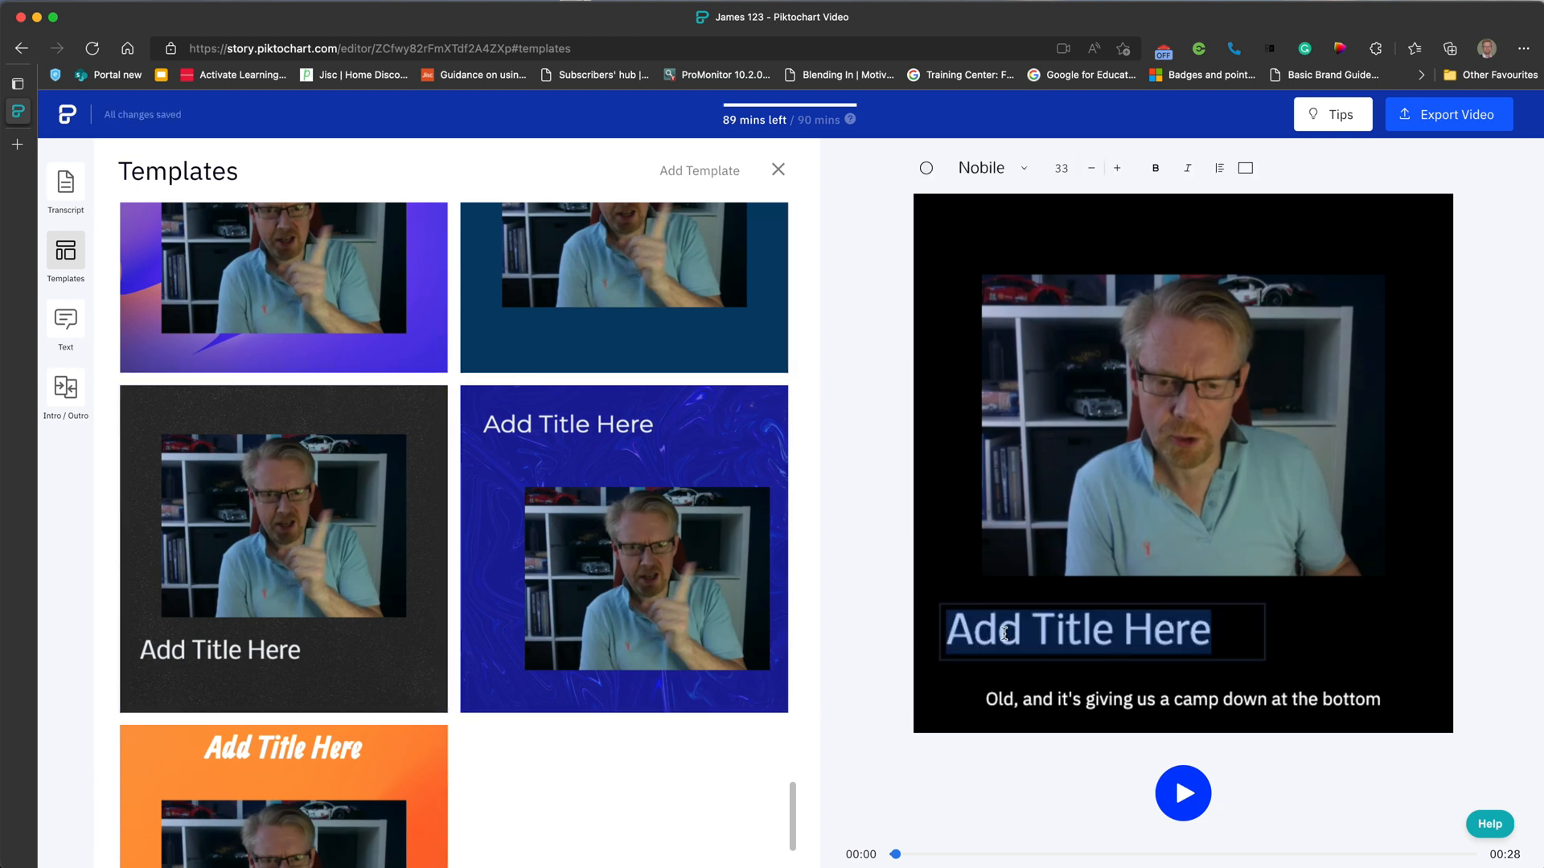
text(James D)
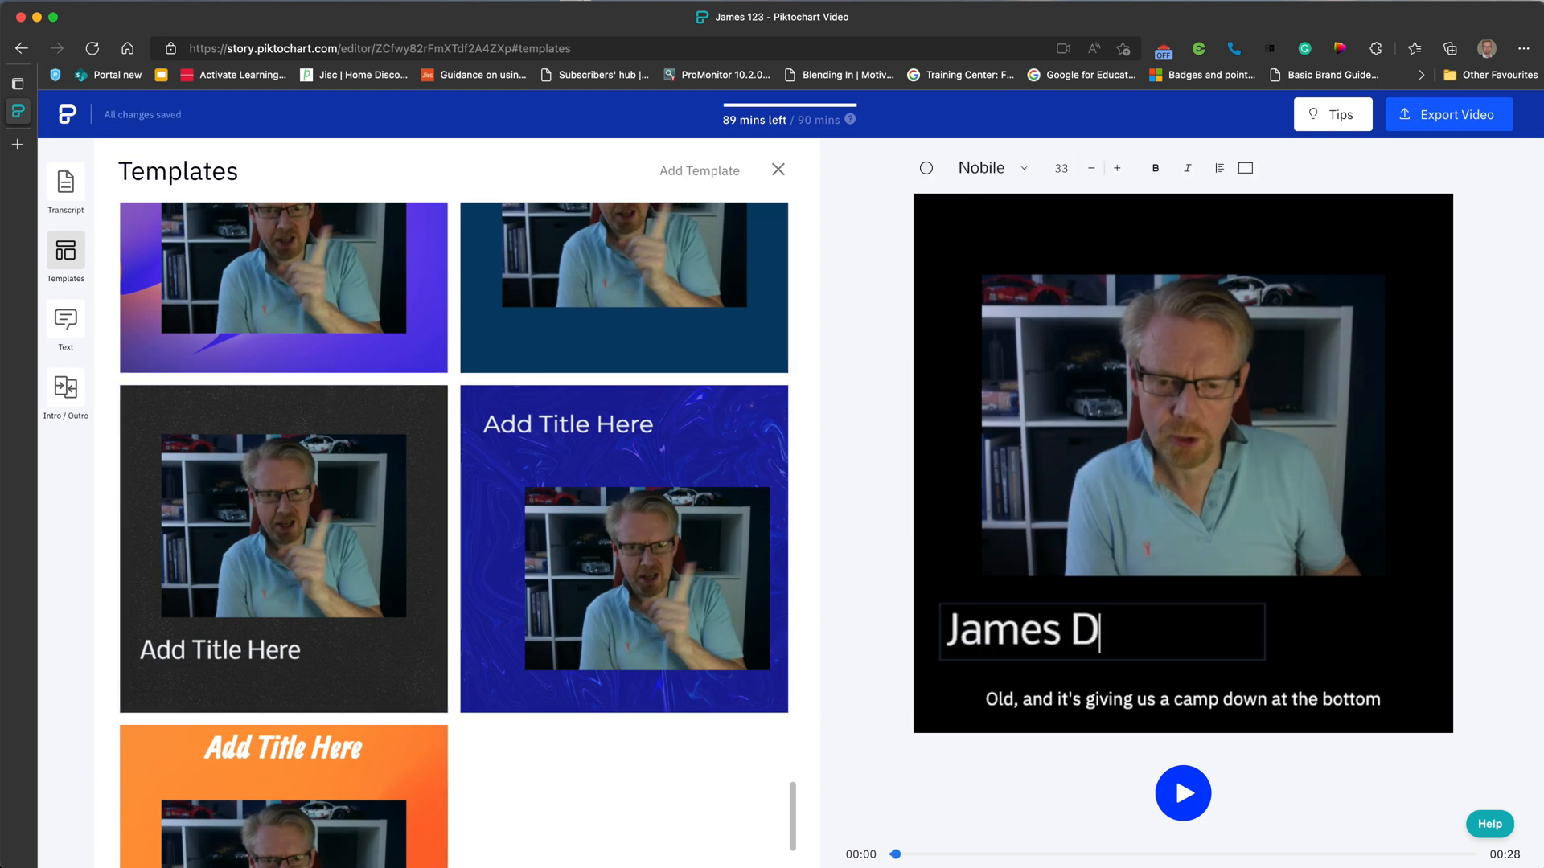
text(emo1)
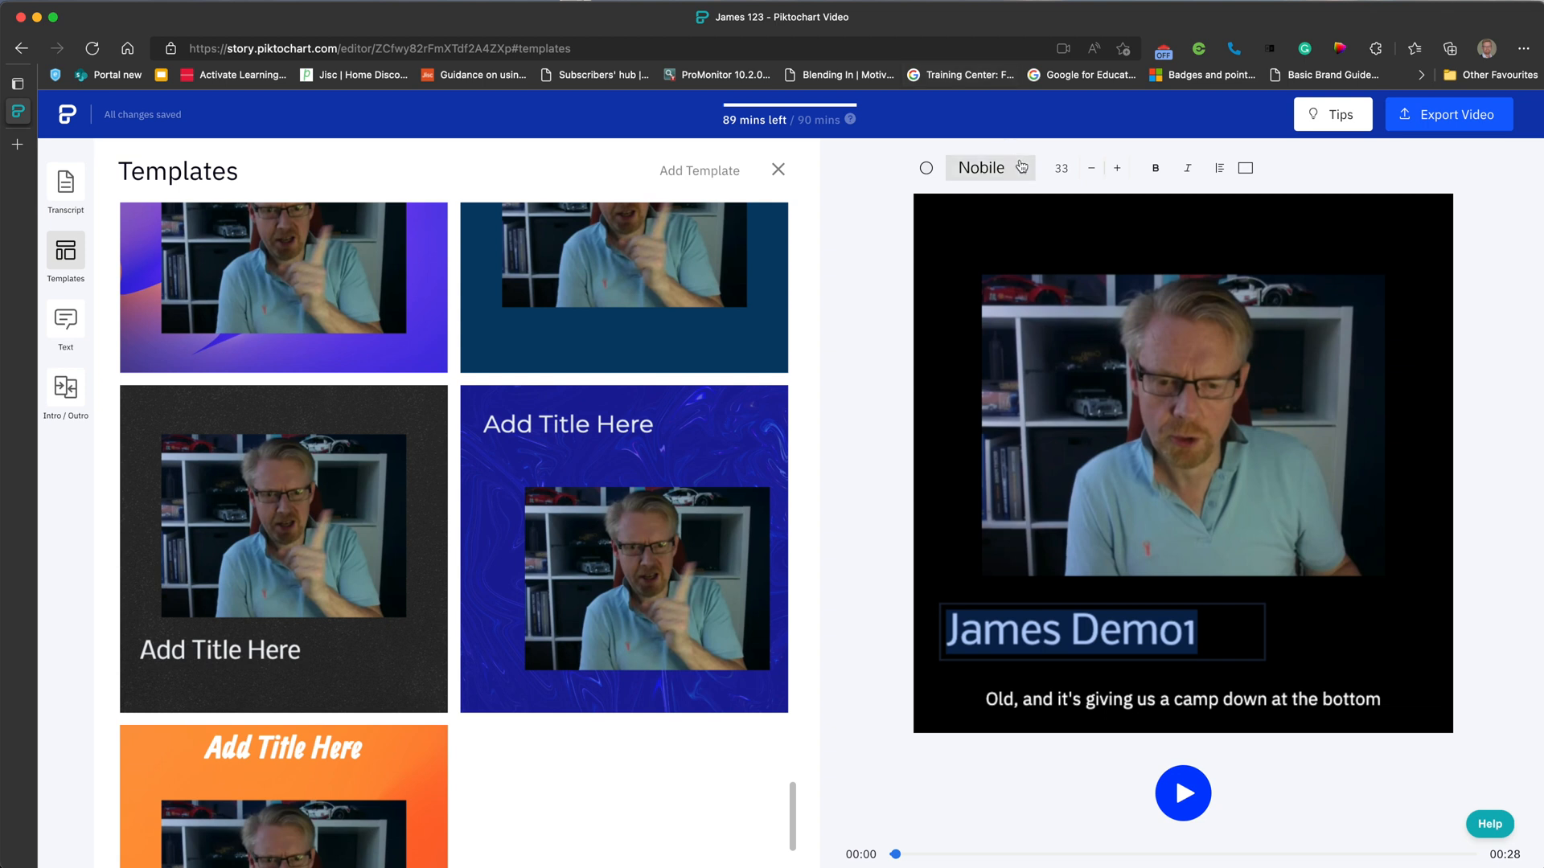
click(990, 167)
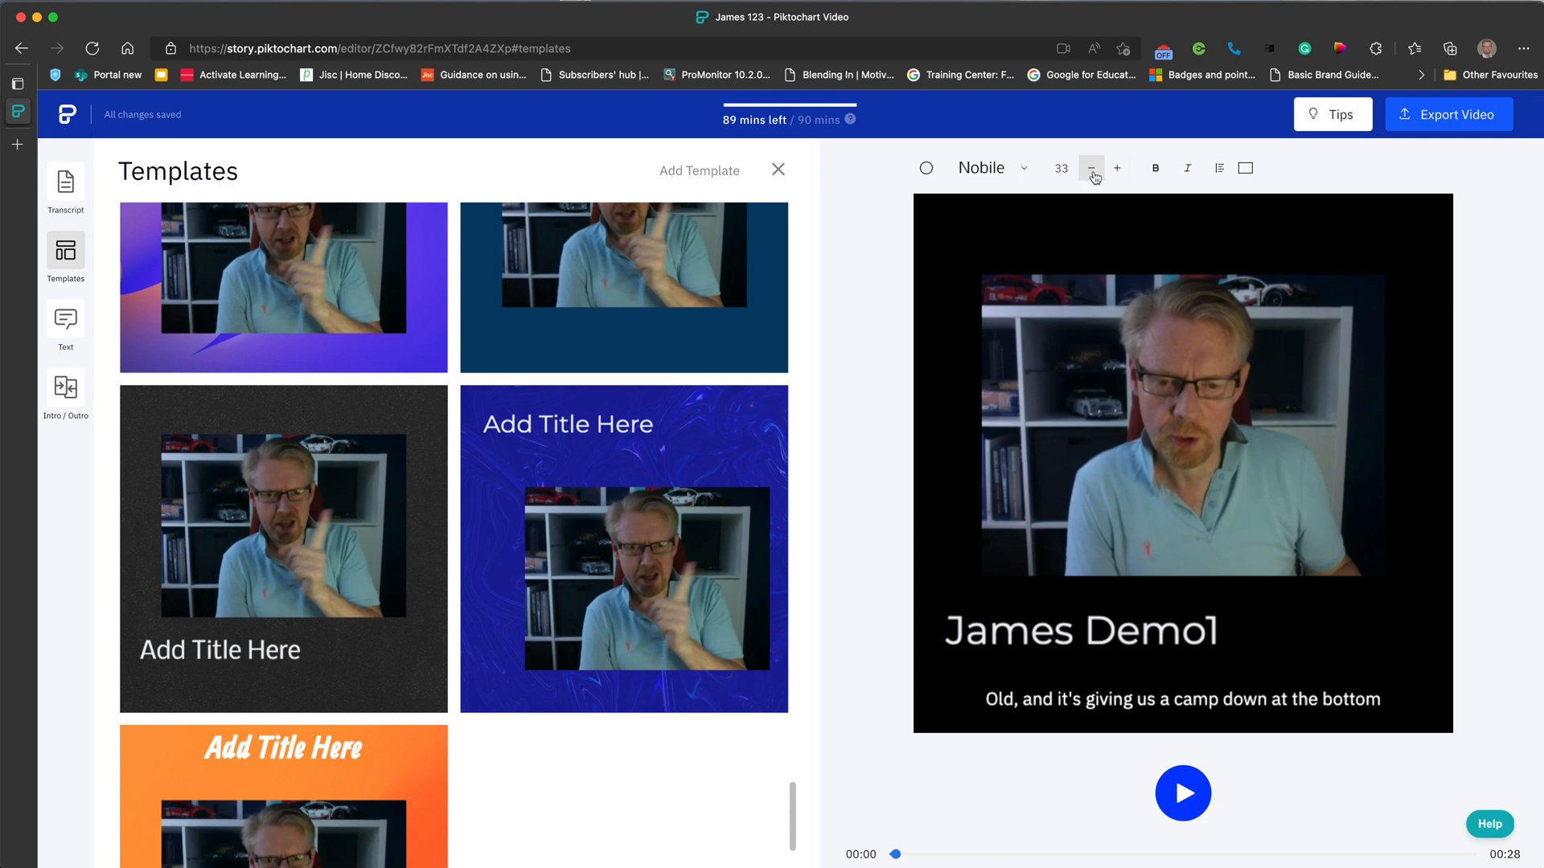
Reduce the James Demo1 title font size from 33 to 29.
click(1091, 168)
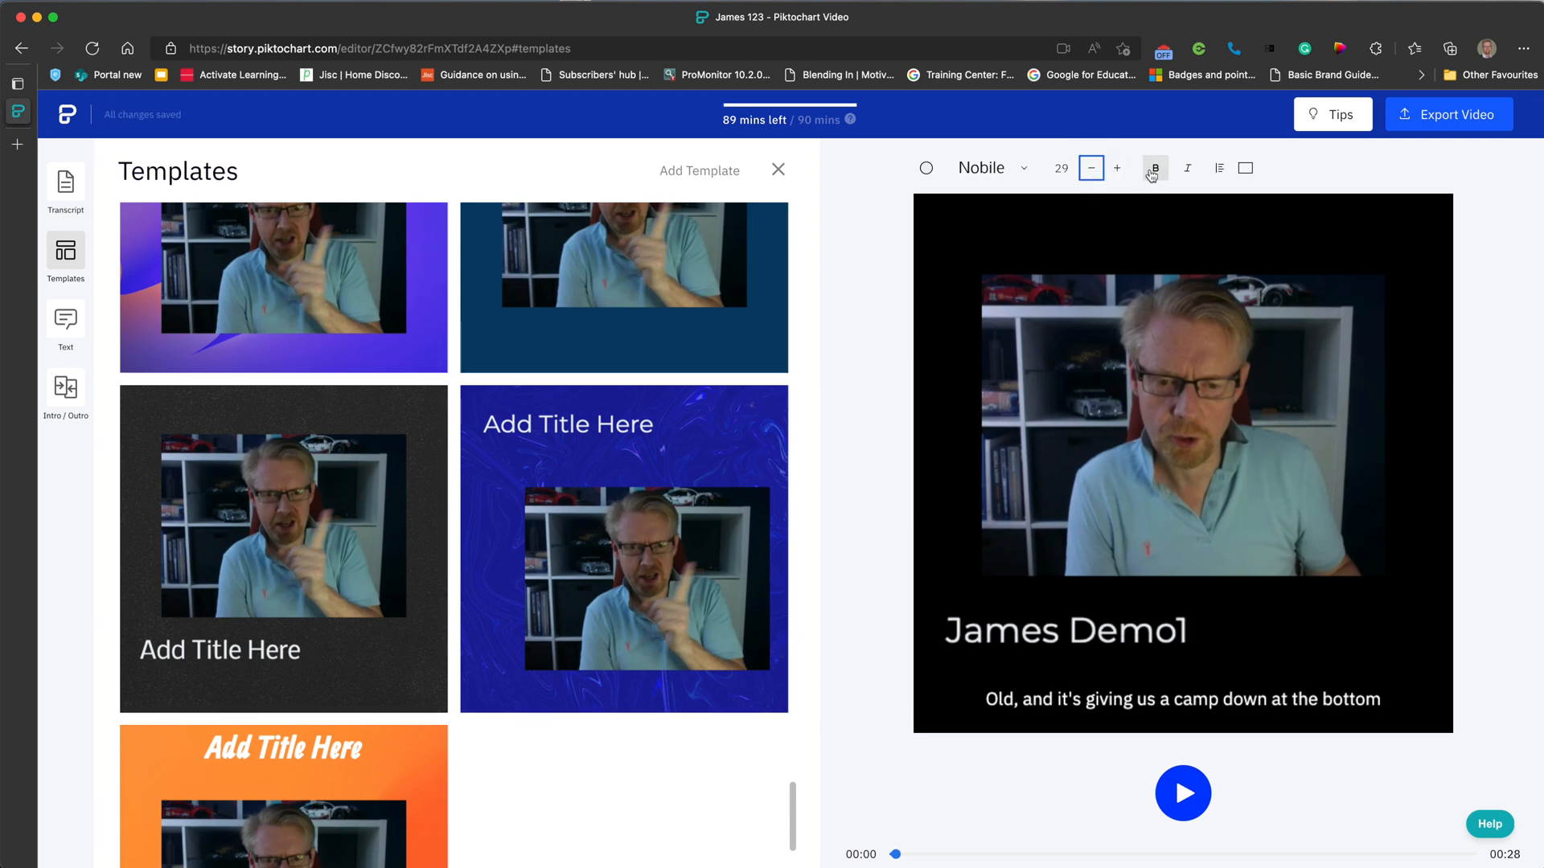
mouse_move(1199, 172)
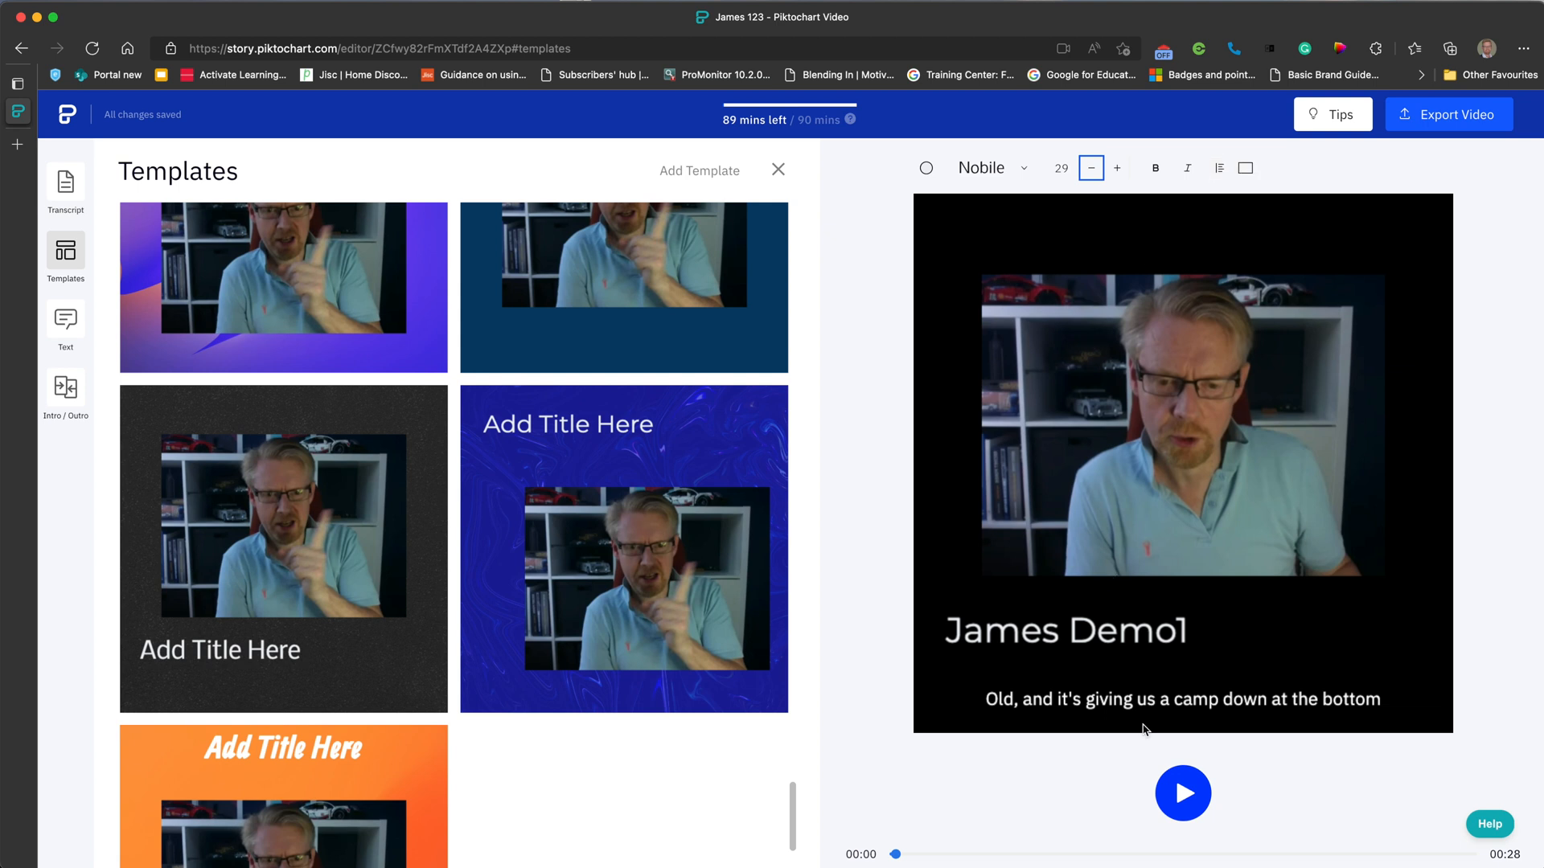
mouse_move(1236, 178)
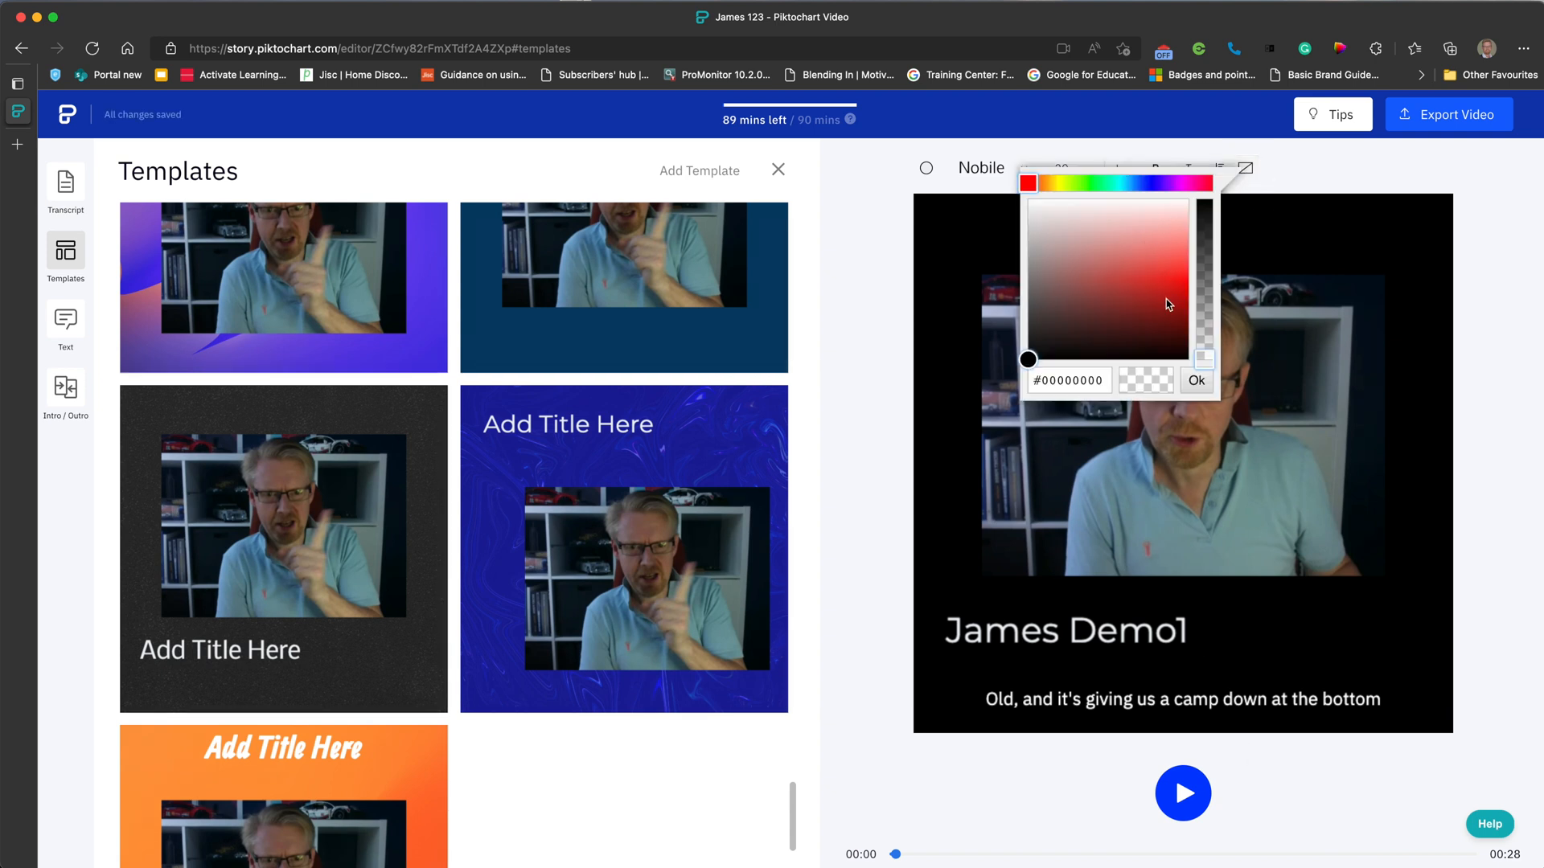
Try a red title background, then clear it so the title has no coloured background.
click(1166, 299)
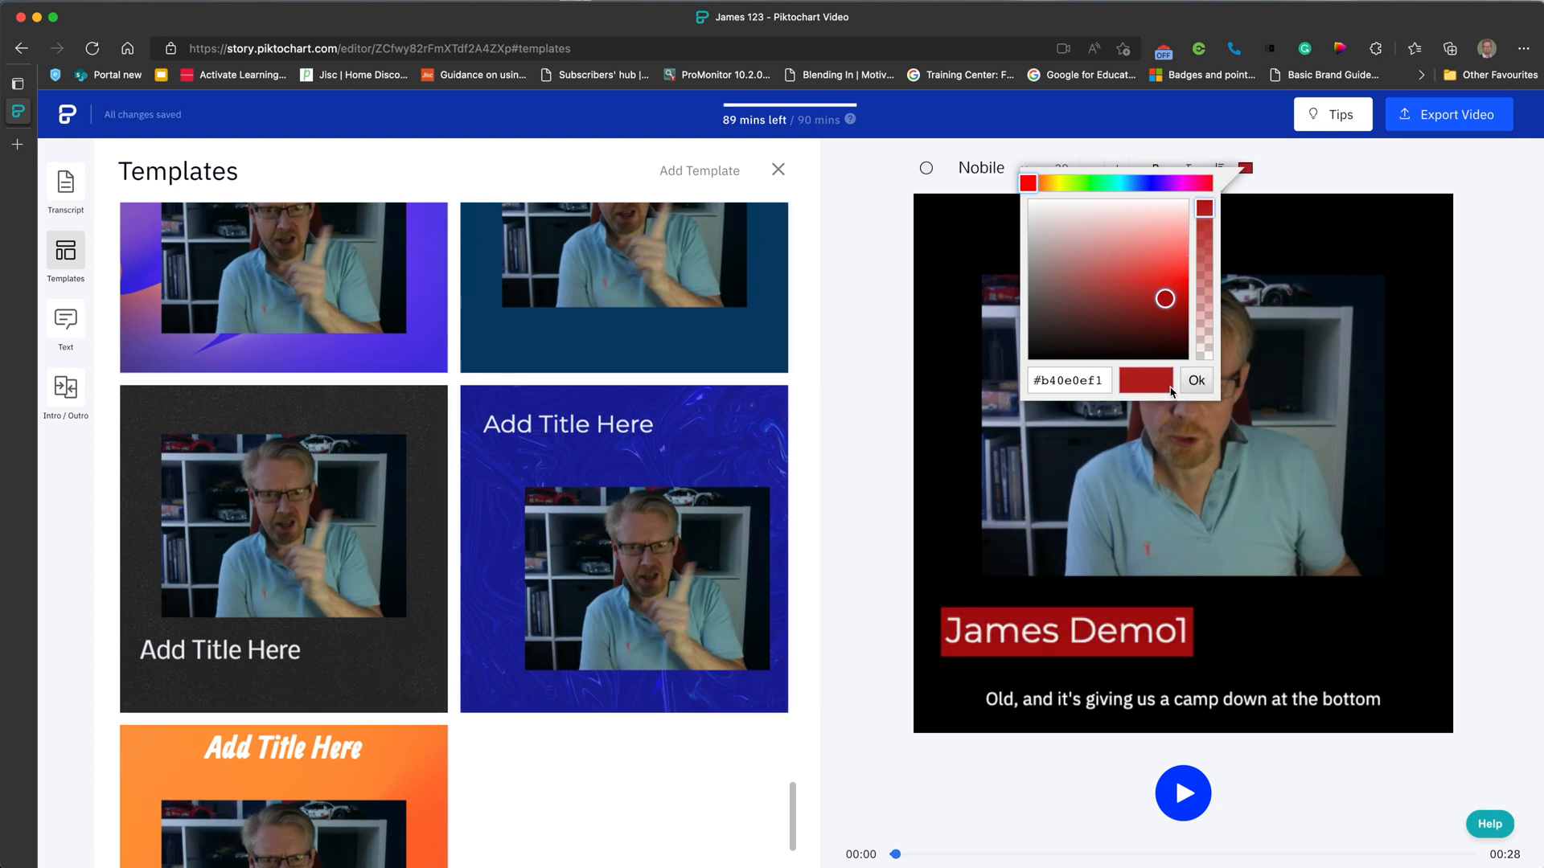
mouse_move(1133, 393)
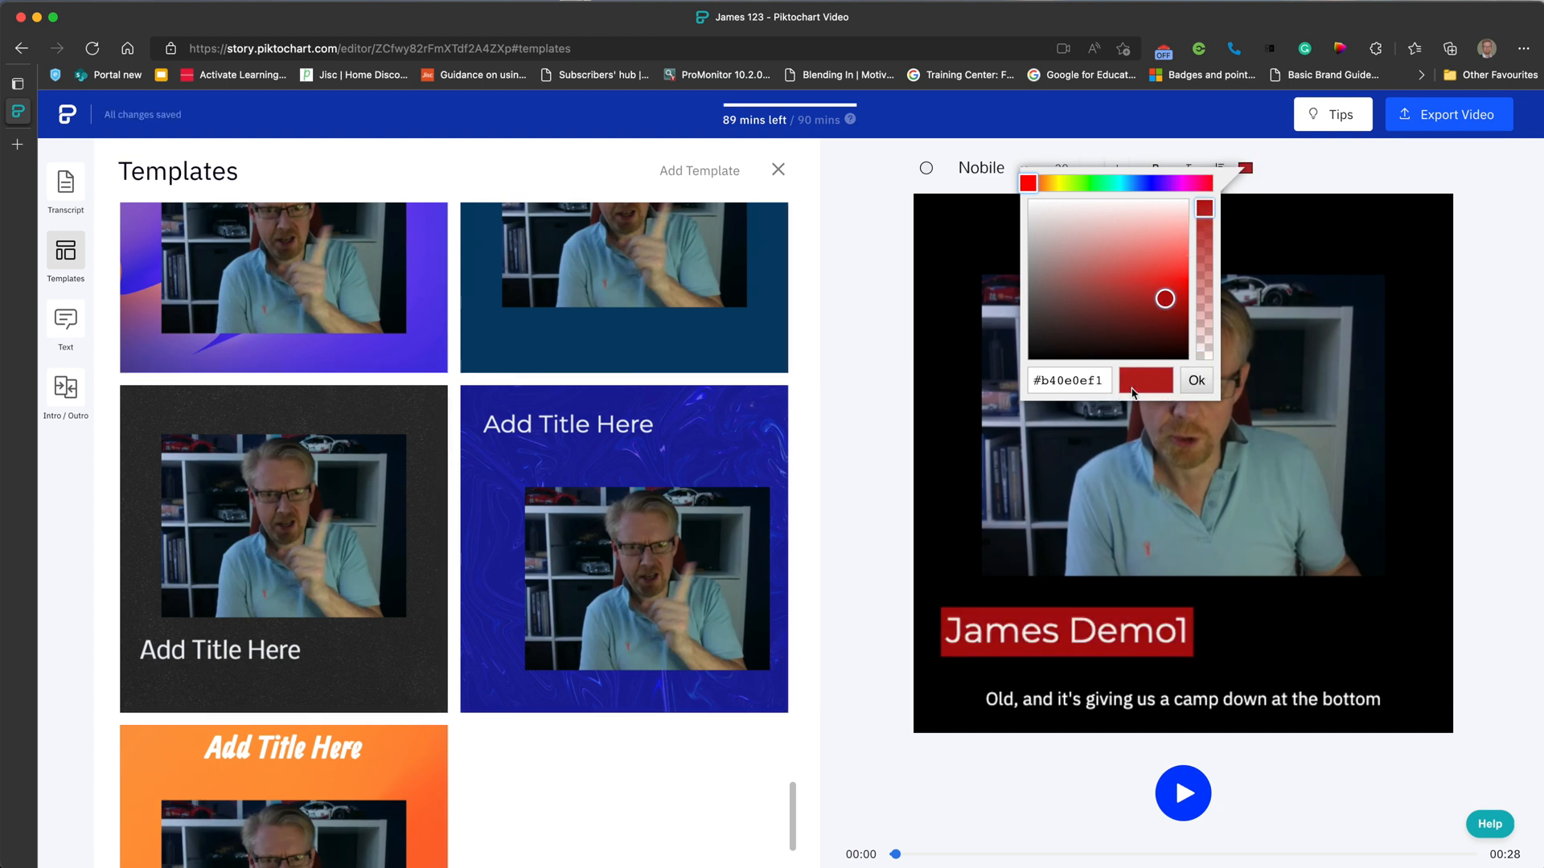
mouse_move(1177, 236)
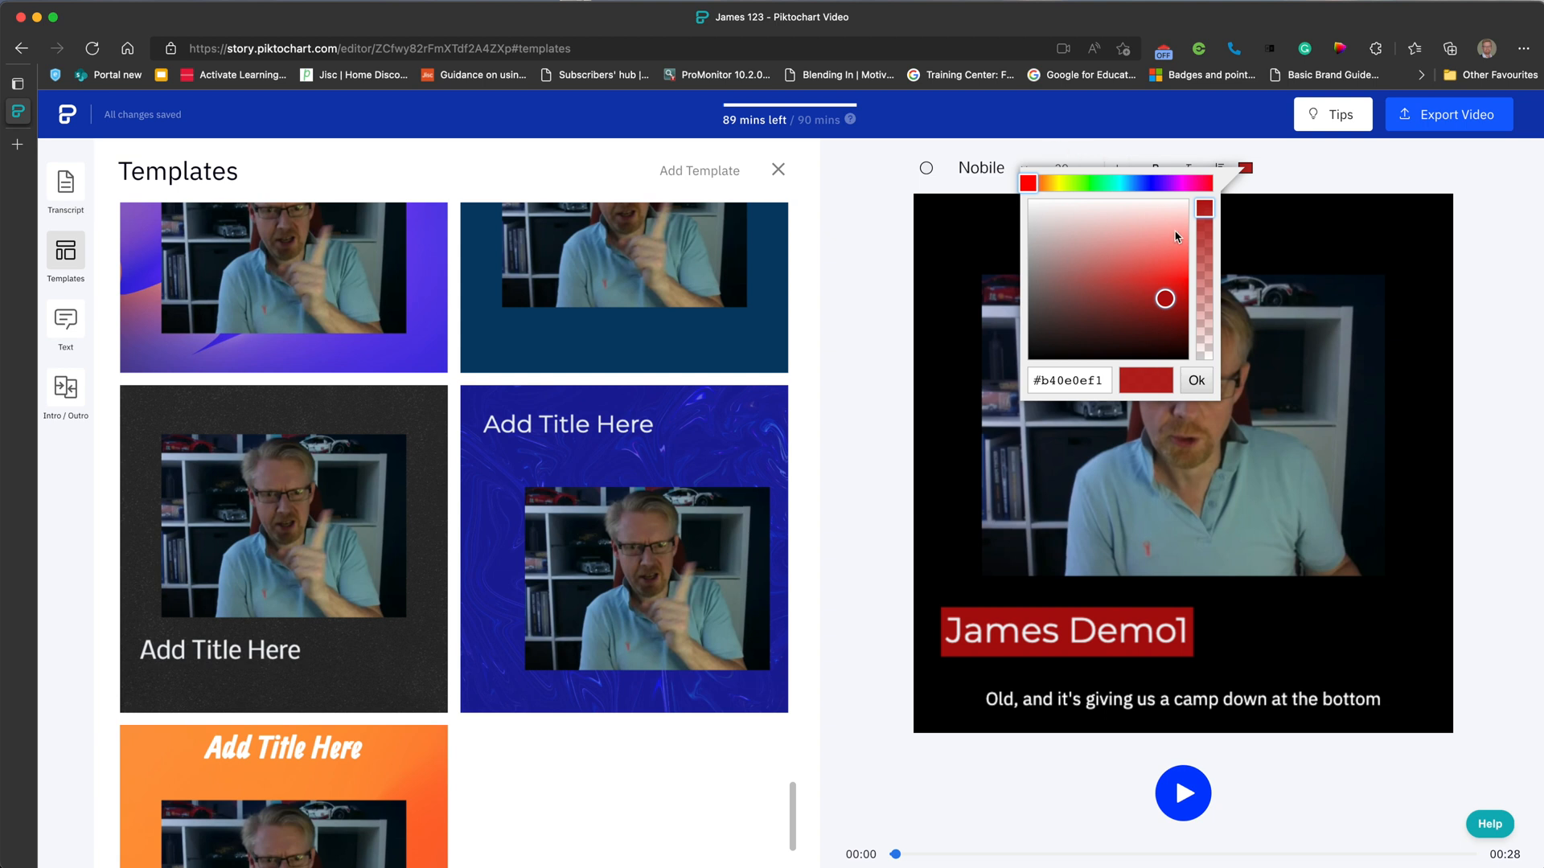
click(1172, 201)
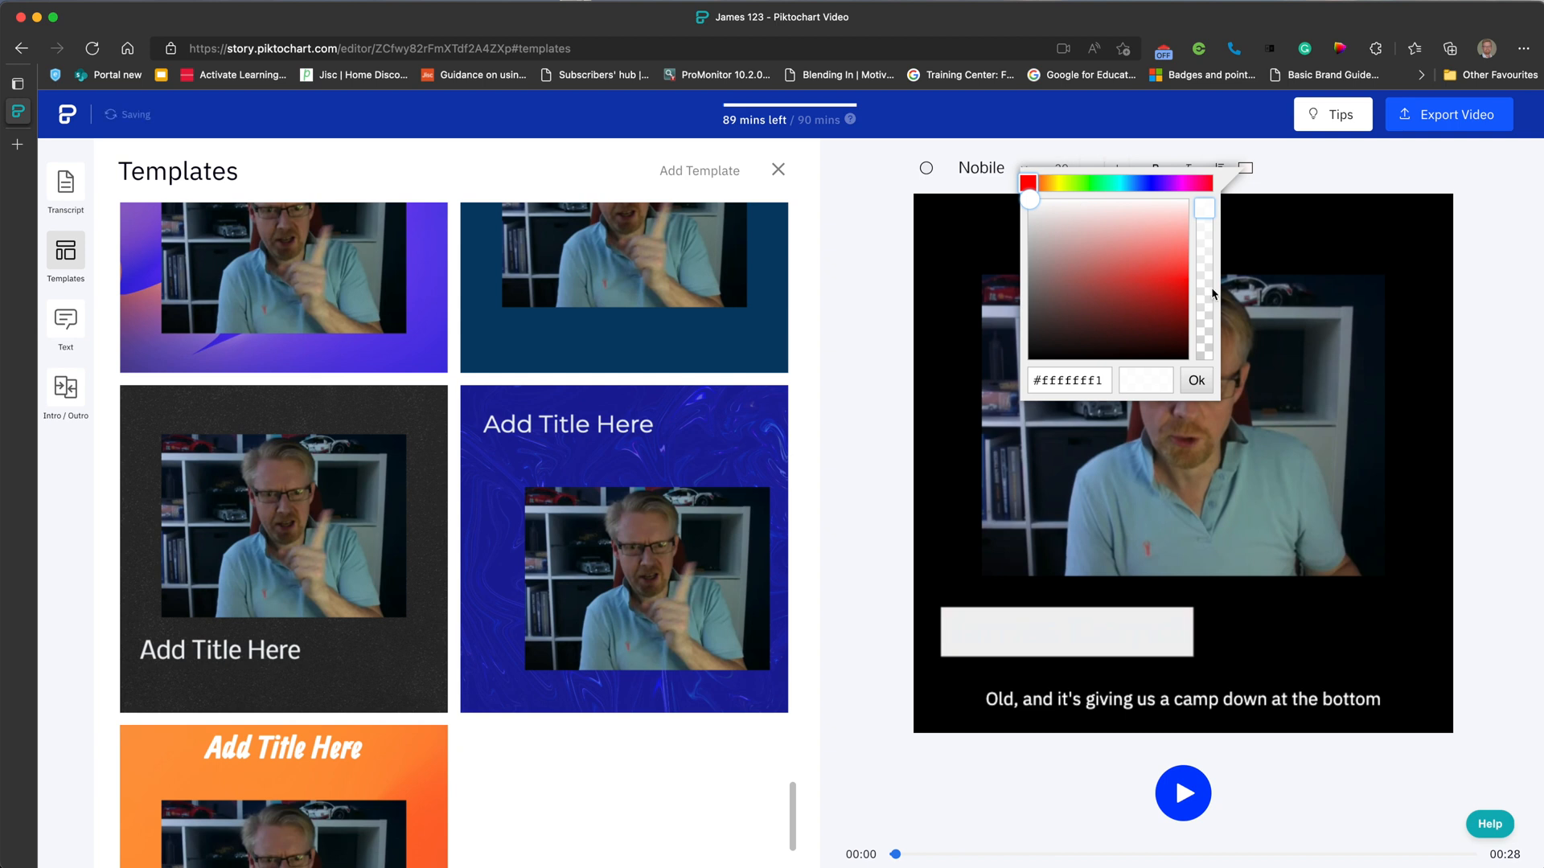
click(1196, 380)
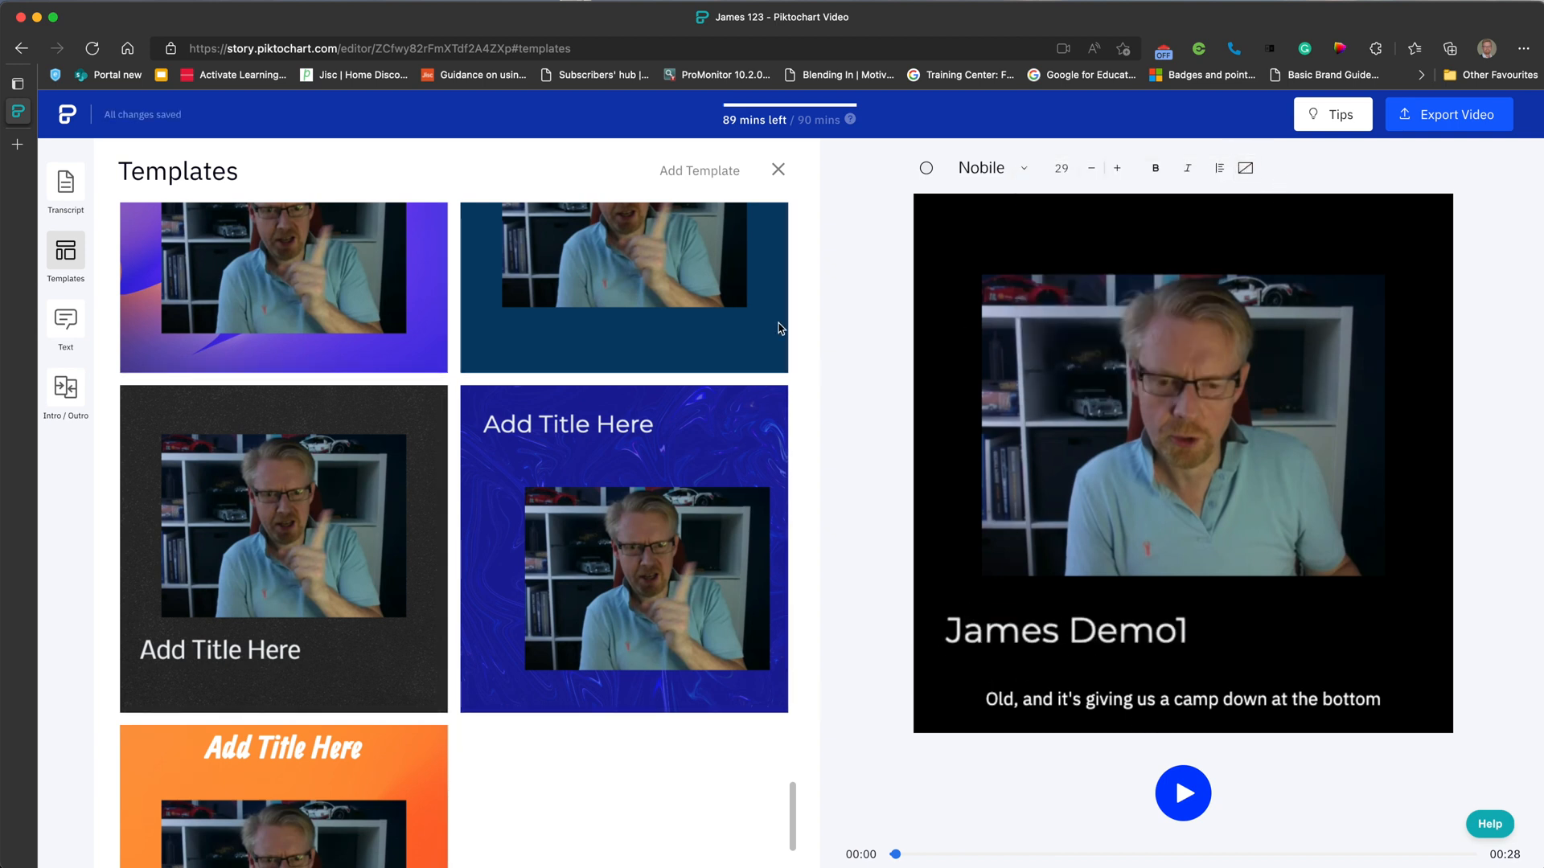
mouse_move(84, 348)
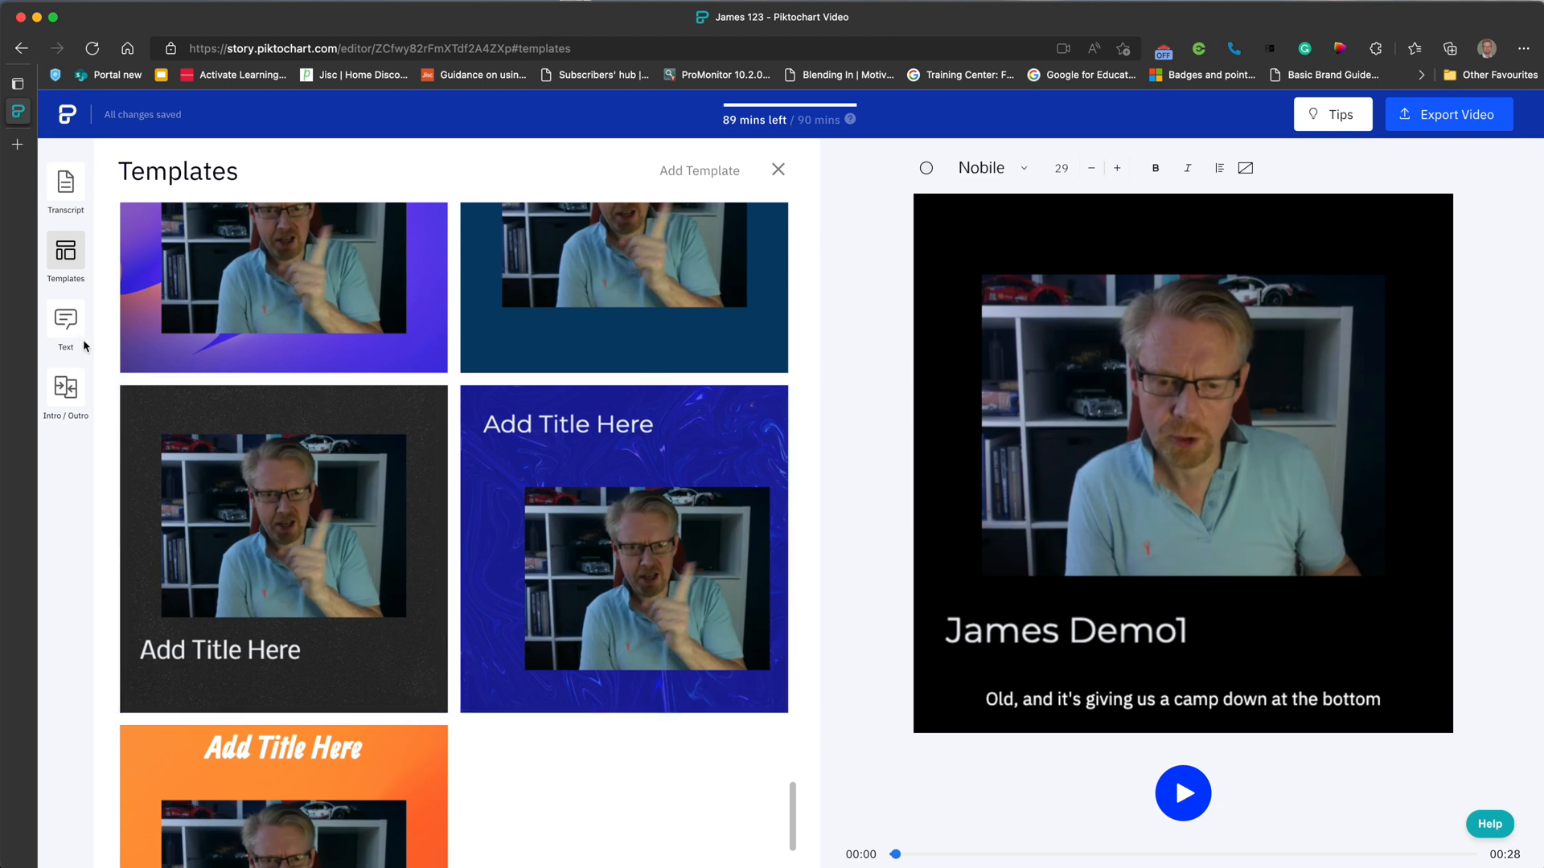
Apply the blue Text style preset to the captions from the Text panel.
click(66, 322)
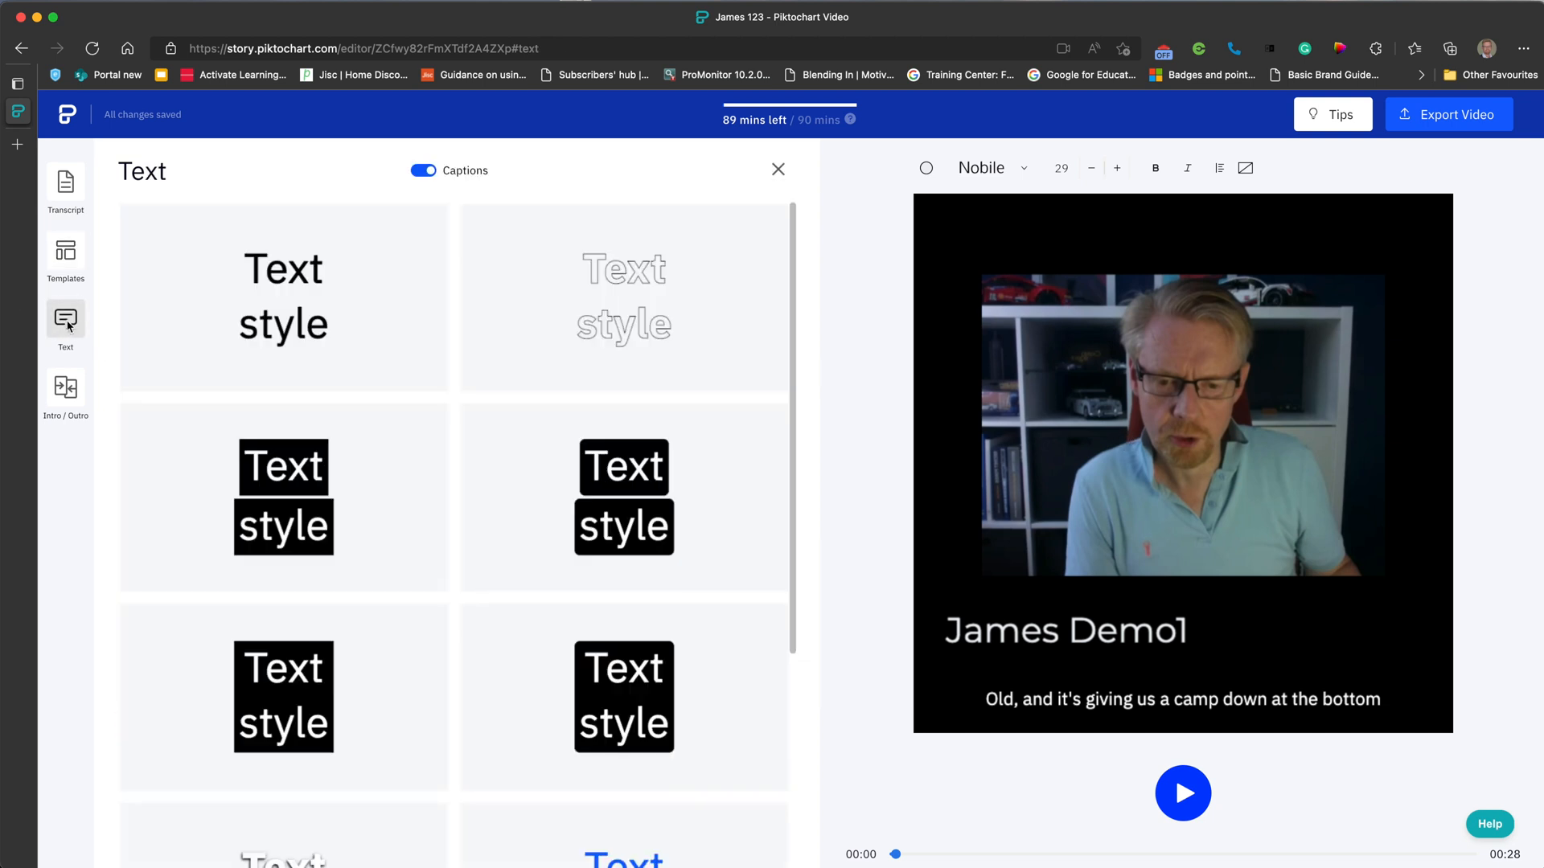
scroll(down, 3)
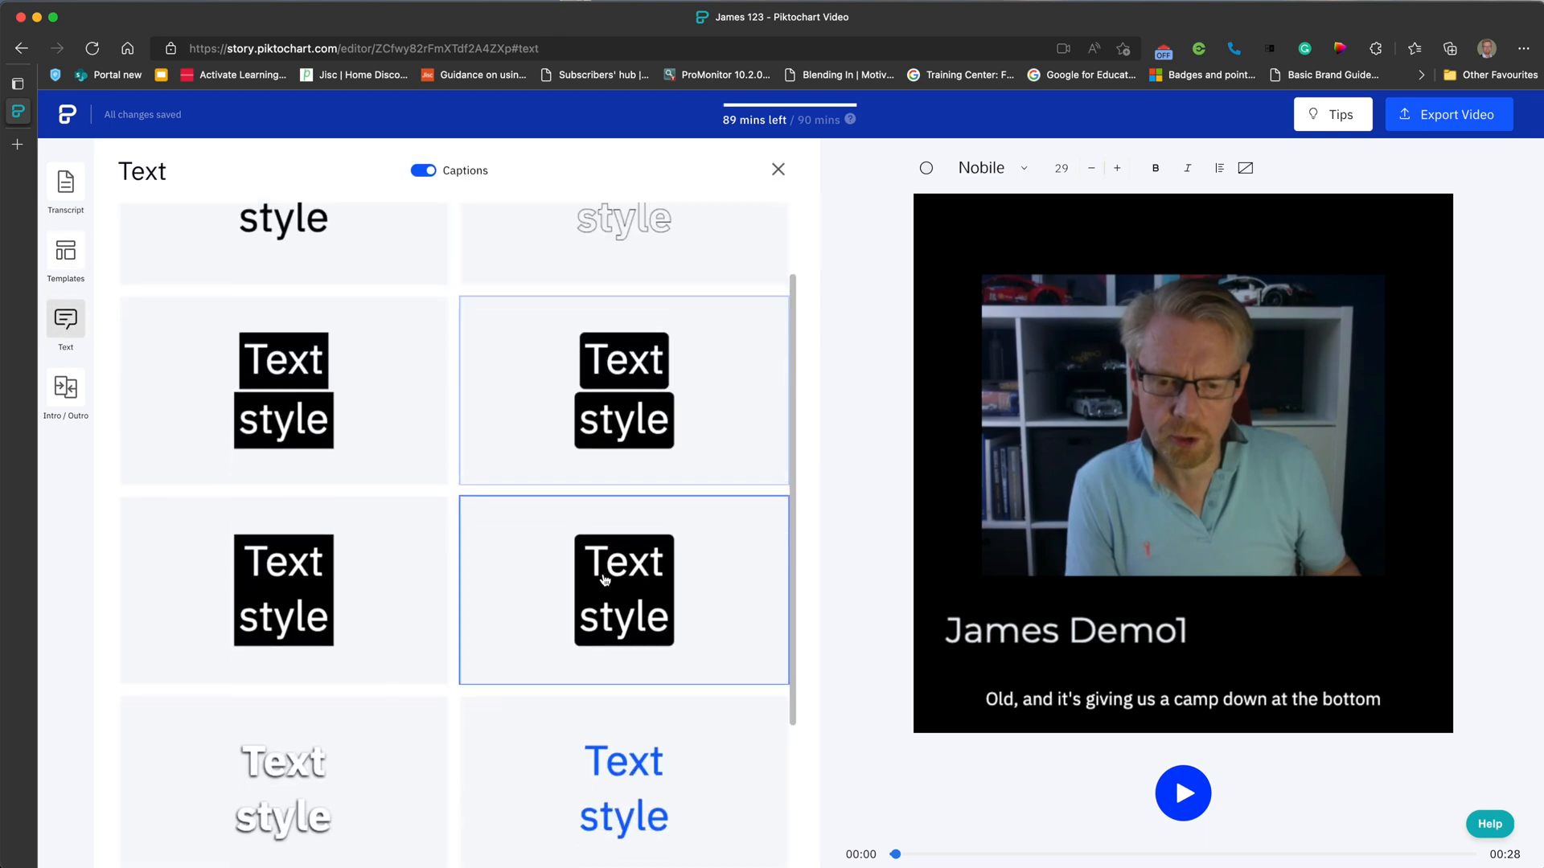
click(623, 592)
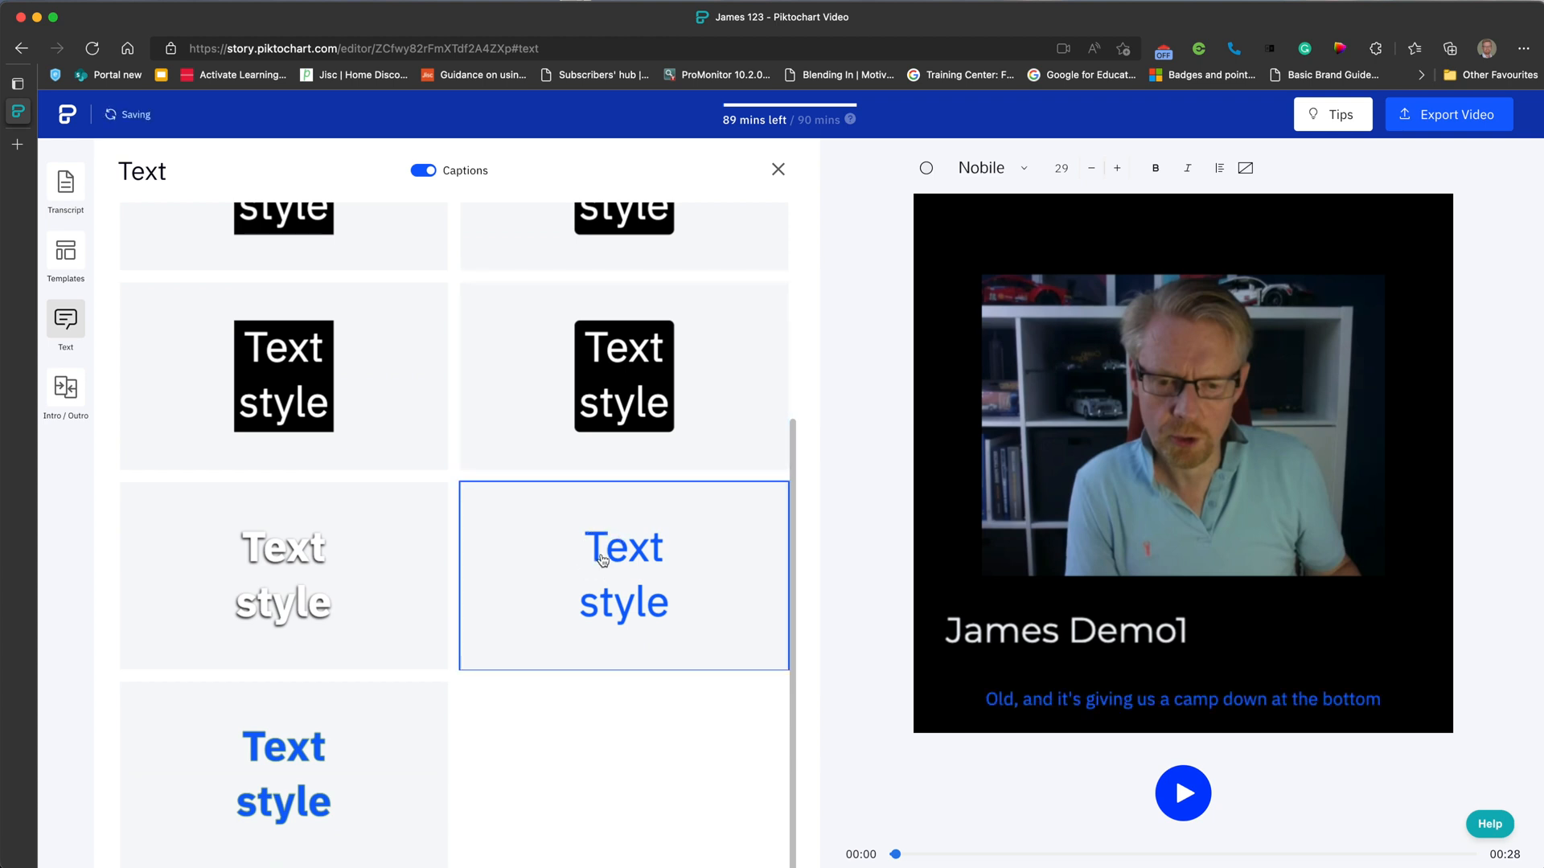
click(283, 773)
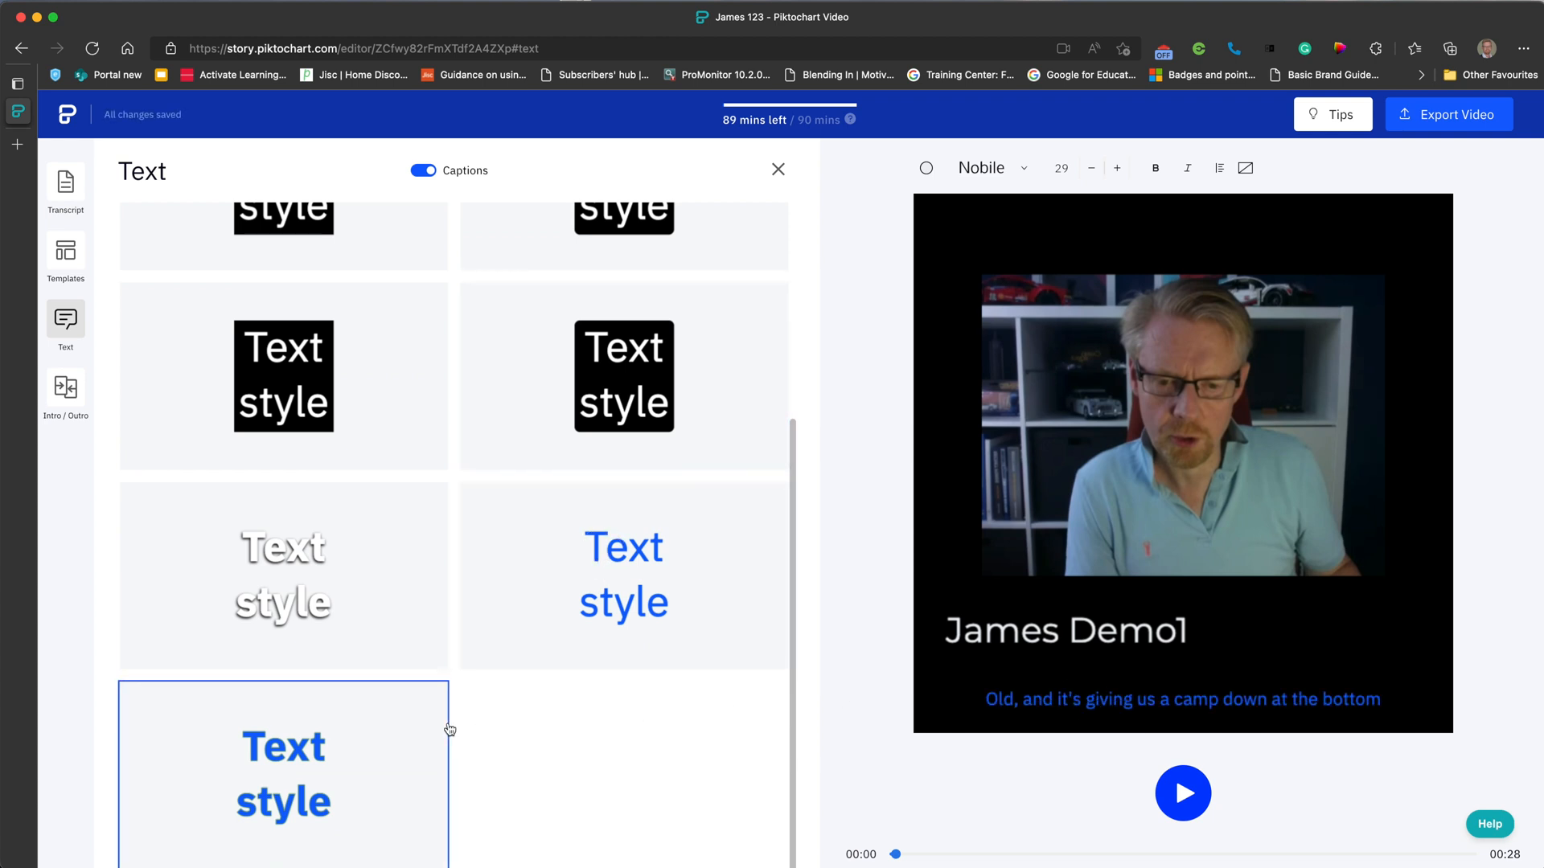
scroll(down, 3)
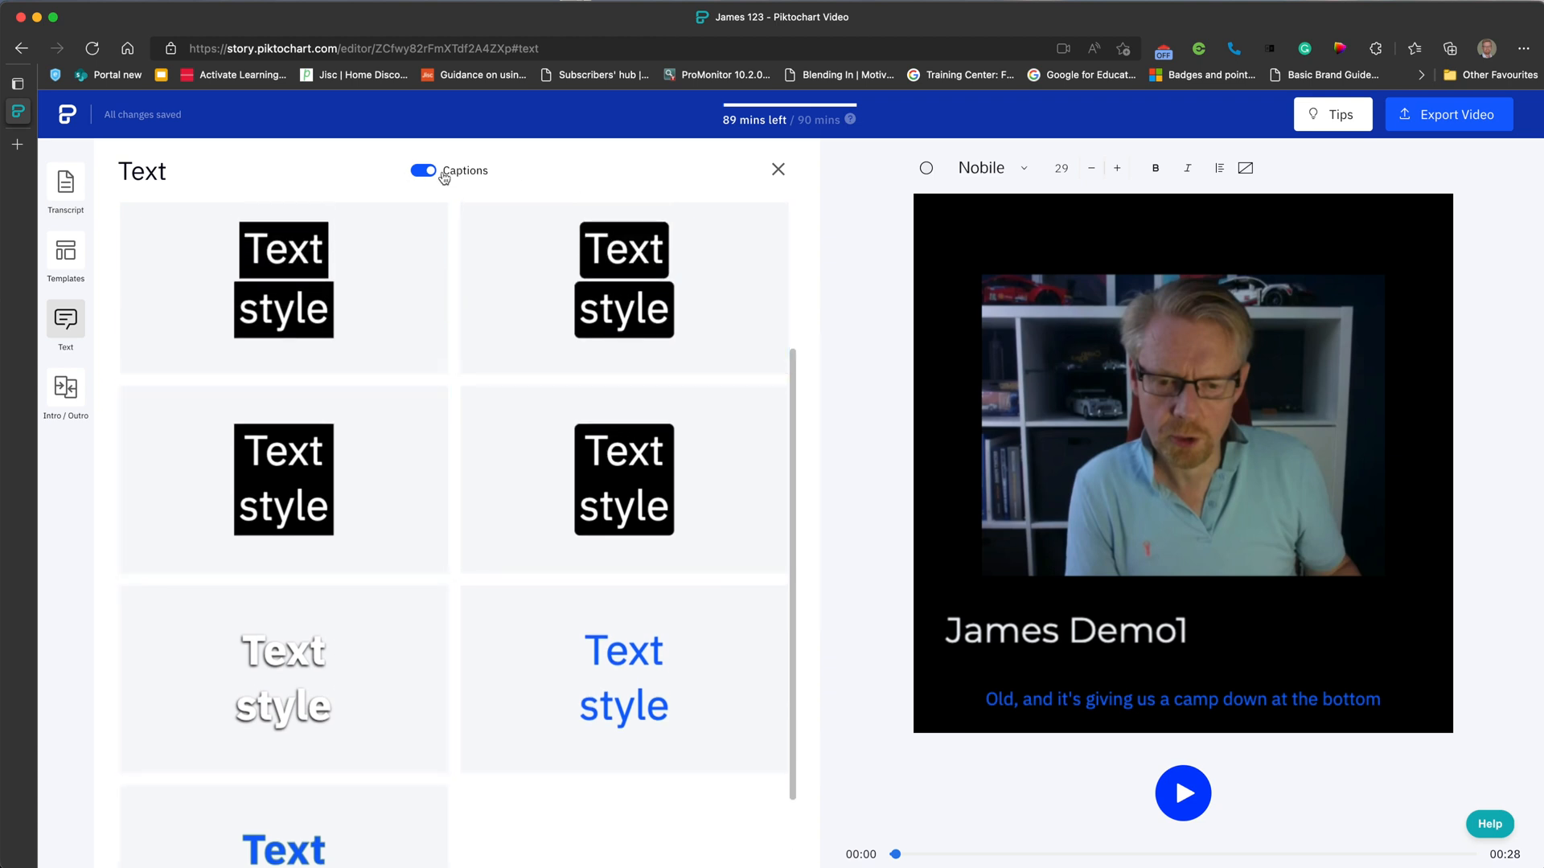
click(423, 170)
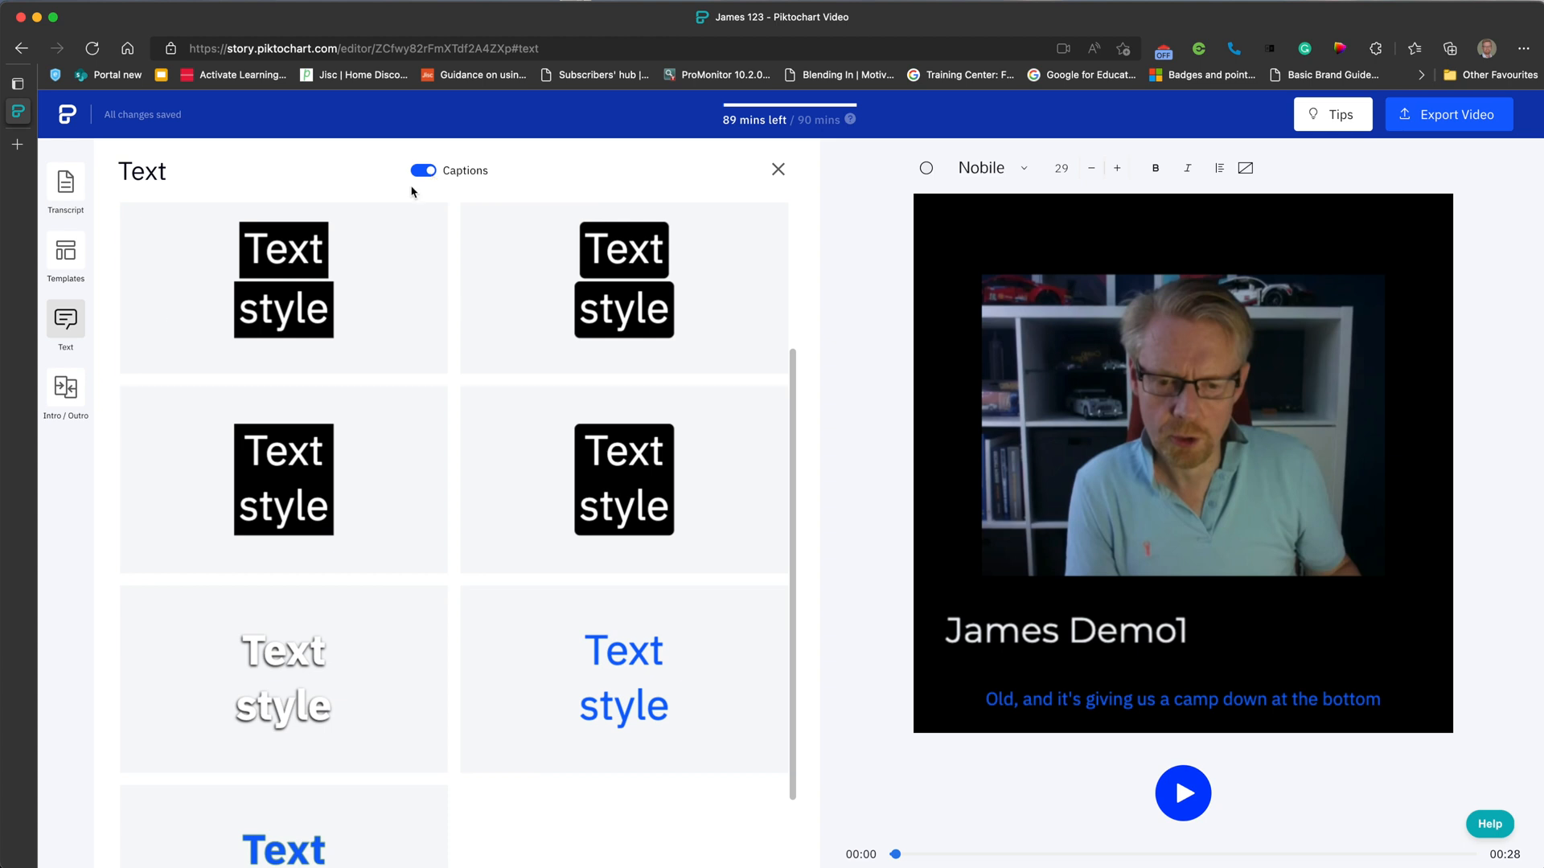
Show the Intro / Outro settings for uploading clips at each end of the video.
click(65, 386)
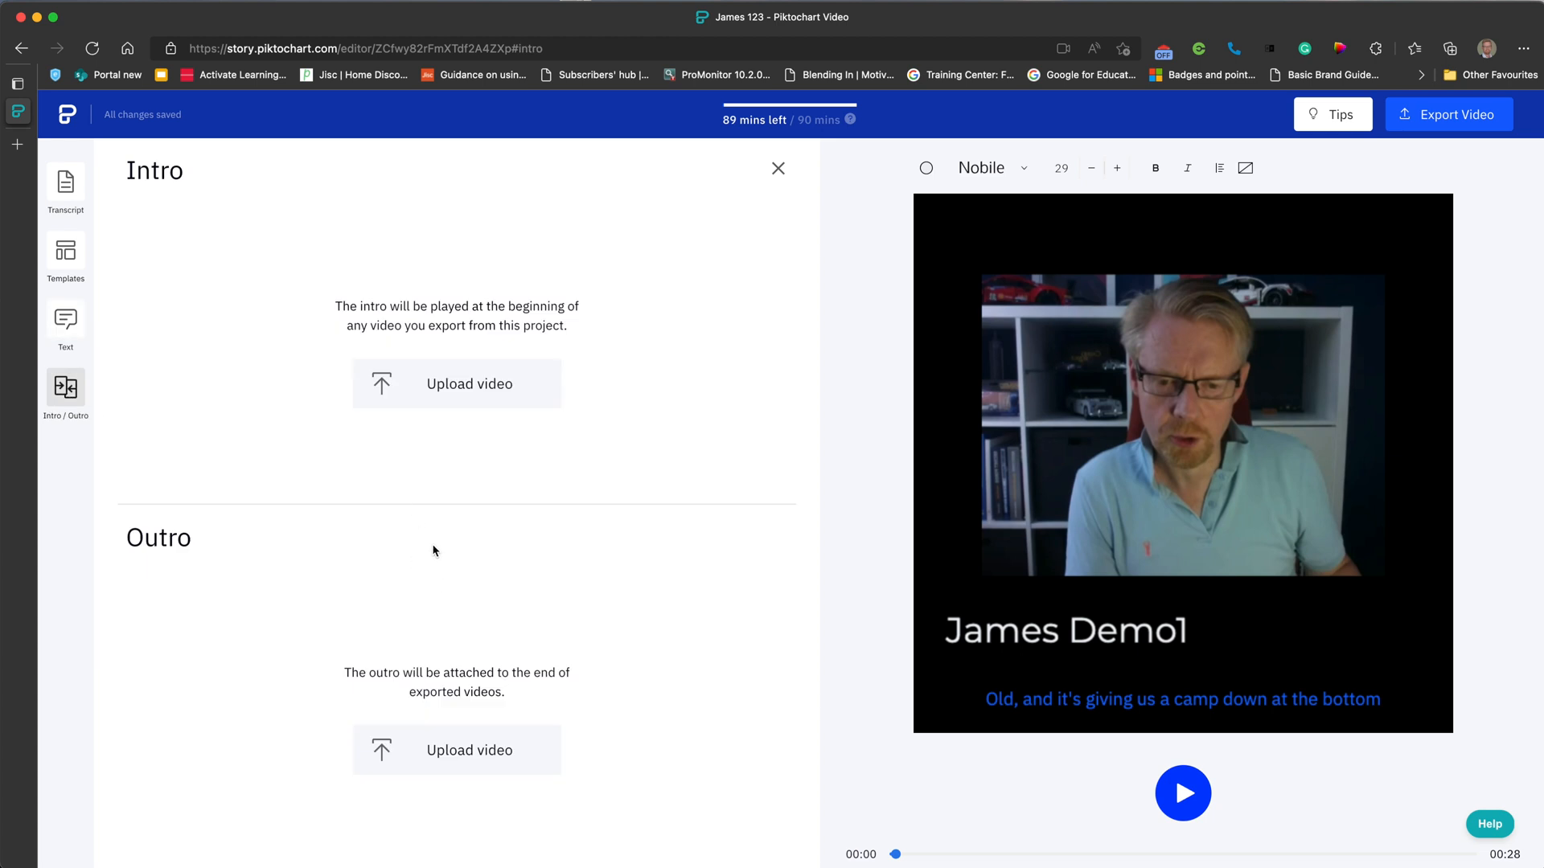
mouse_move(511, 484)
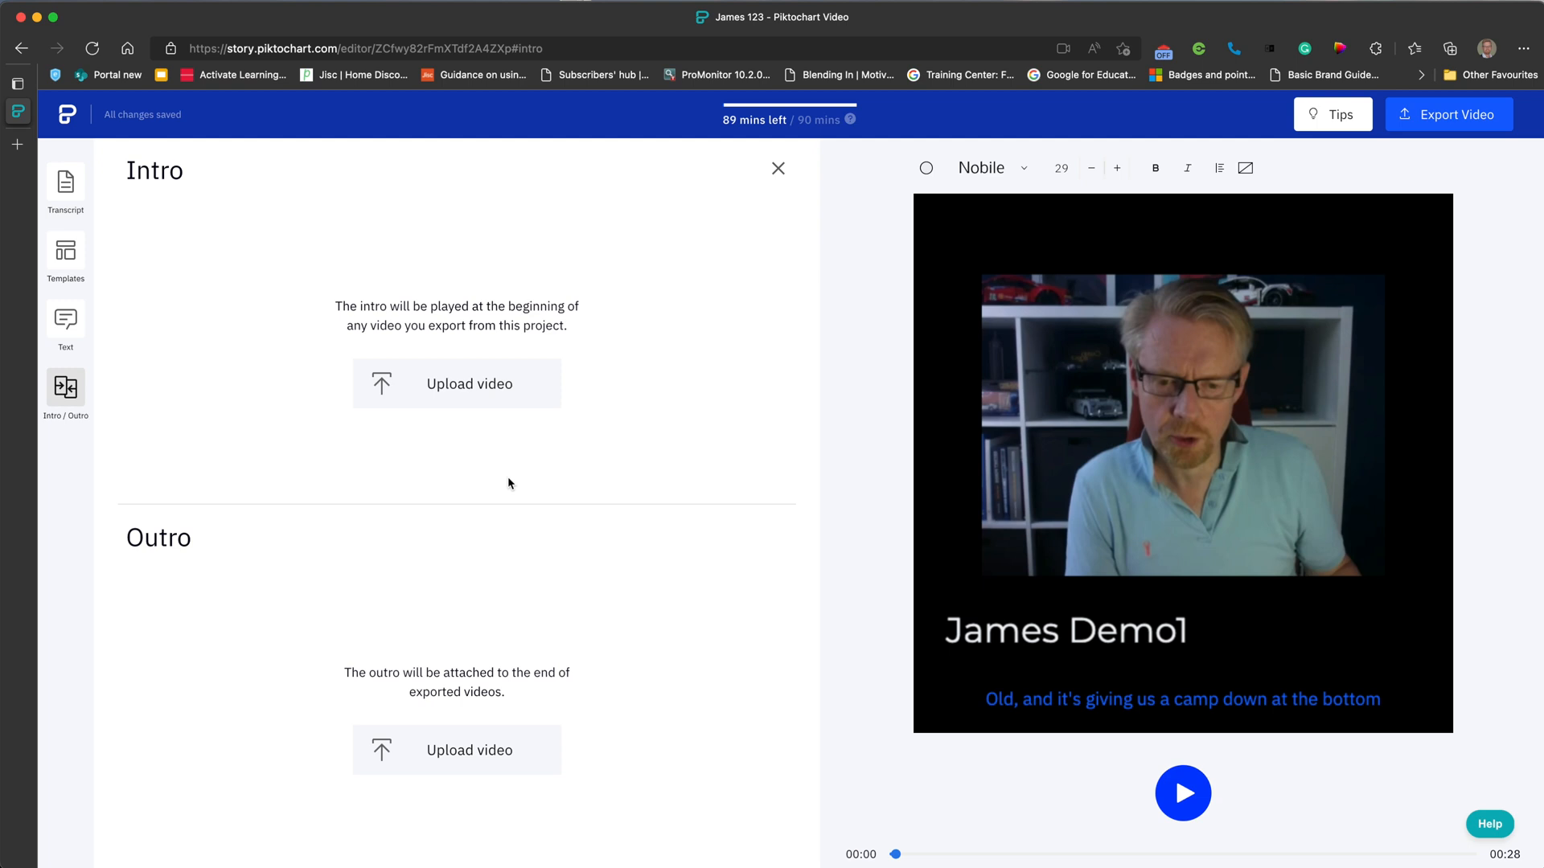
mouse_move(266, 462)
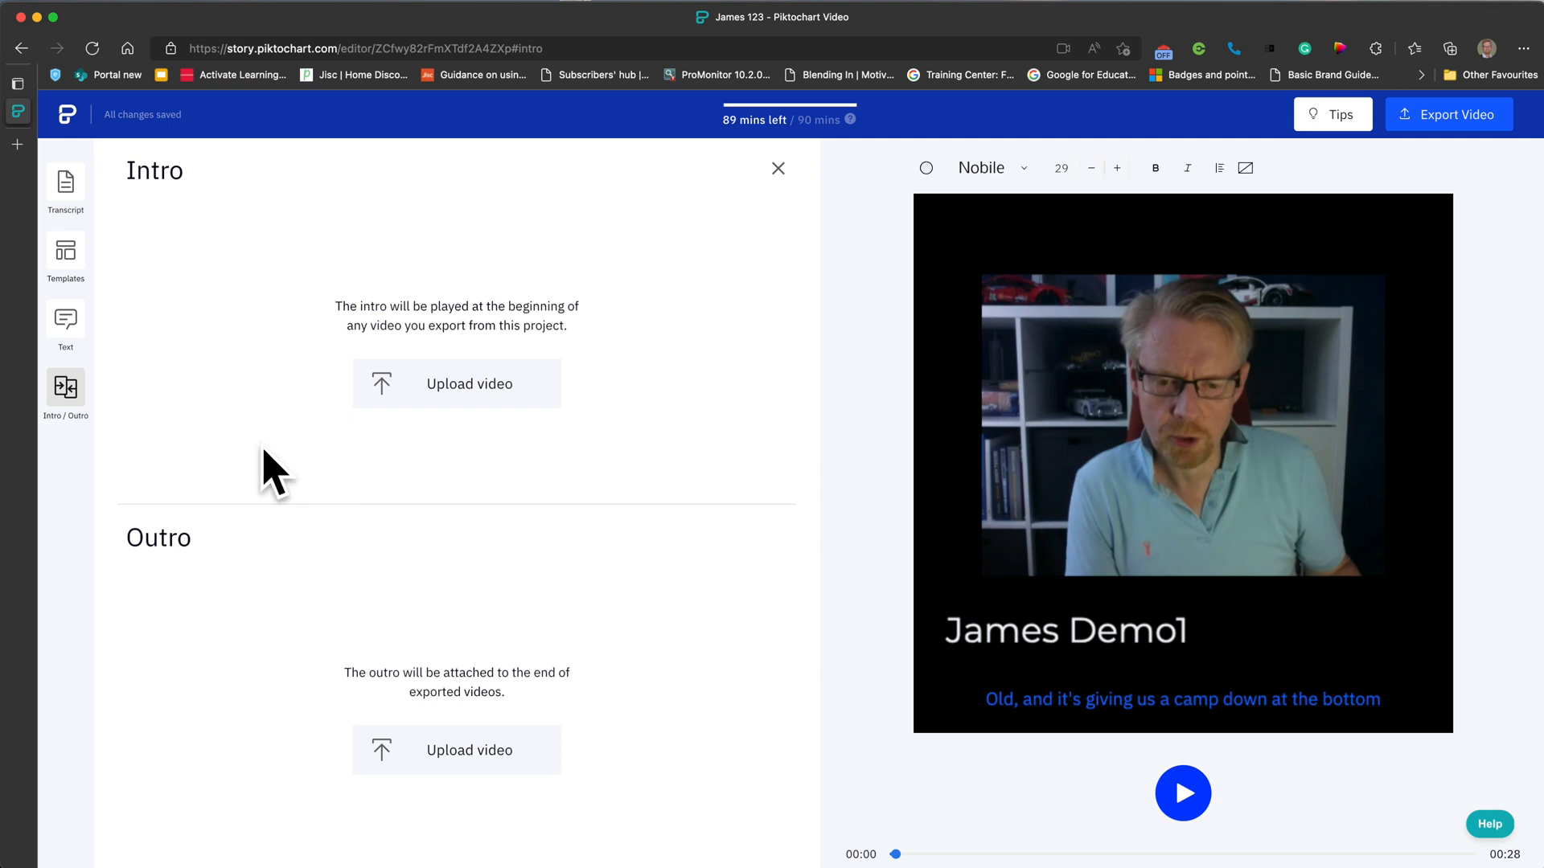
Export the project as a video titled 'James Demo1' and go to the exported clips.
click(1449, 114)
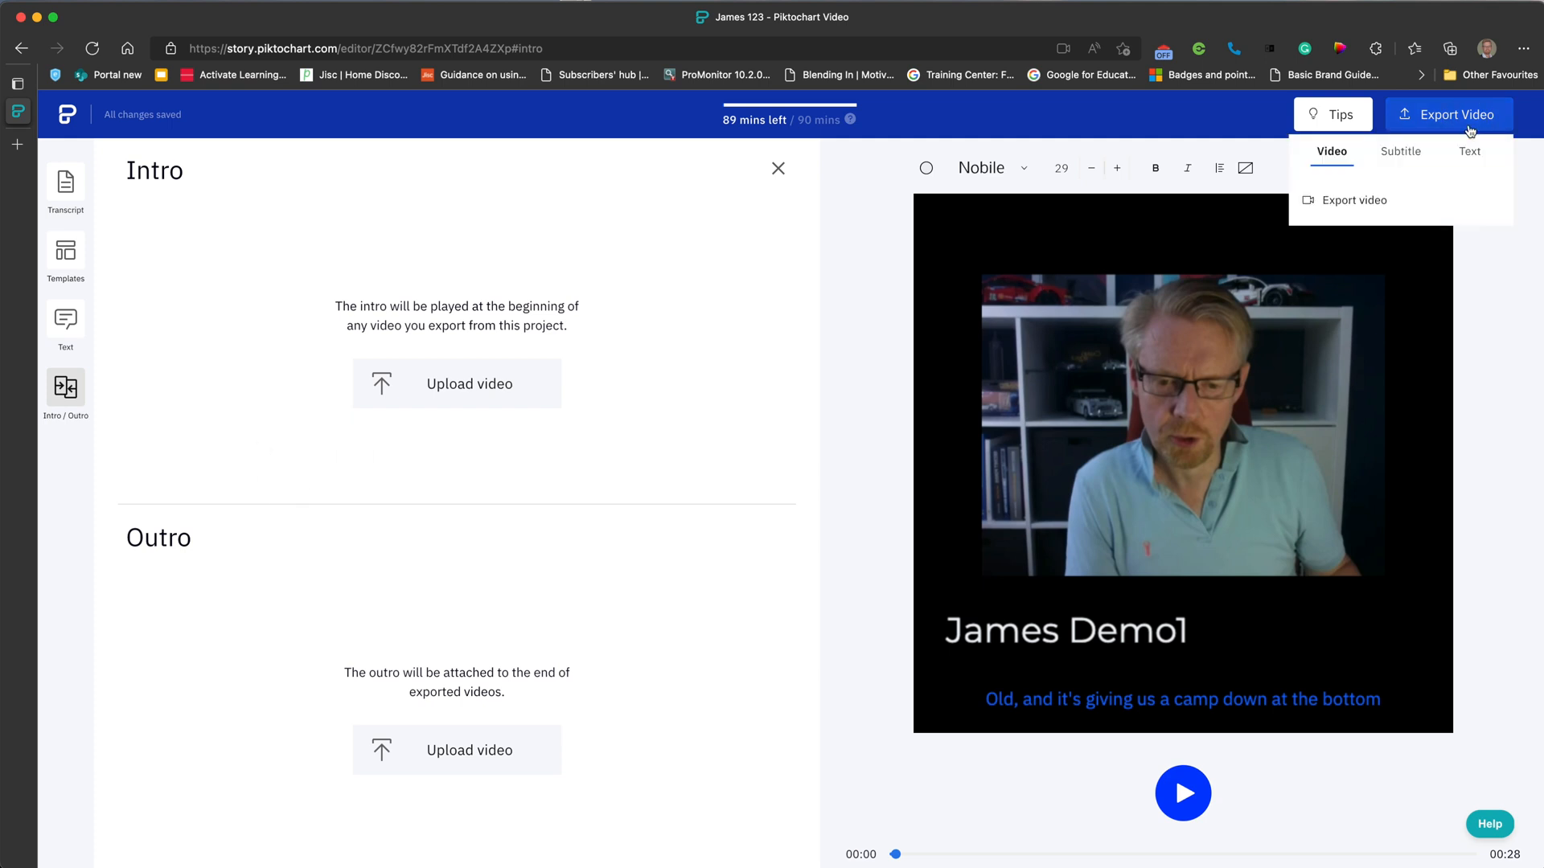
mouse_move(1355, 200)
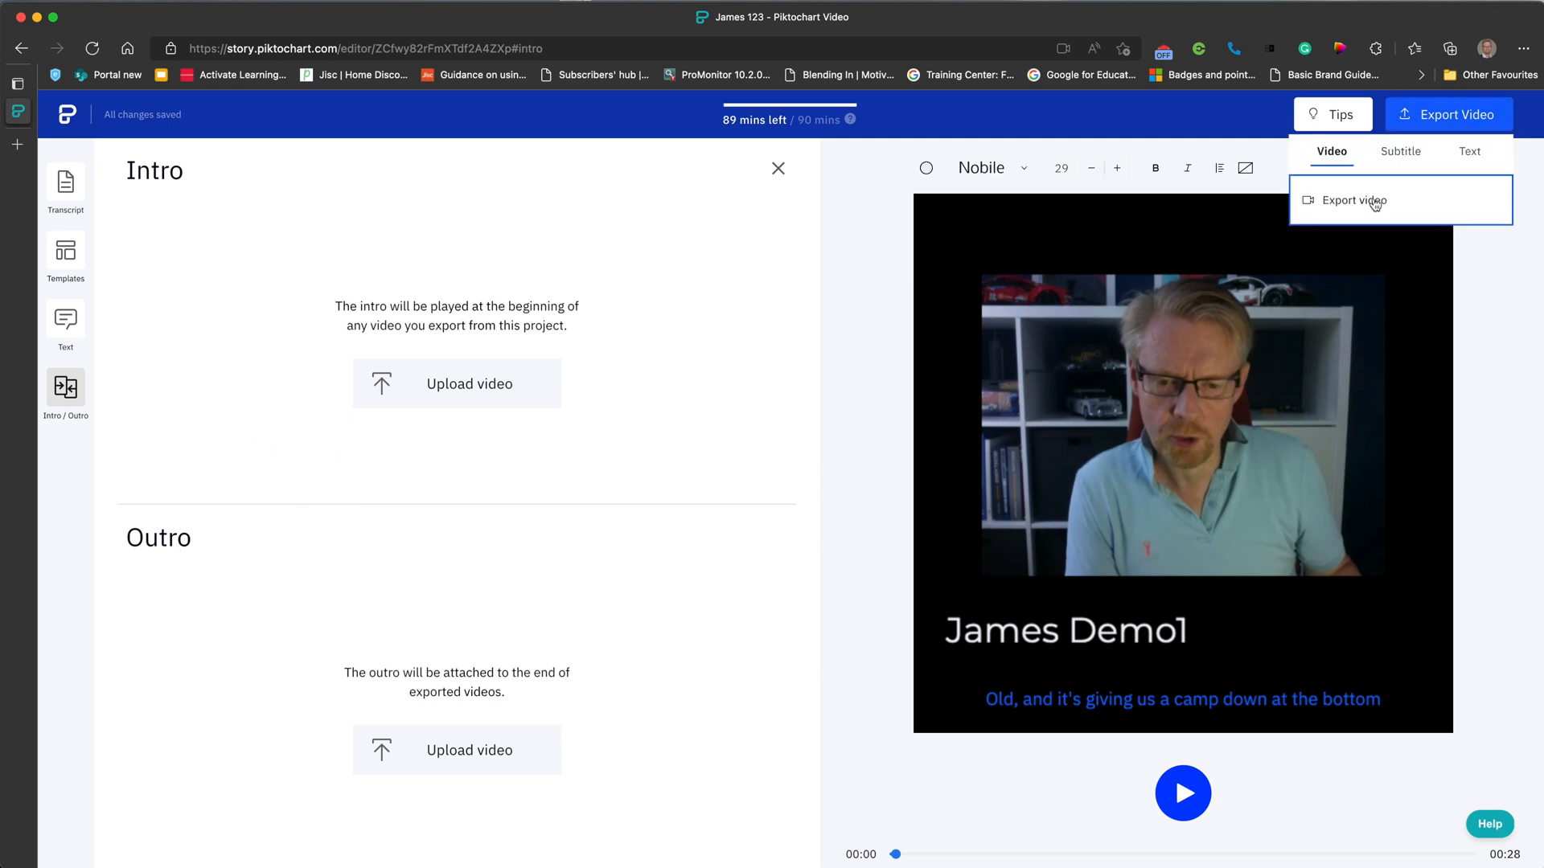
click(1353, 201)
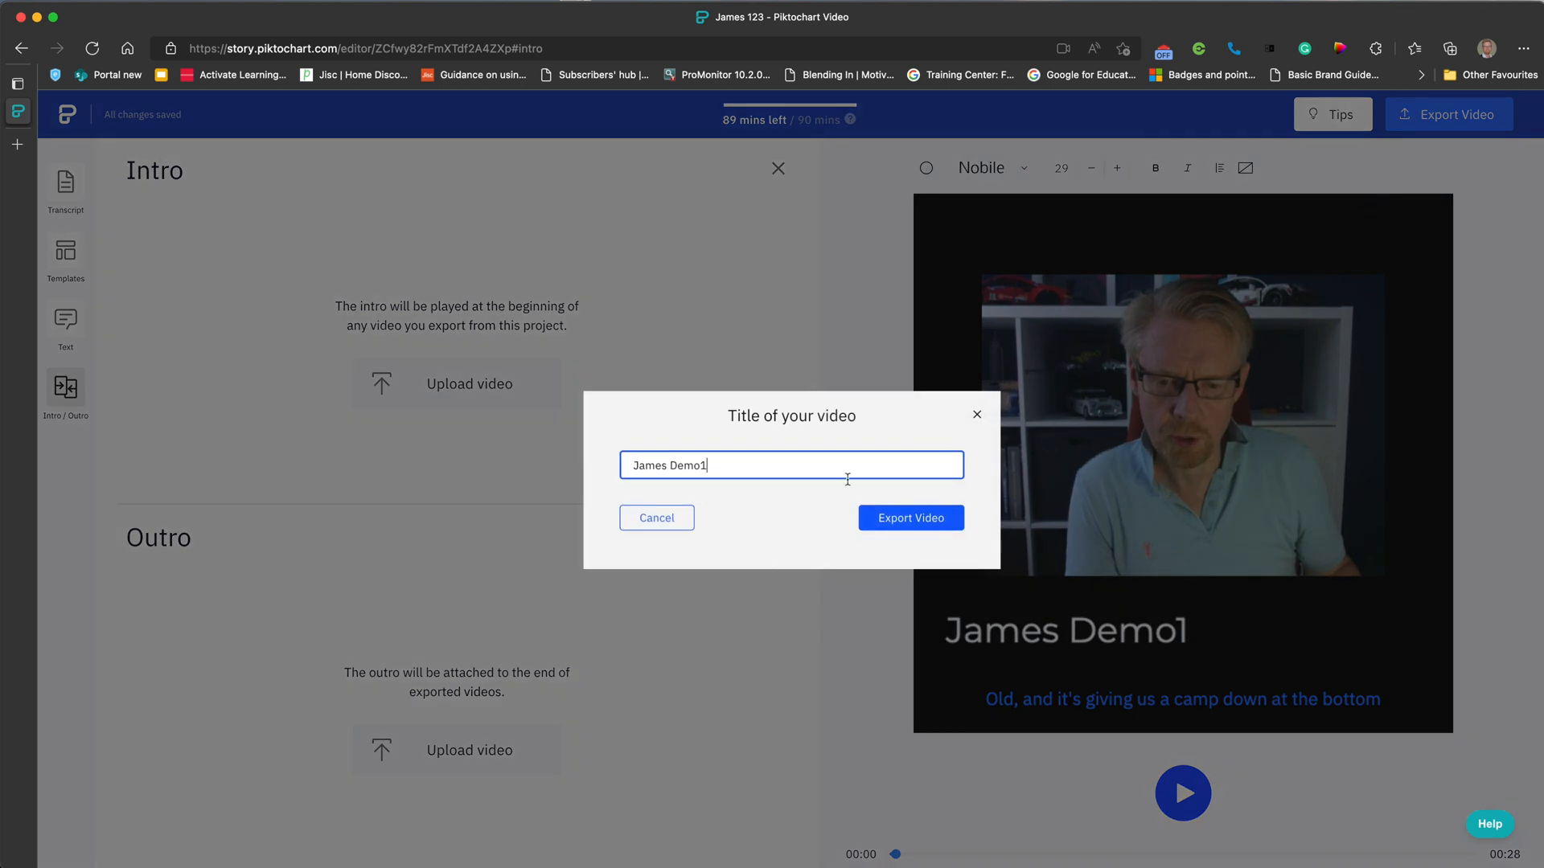
click(911, 518)
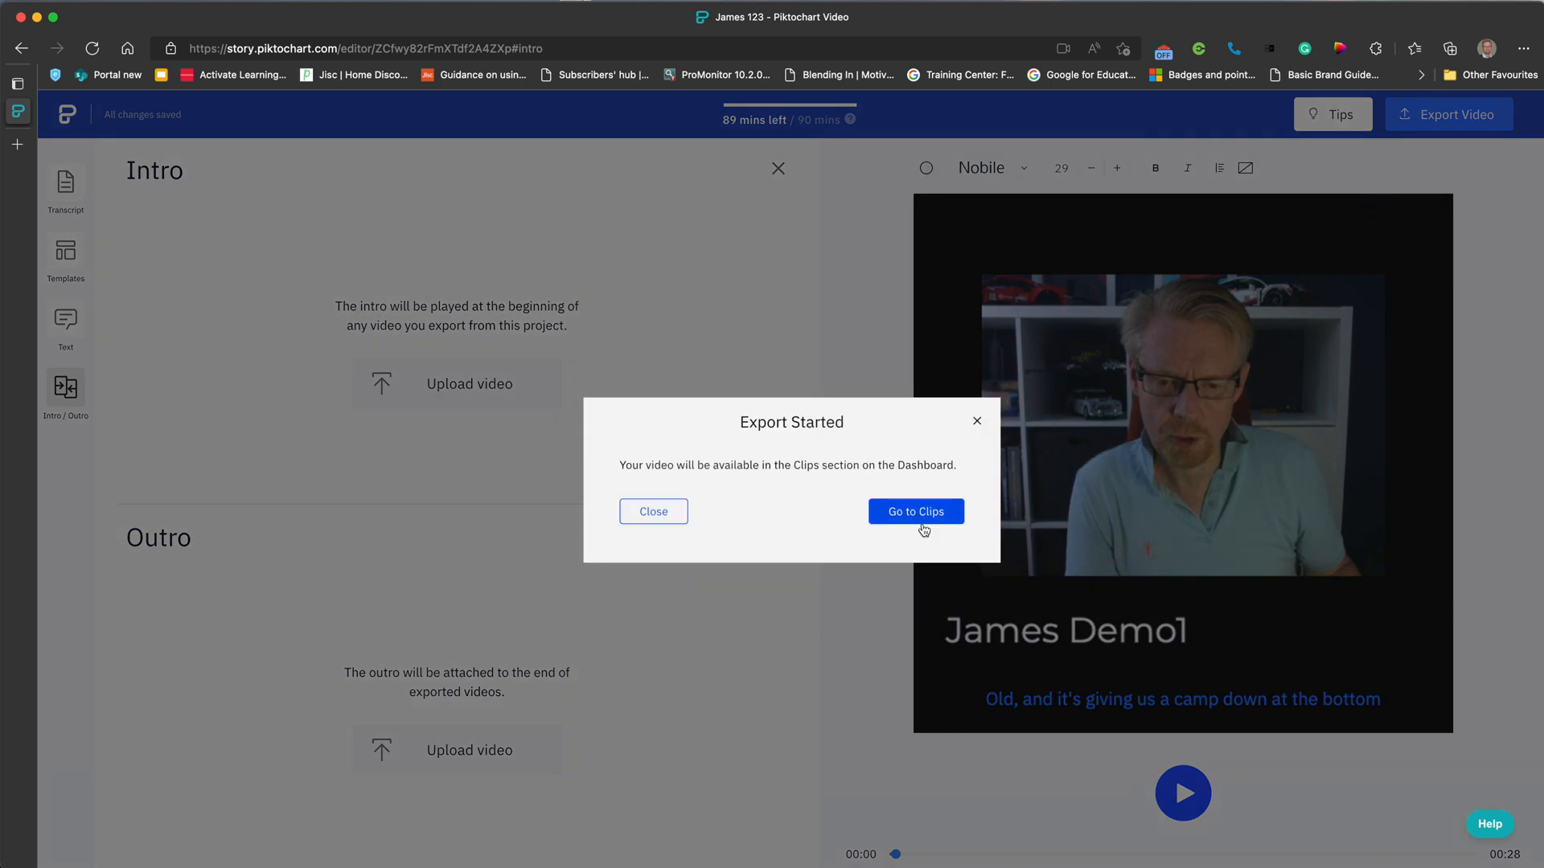
click(916, 511)
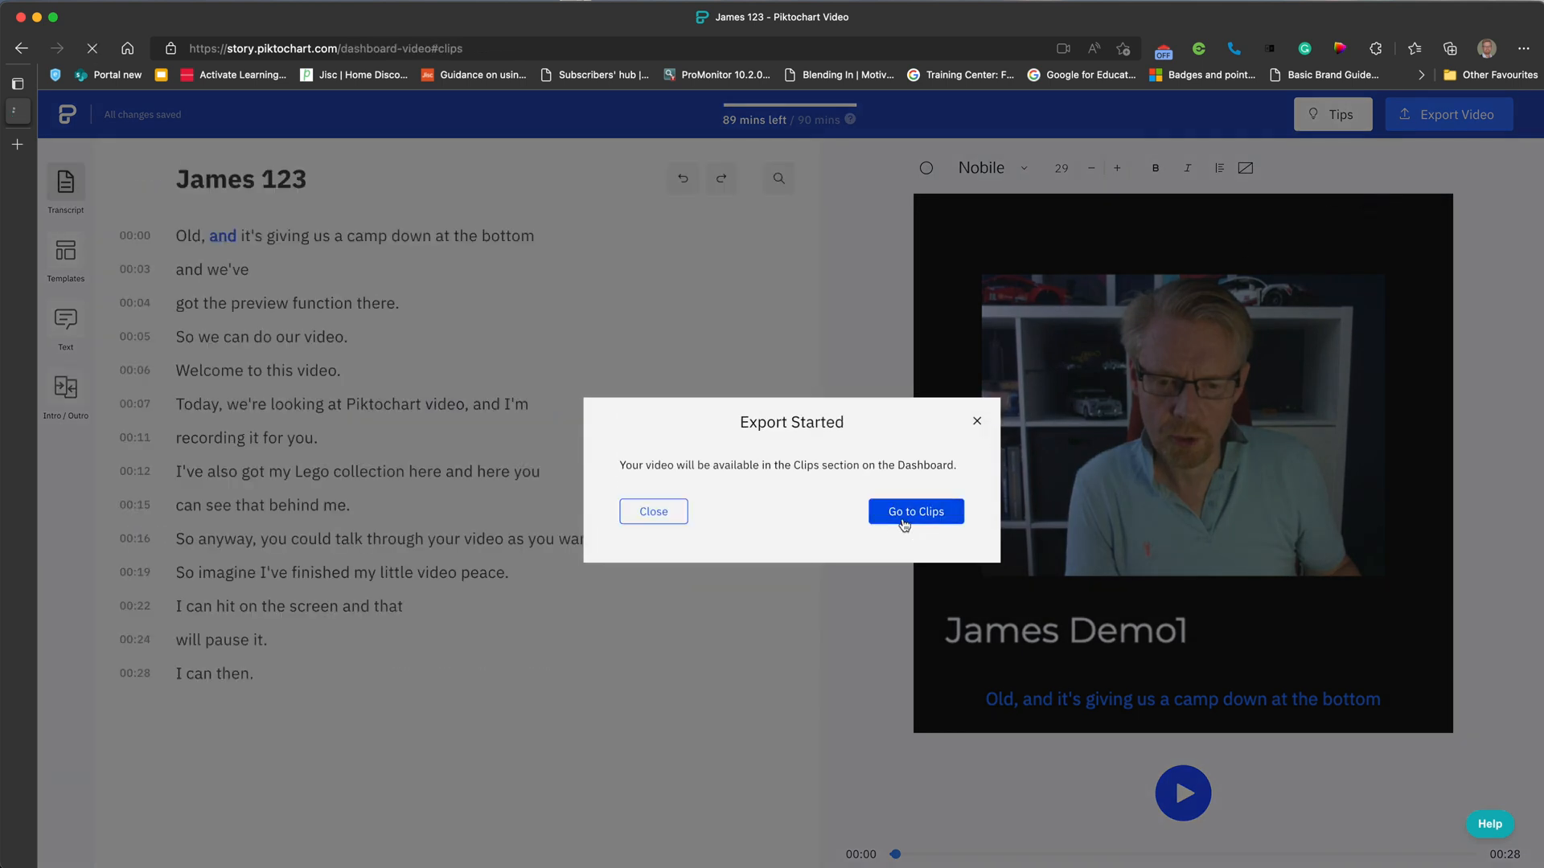
click(916, 512)
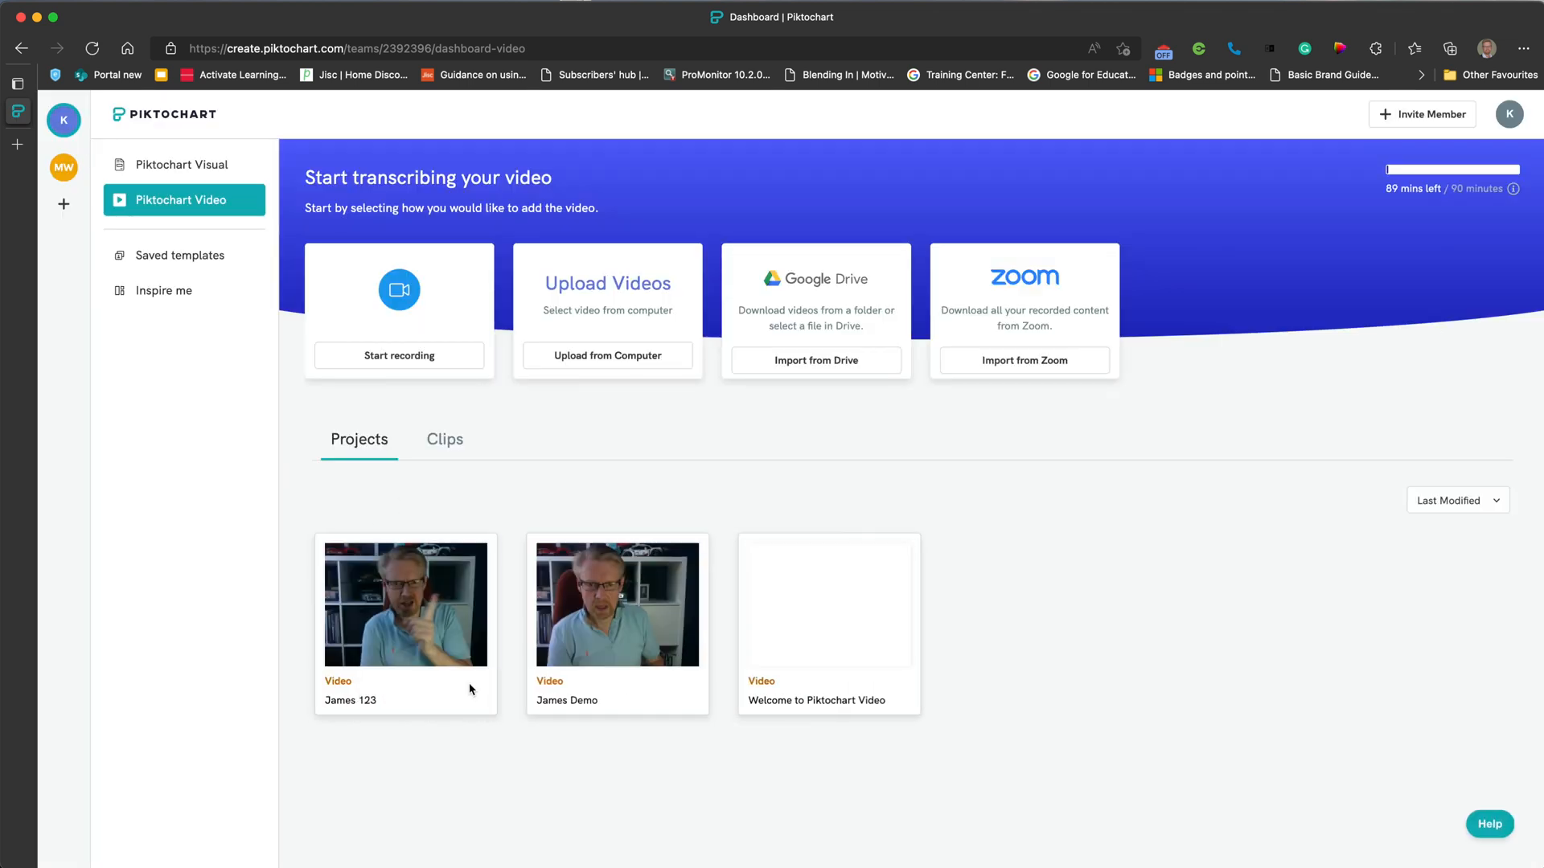
List the exported clips, where 'James Demo1' renders at 20%, and show its options menu.
click(444, 439)
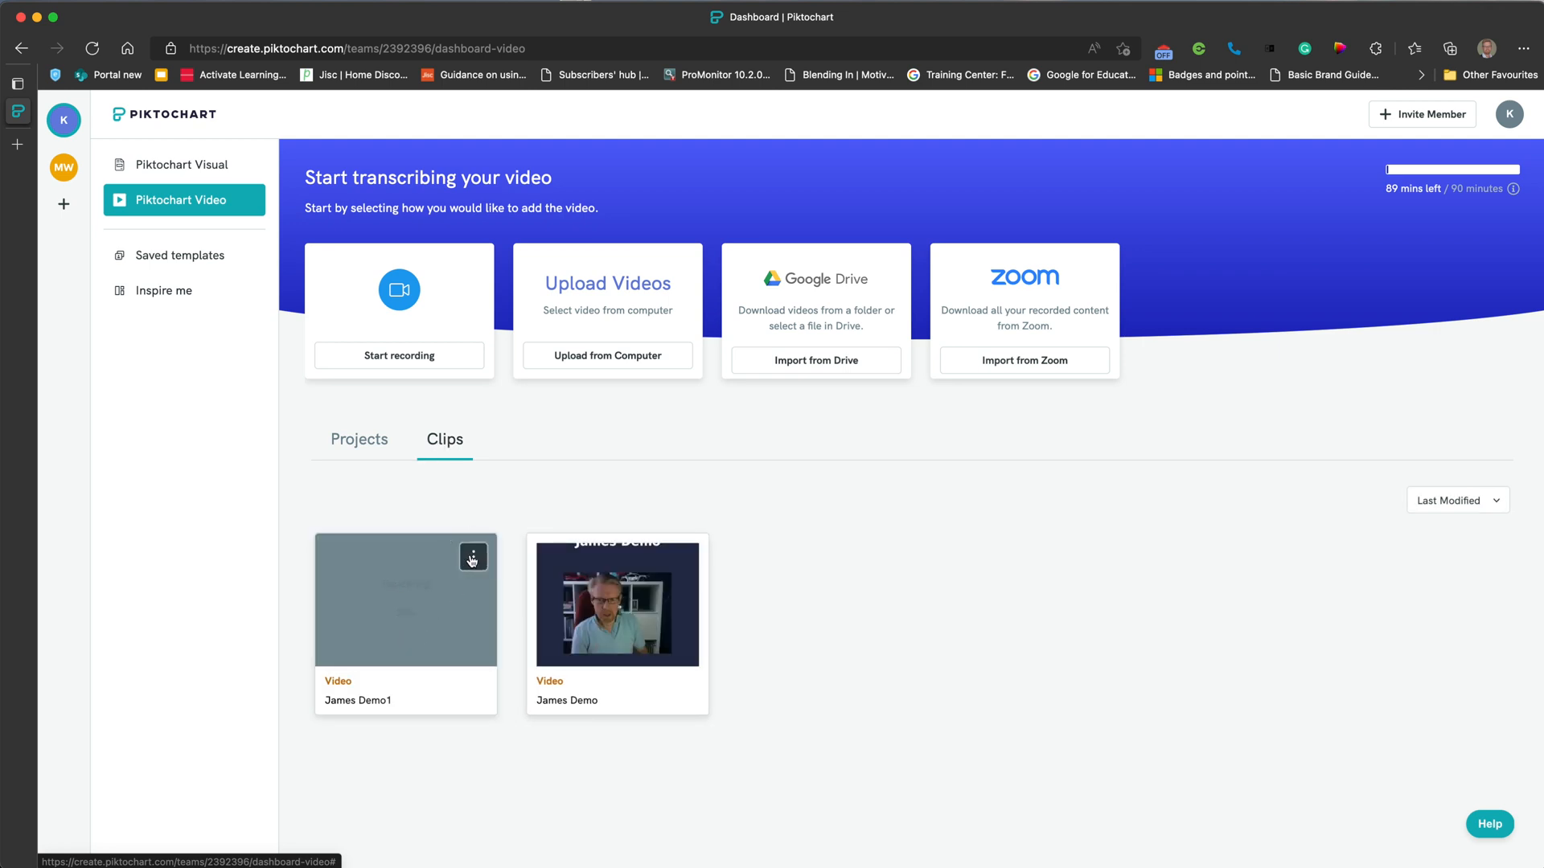
click(472, 557)
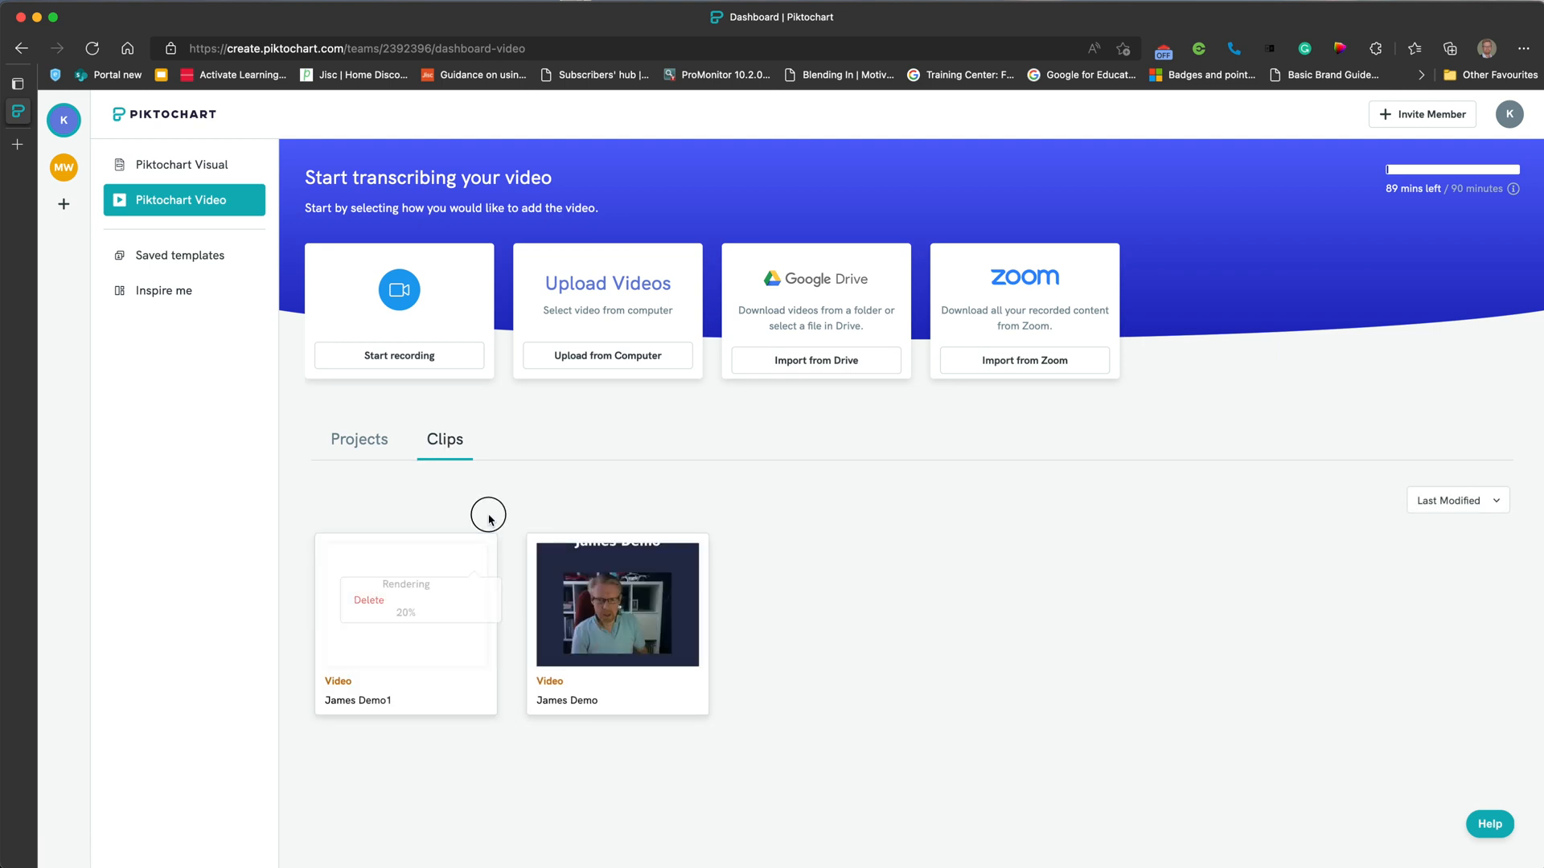
mouse_move(490, 520)
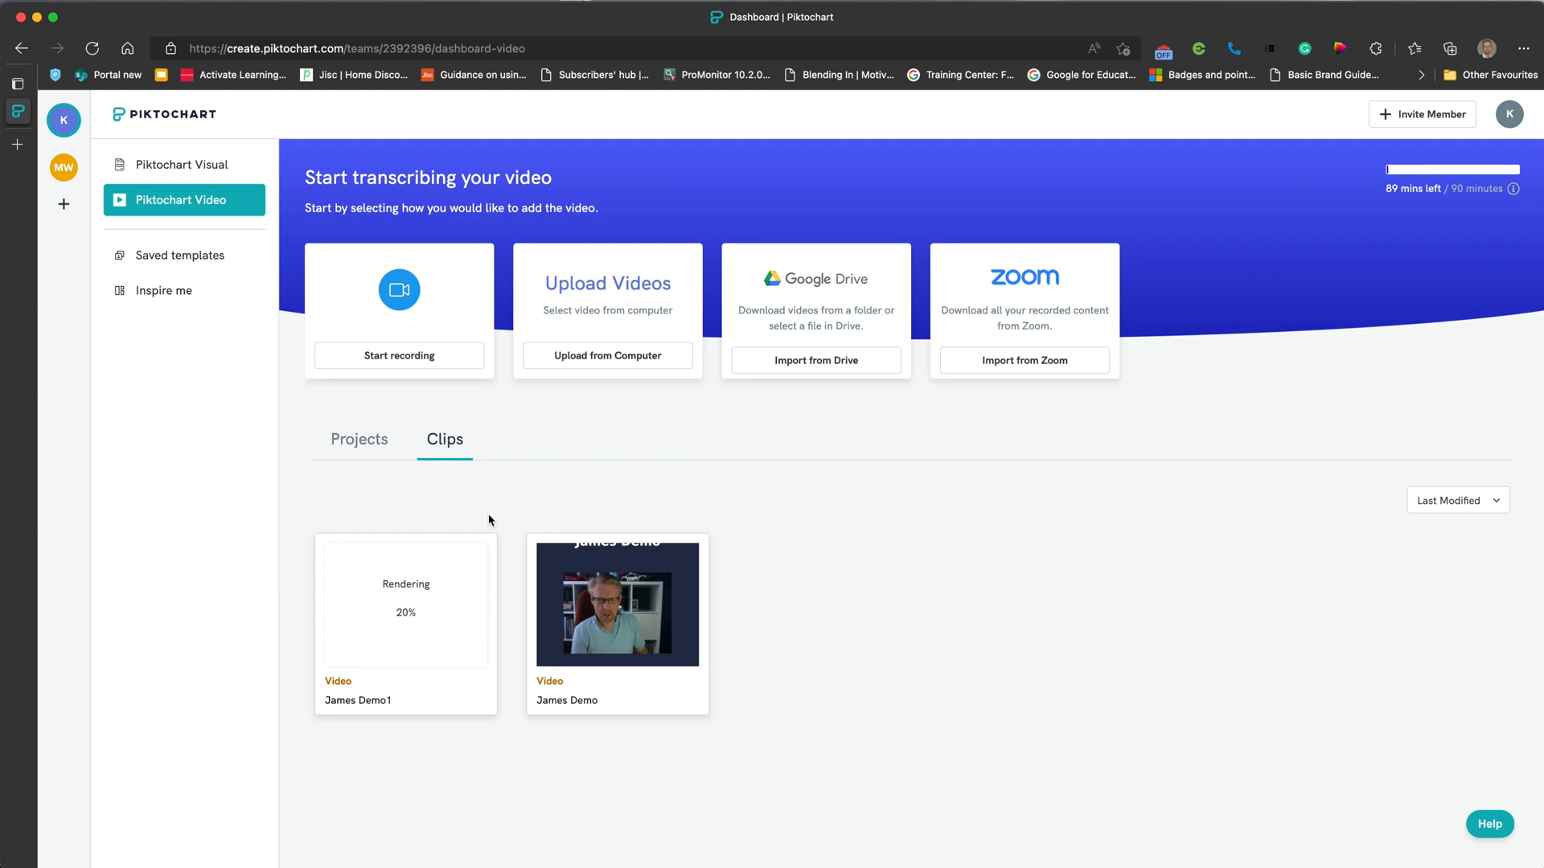